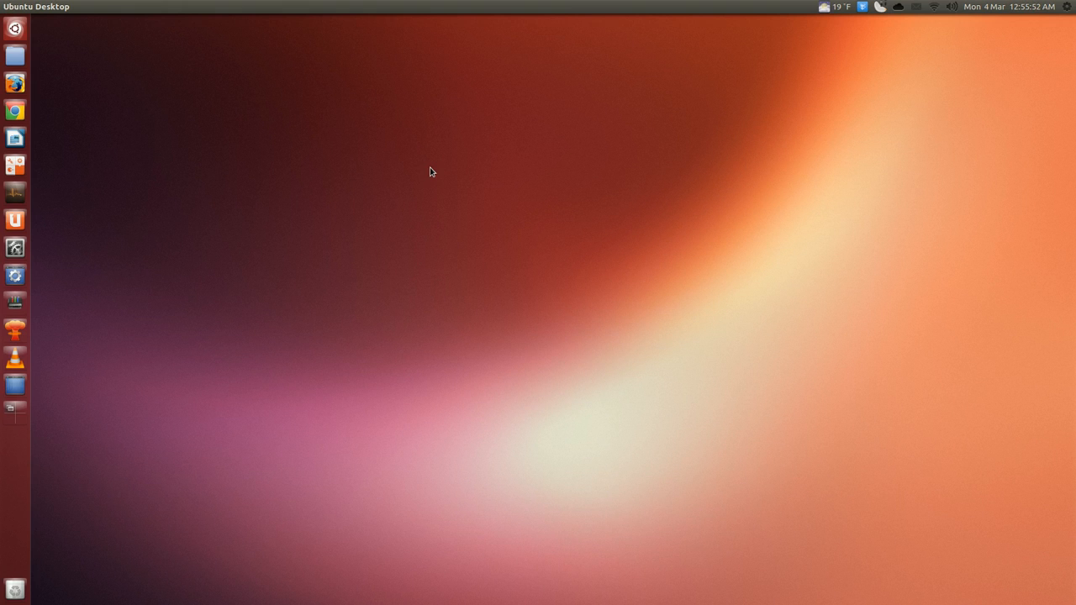
mouse_move(427, 153)
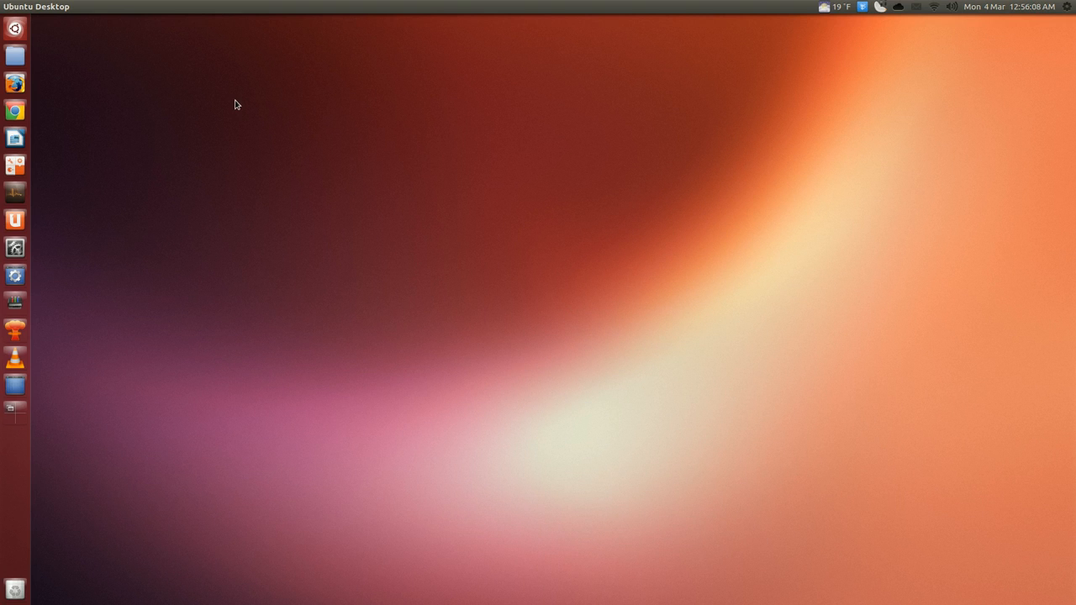
mouse_move(114, 178)
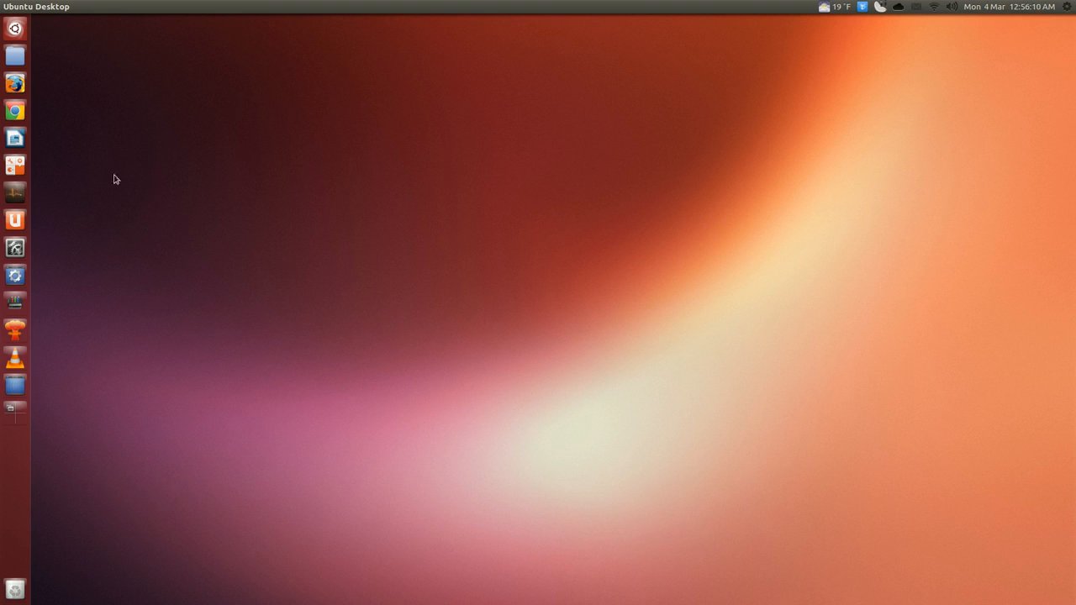
mouse_move(104, 309)
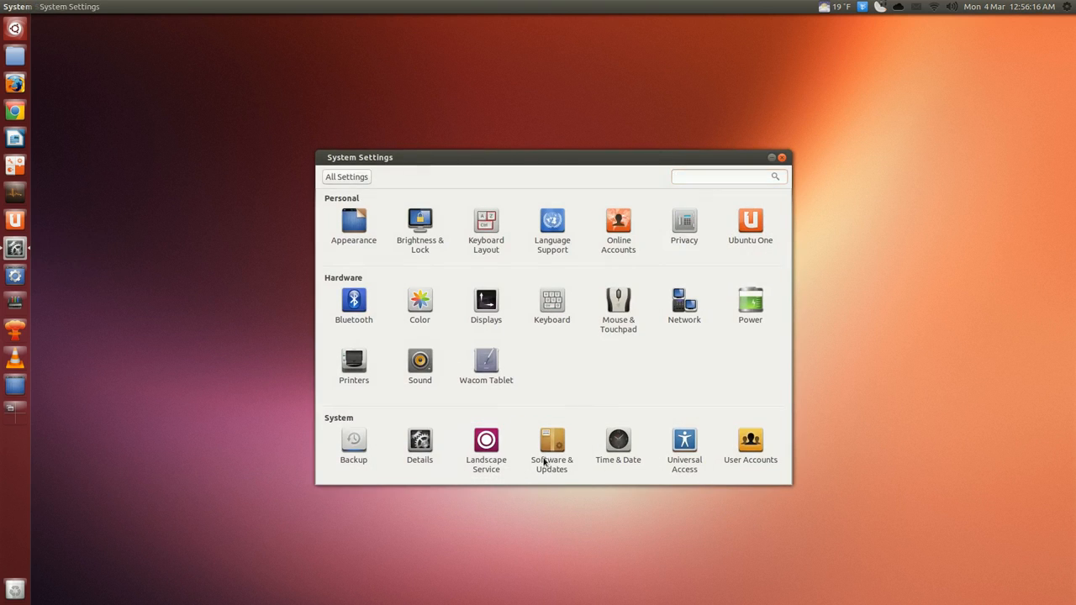
mouse_move(565, 373)
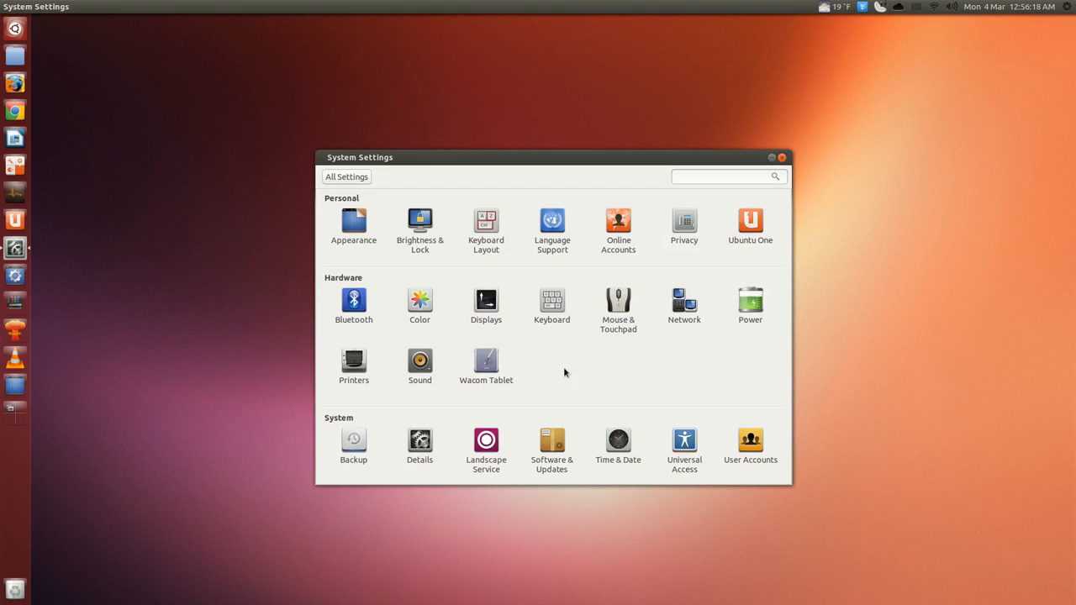
mouse_move(579, 364)
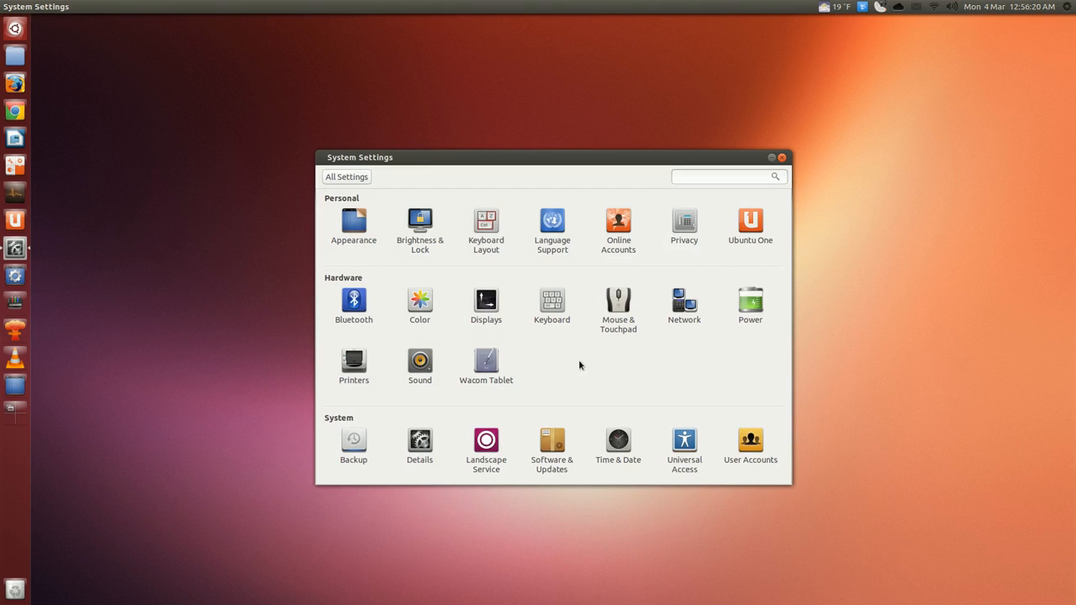
mouse_move(364, 281)
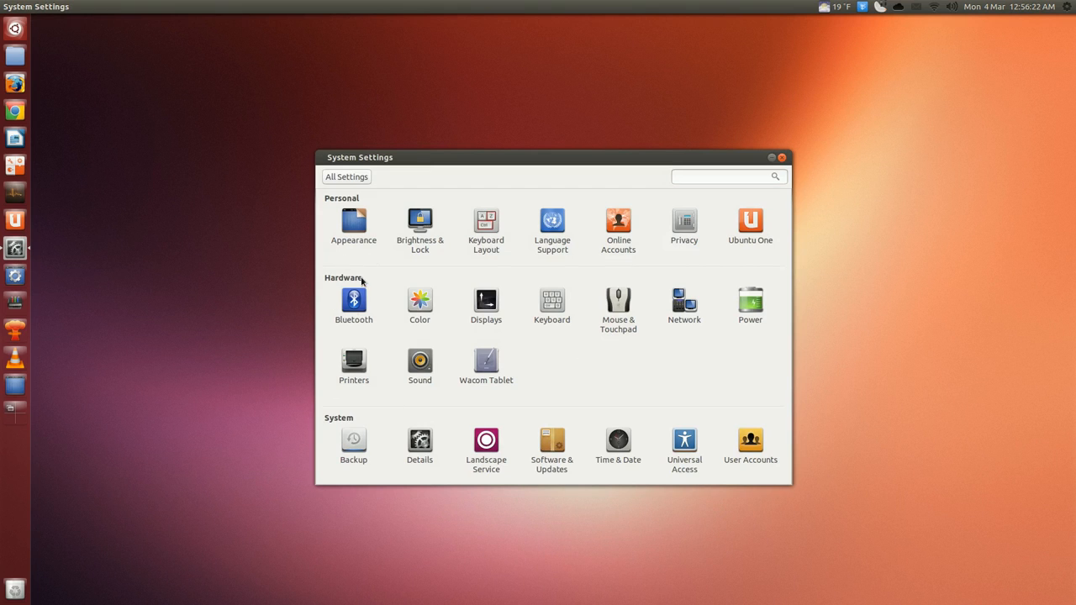
Step: View the proprietary graphics drivers in Software Sources, then close it and reposition System Settings
click(552, 446)
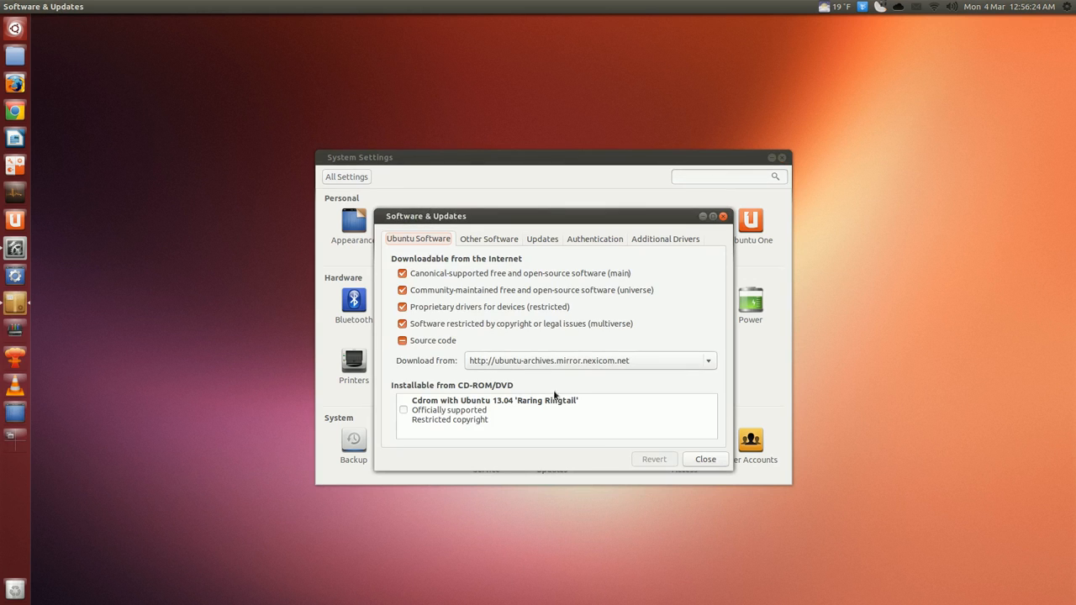
click(664, 239)
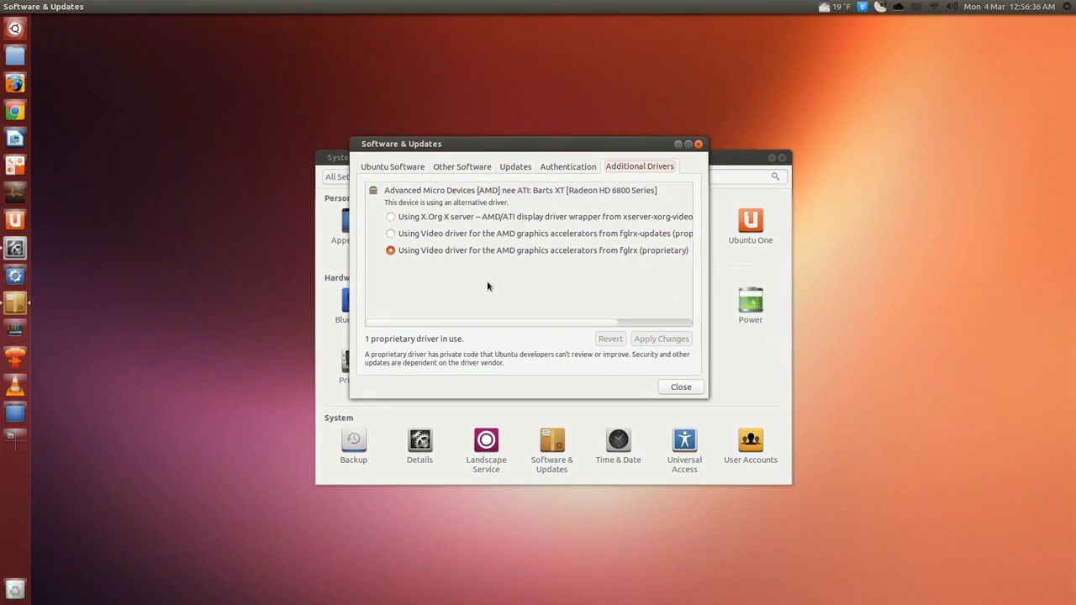
click(679, 386)
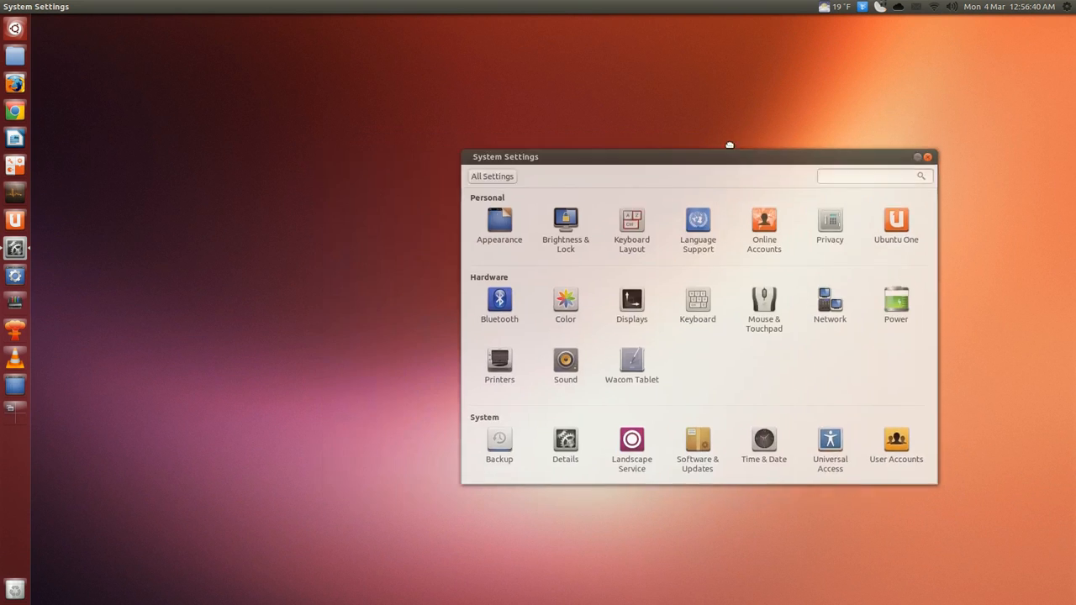
drag(729, 157, 491, 111)
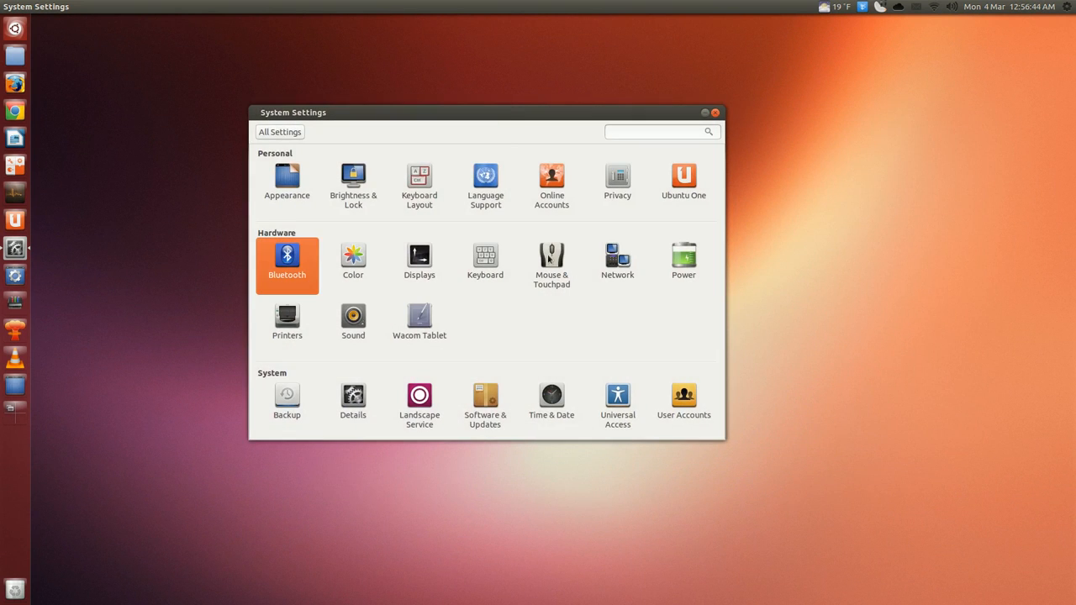
mouse_move(558, 315)
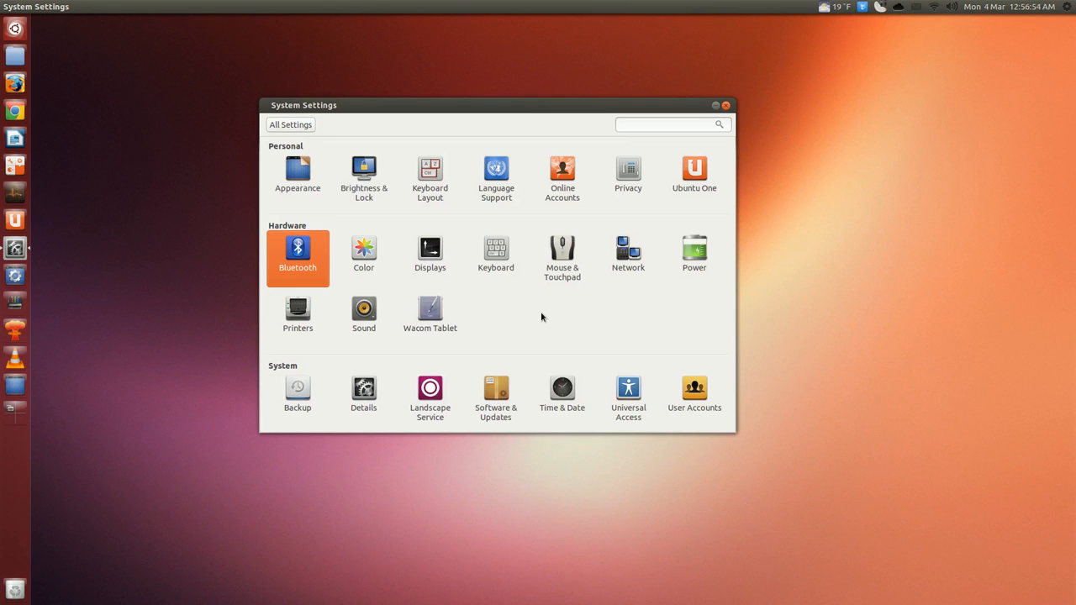
Step: View Displays showing two Goldstar monitors at 1920×1080, then leave for a terminal
click(431, 252)
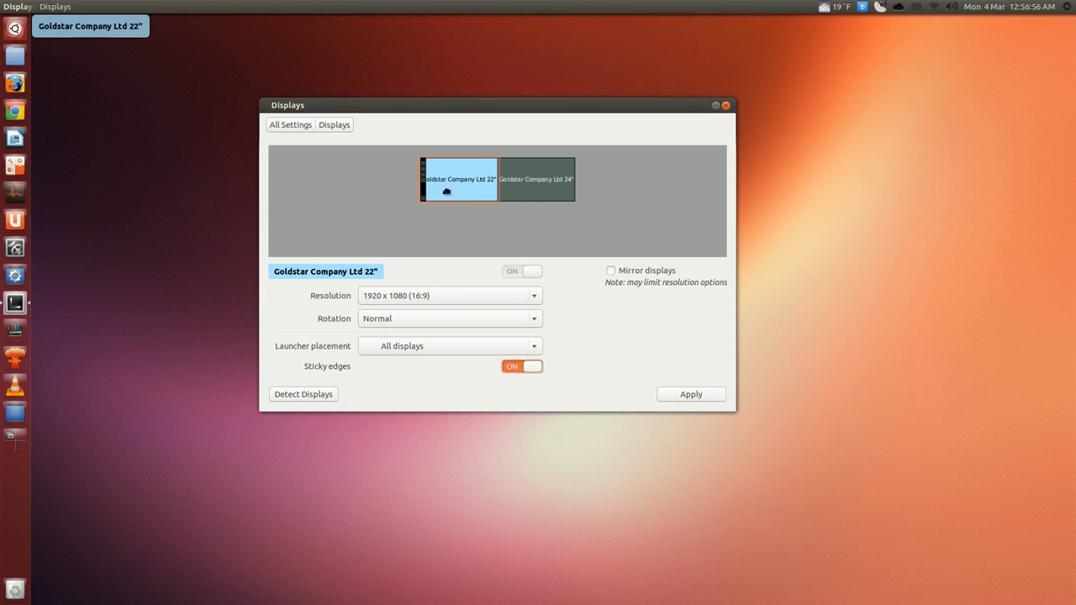
mouse_move(151, 202)
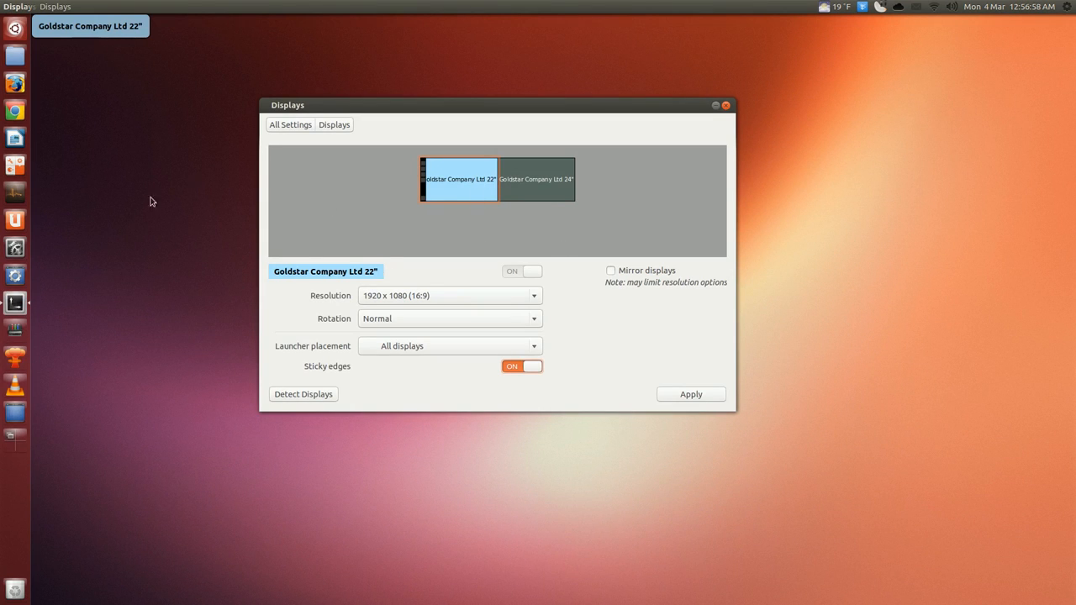
click(726, 104)
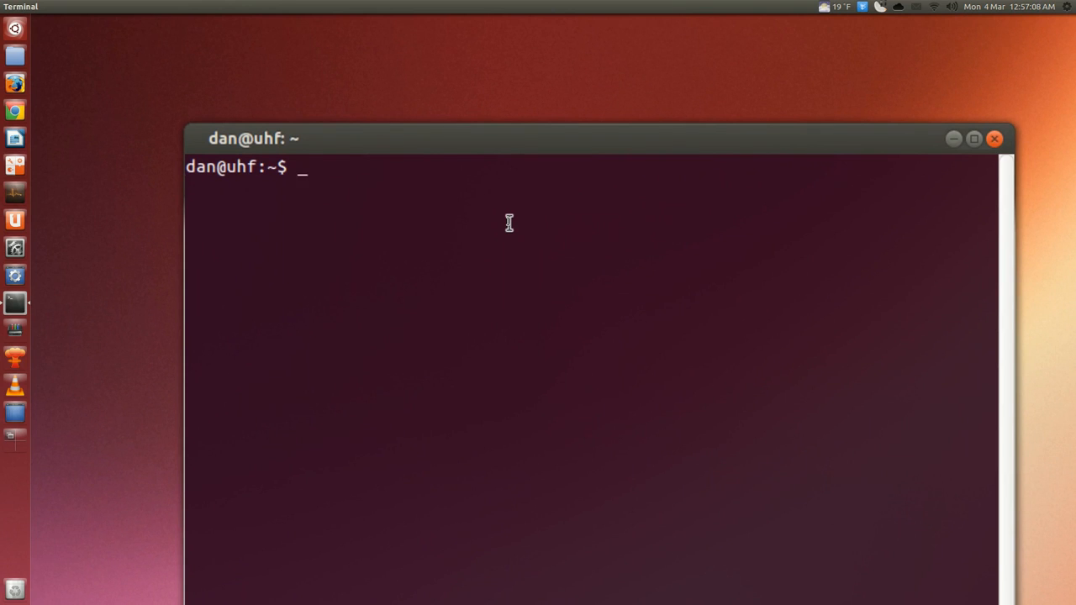
Step: Run 'sudo aticonfig --initial', see it report no supported adapters, and close the terminal
text(sudo ato)
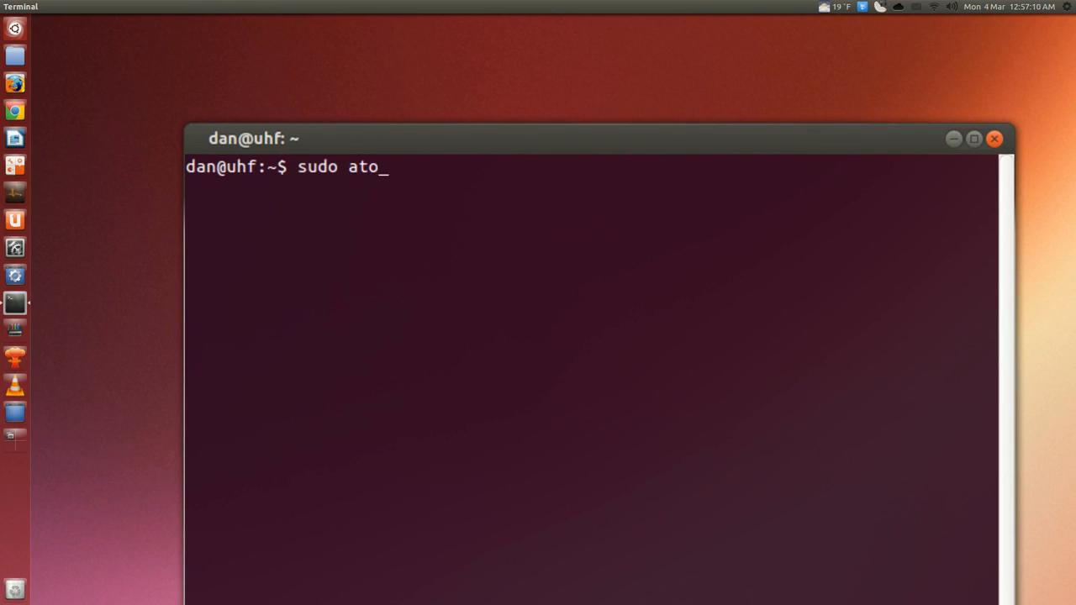
text(ic)
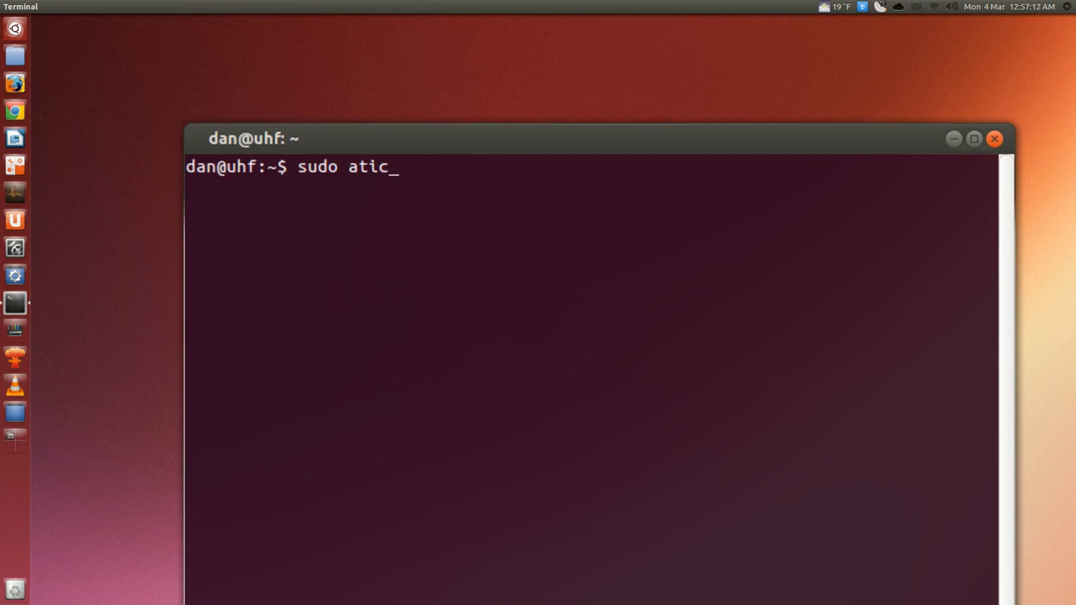
text(onfig --)
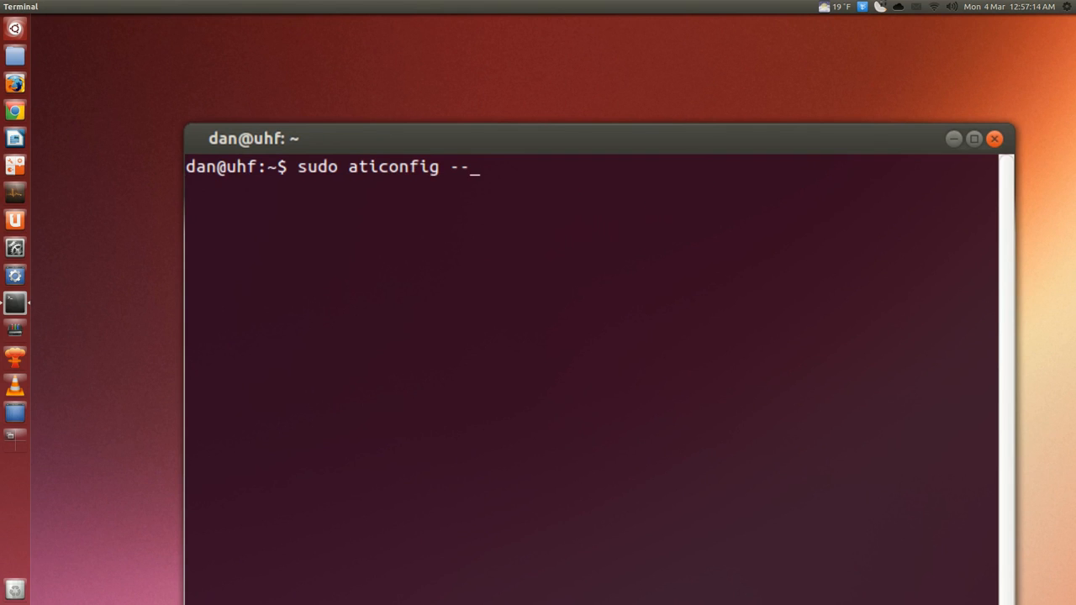
text(initial)
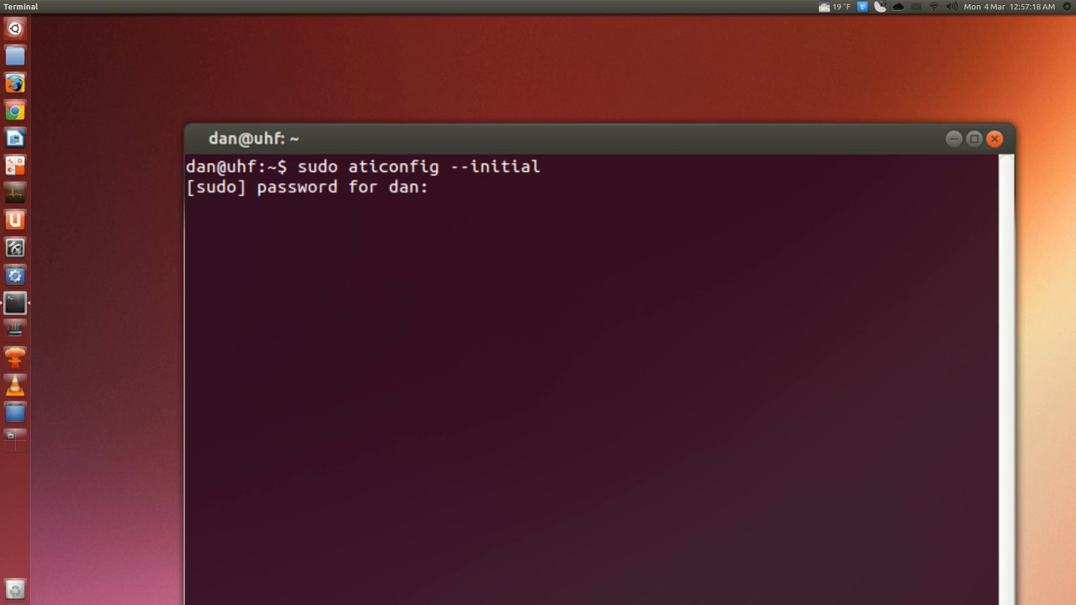
key(Return)
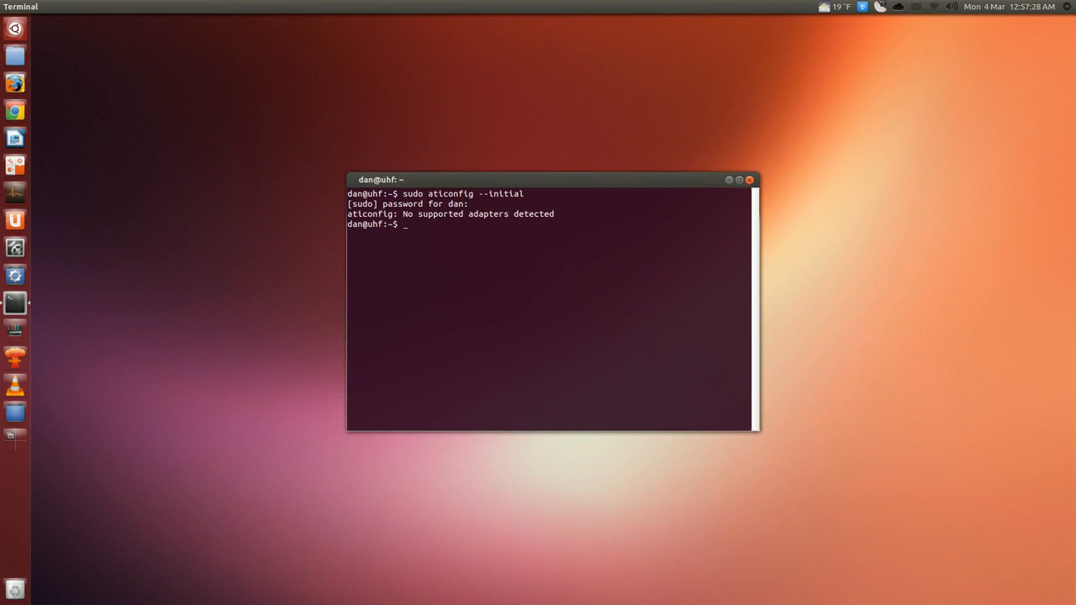
click(750, 178)
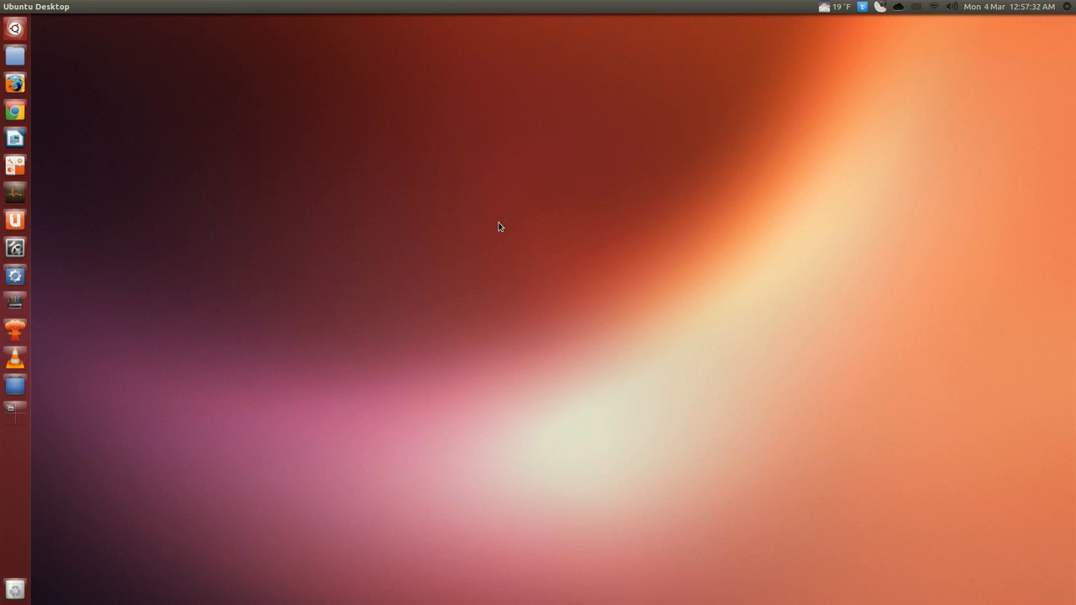
mouse_move(66, 101)
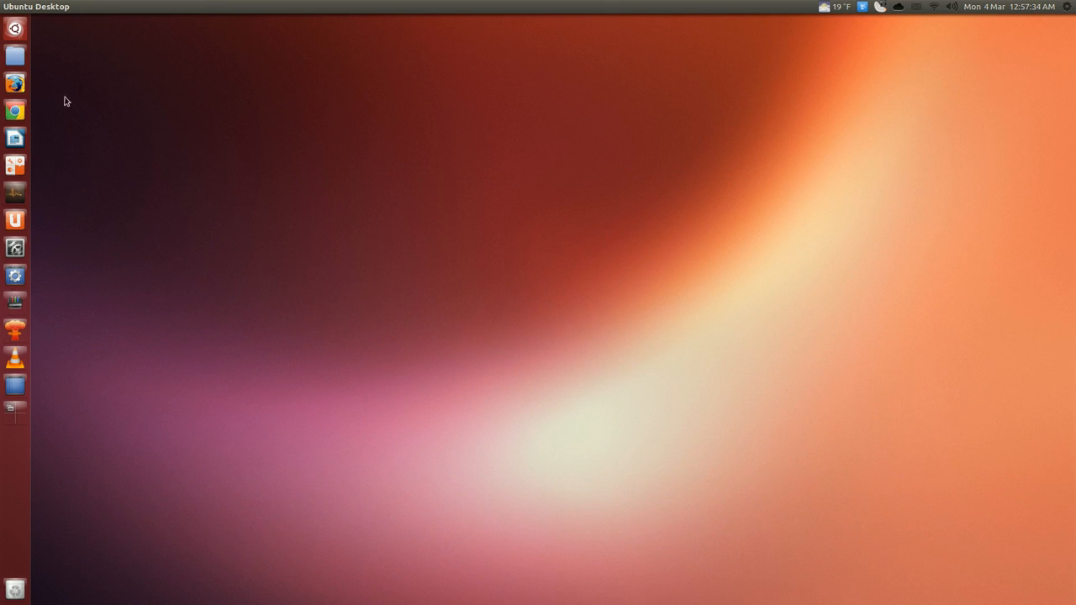
mouse_move(15, 302)
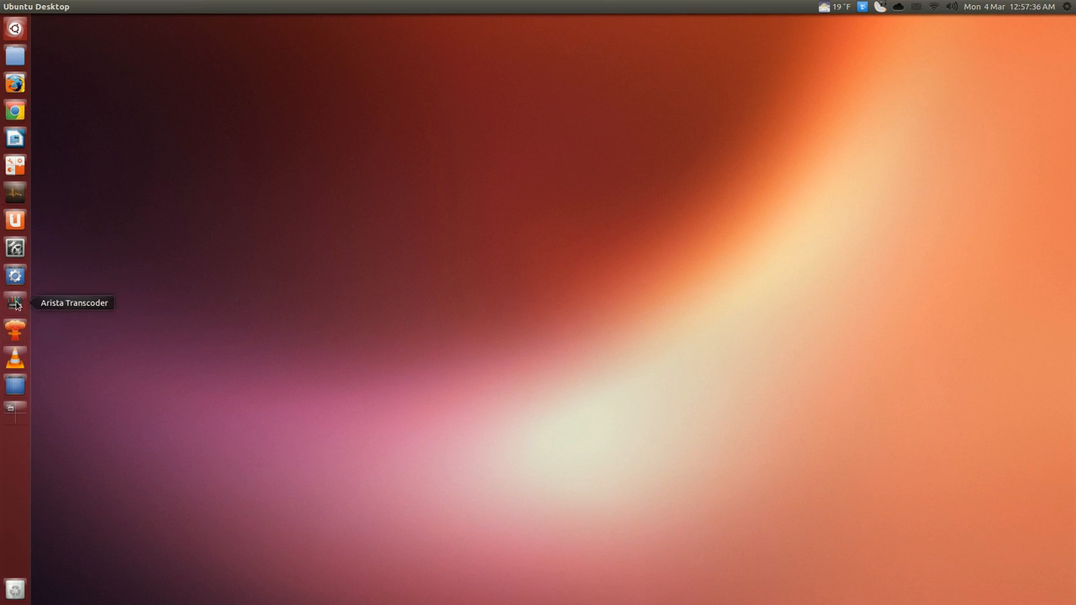
mouse_move(8, 387)
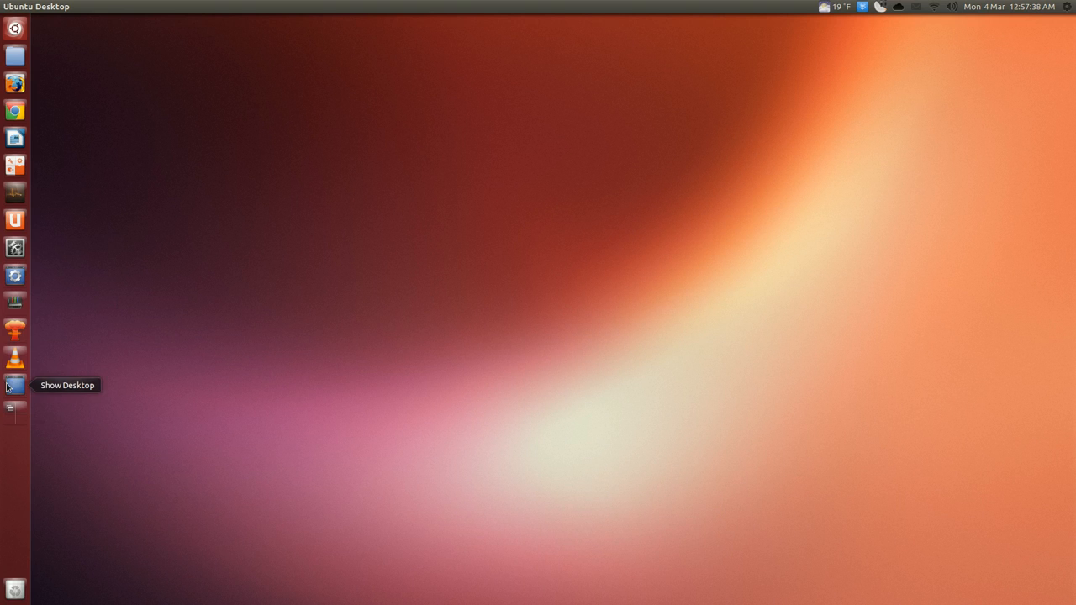
mouse_move(16, 328)
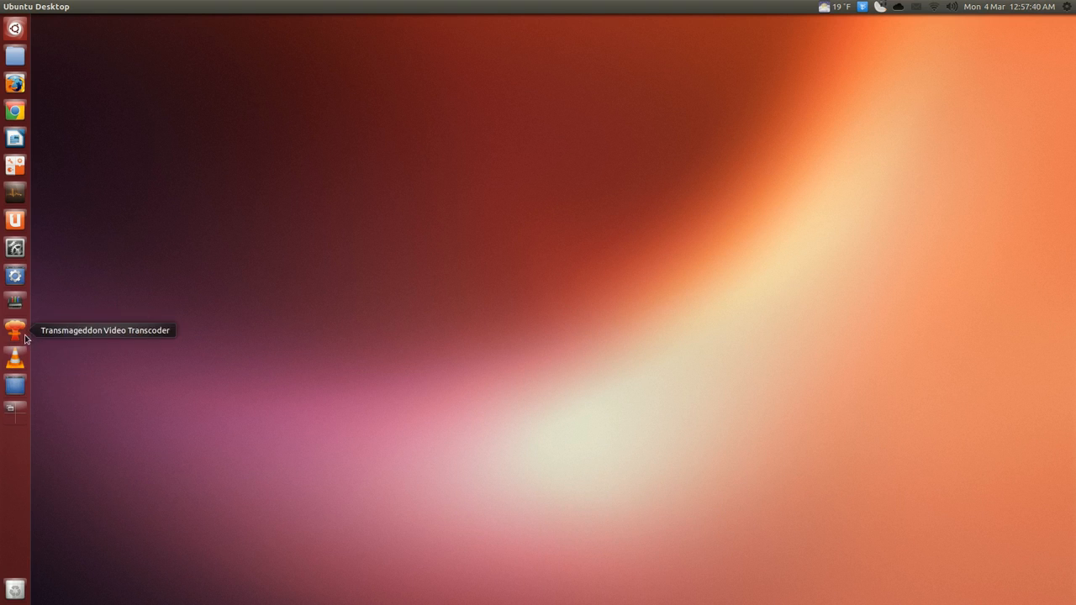
mouse_move(15, 300)
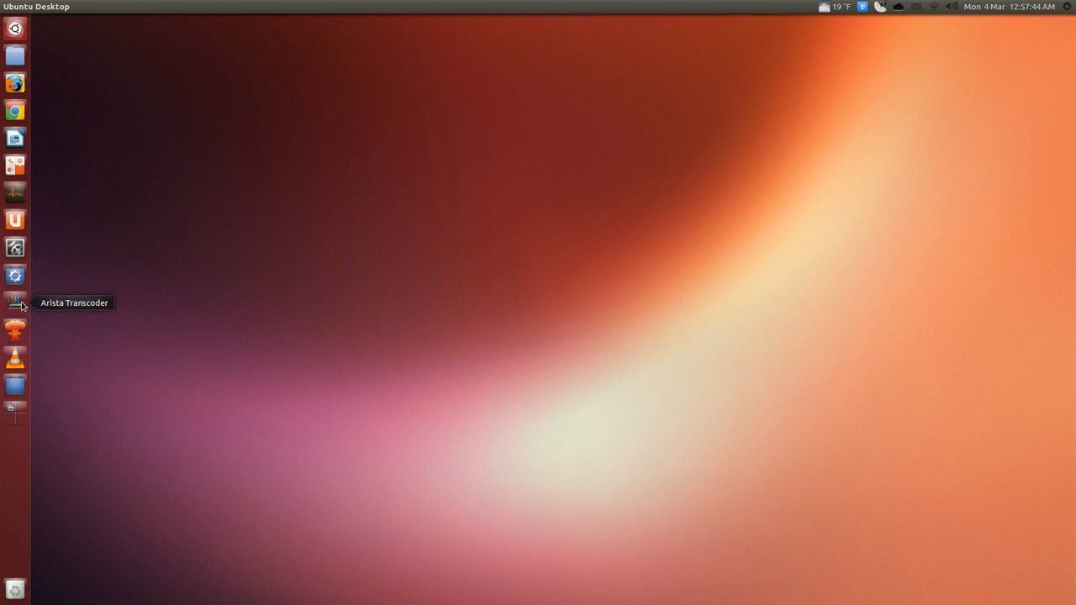
mouse_move(15, 276)
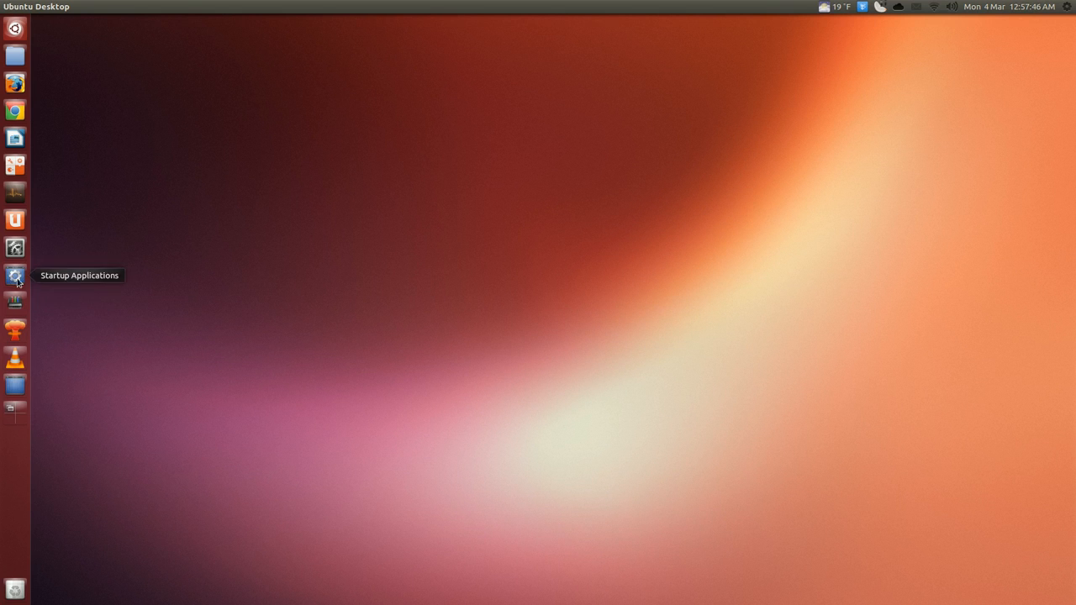
click(15, 276)
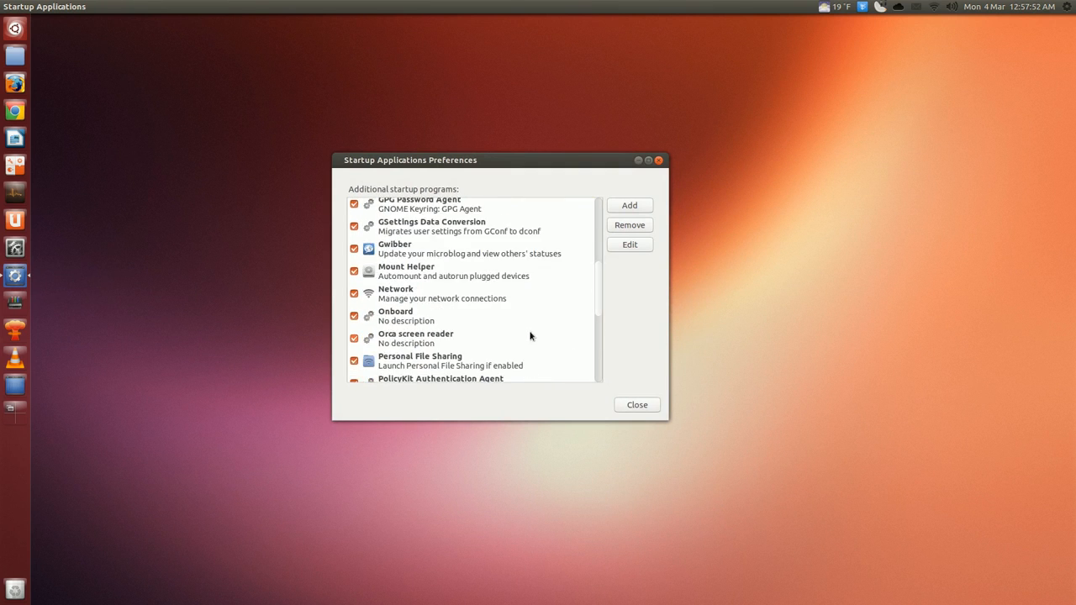
click(635, 403)
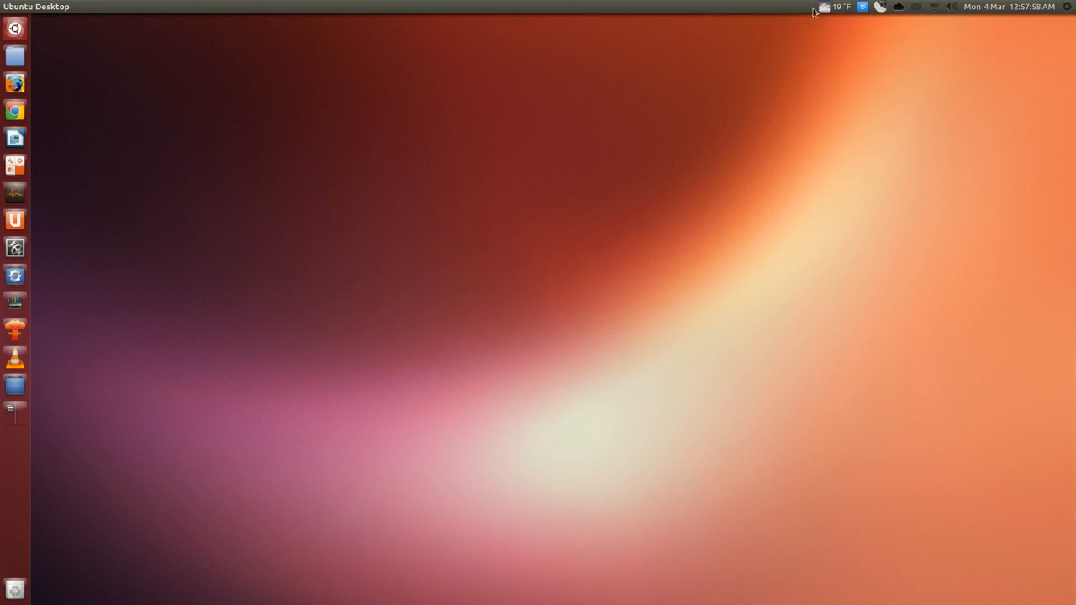
mouse_move(867, 20)
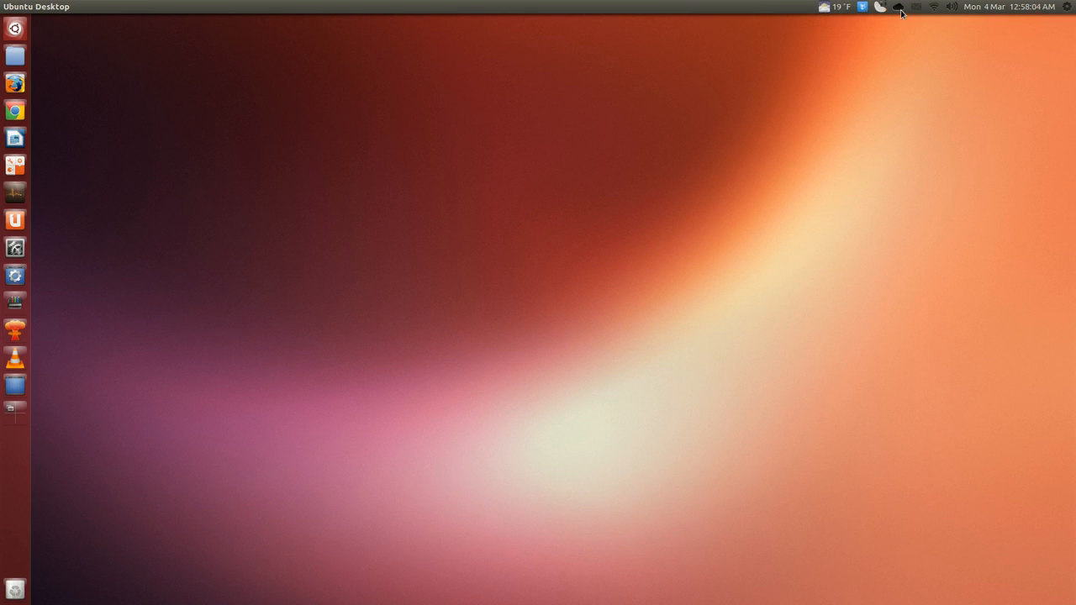
click(898, 6)
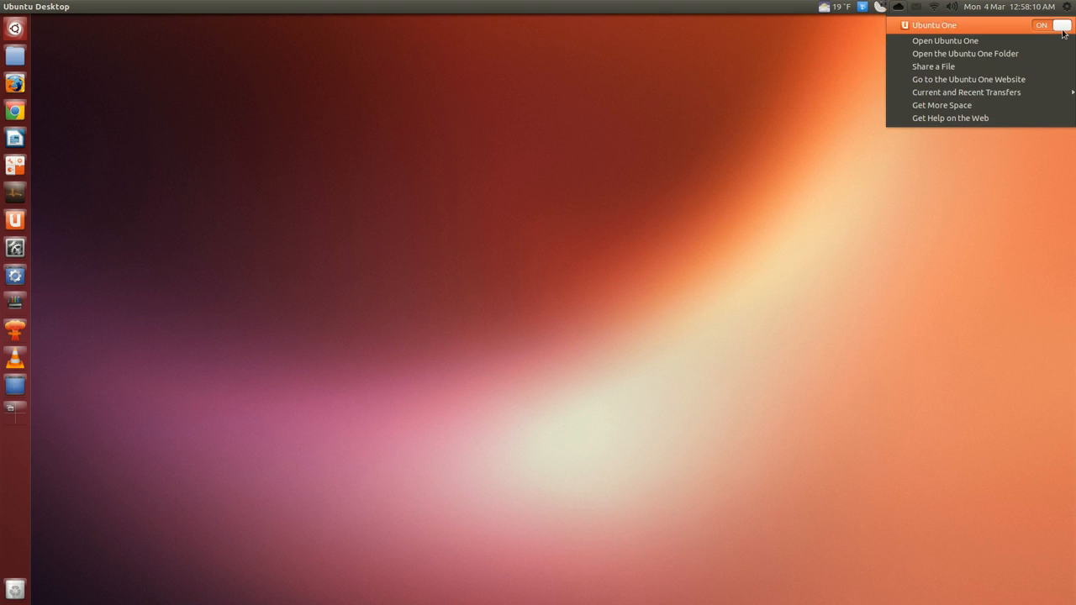
mouse_move(945, 41)
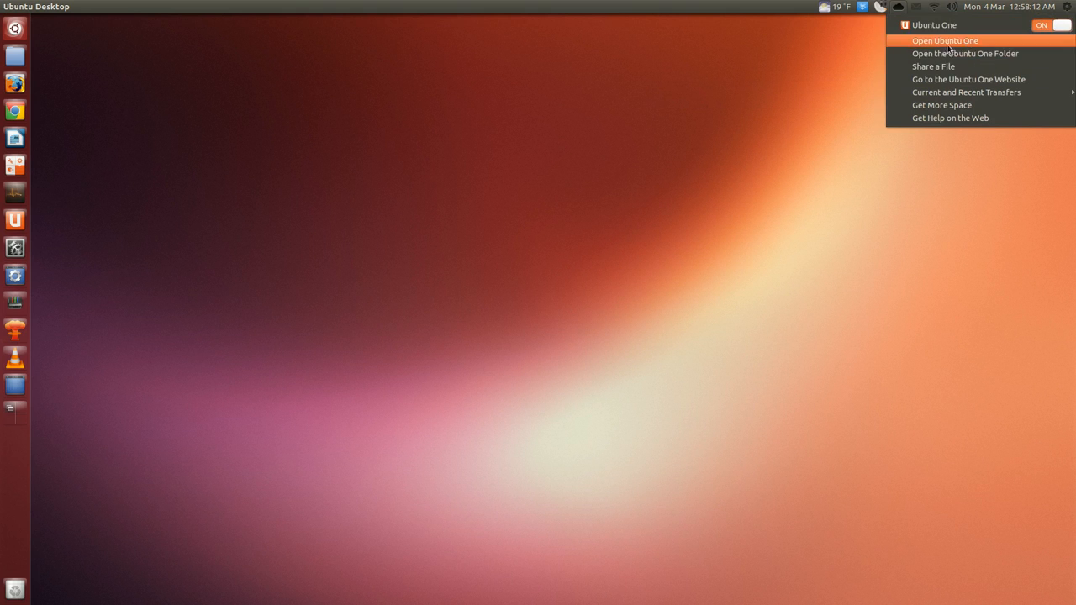
mouse_move(963, 79)
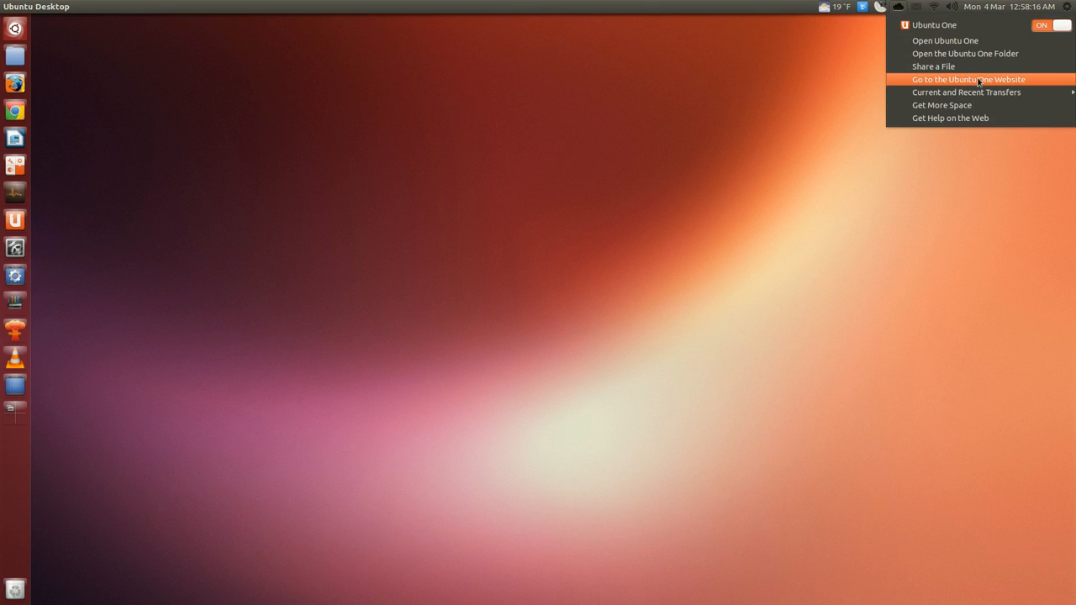
mouse_move(948, 81)
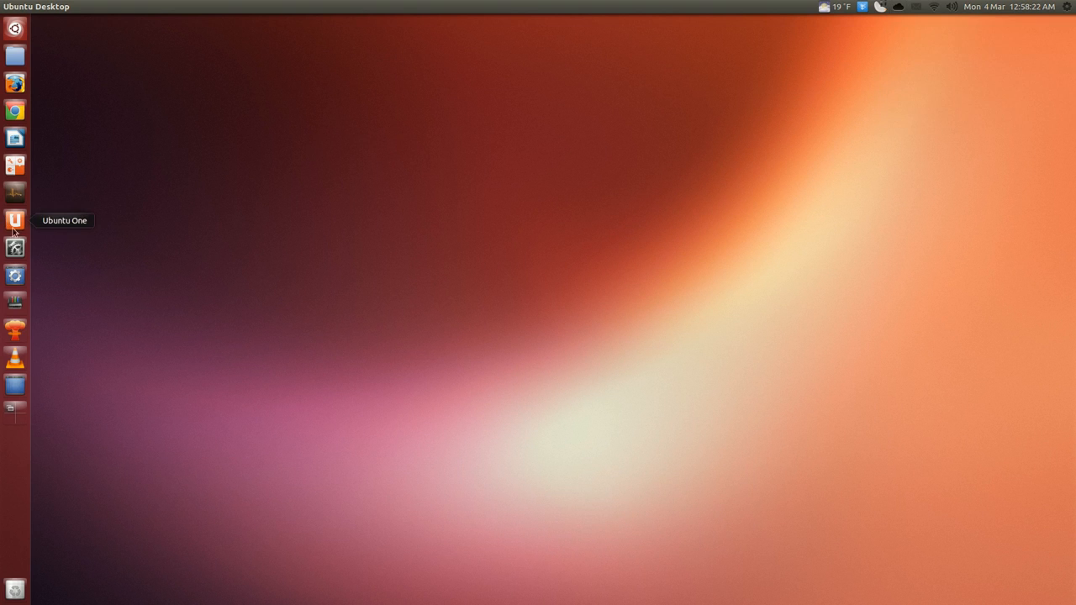
mouse_move(15, 247)
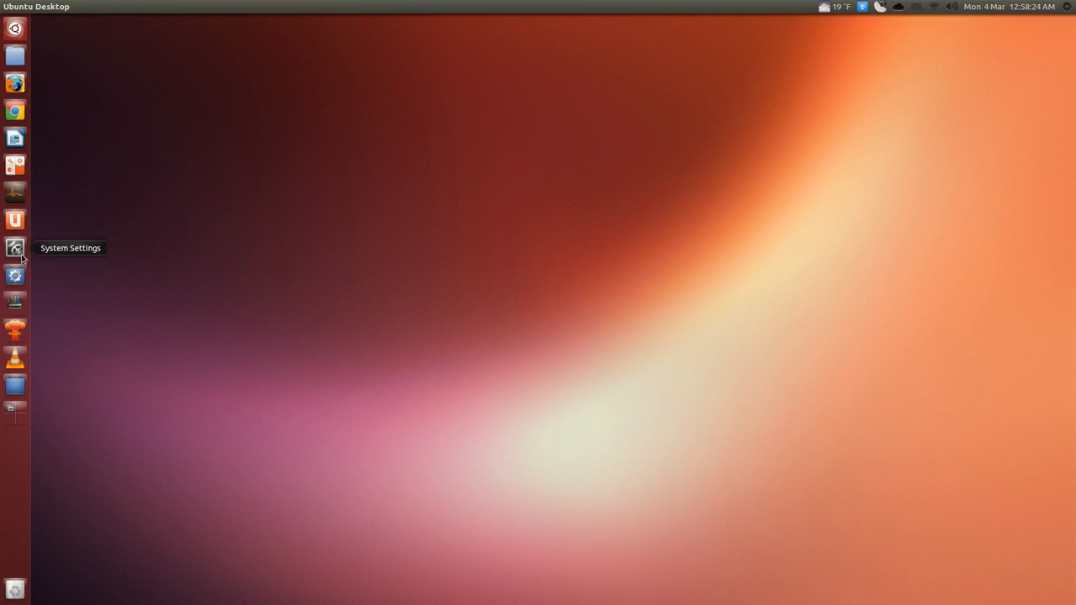
mouse_move(47, 217)
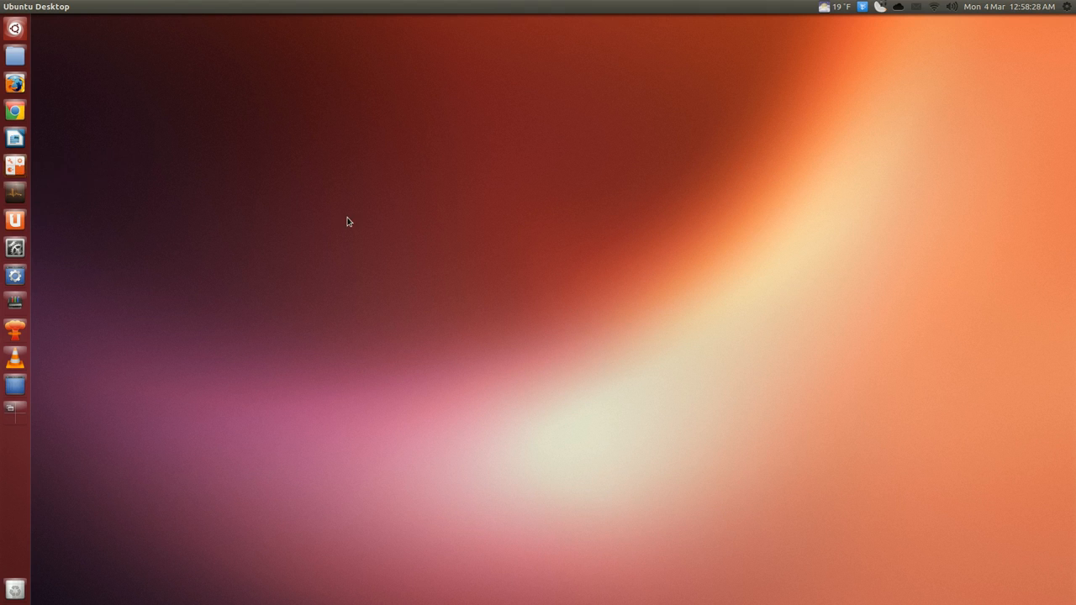
click(15, 165)
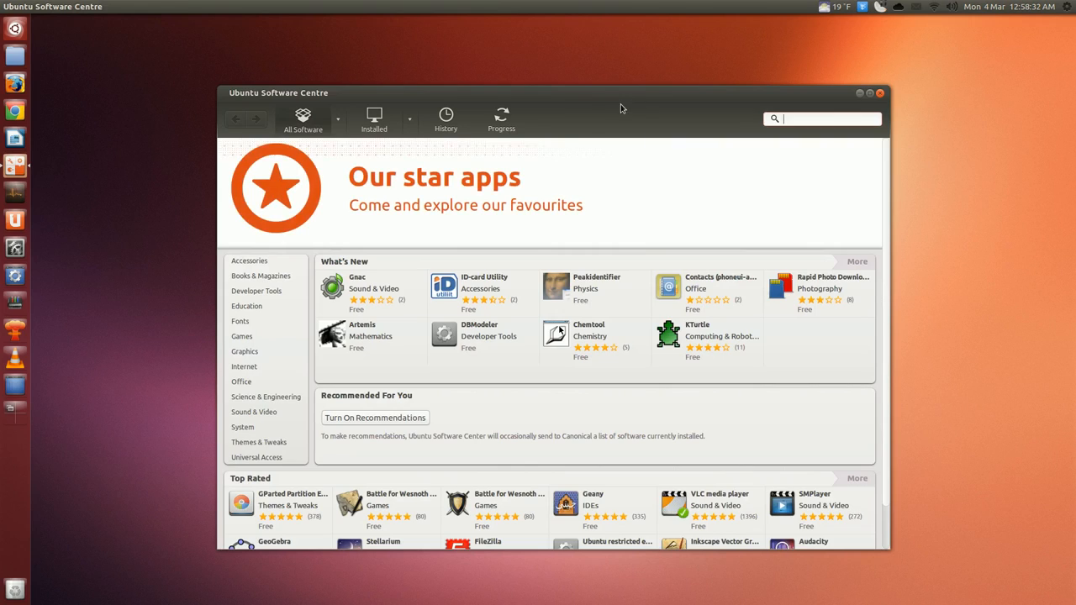
drag(622, 92, 579, 56)
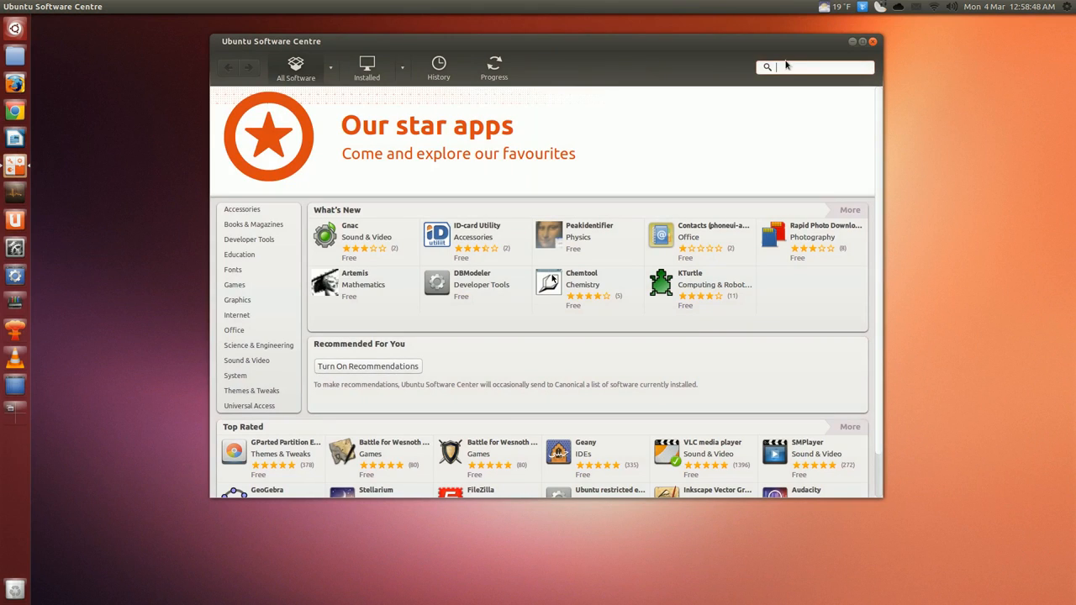
text(unity)
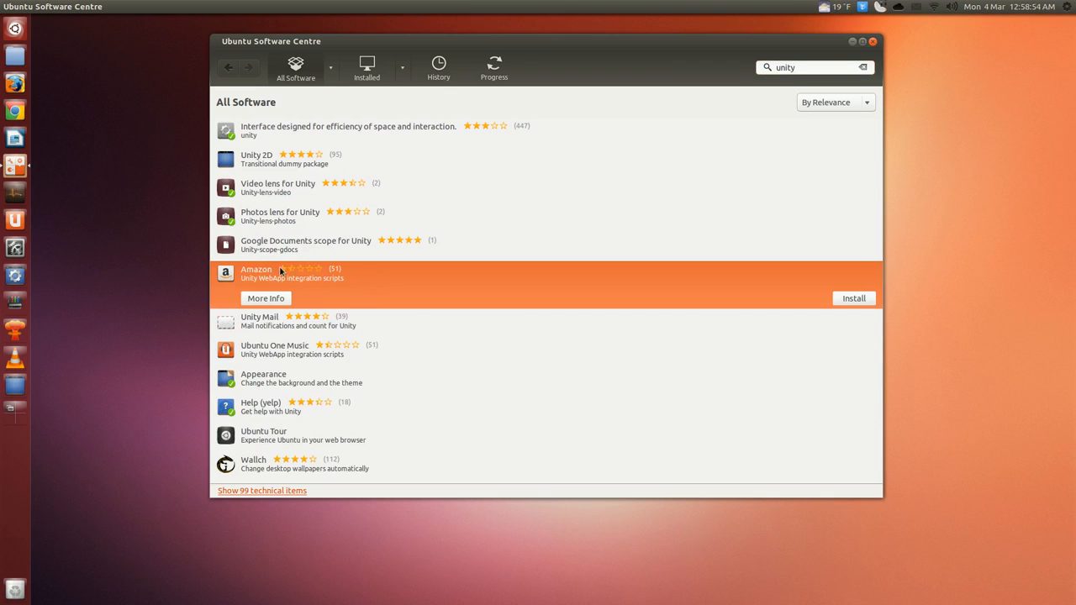
mouse_move(357, 286)
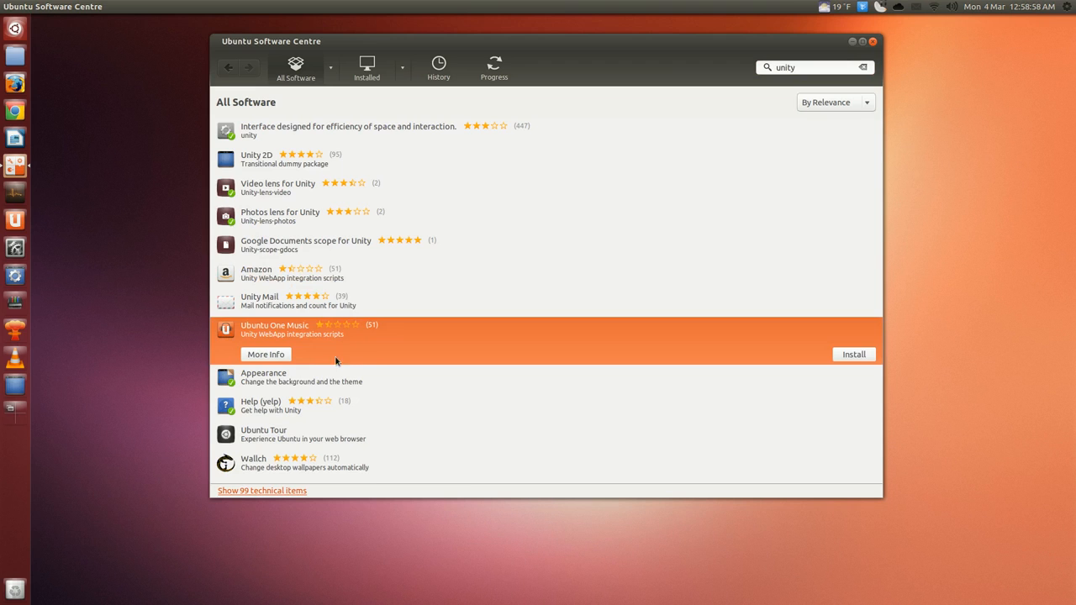
mouse_move(440, 357)
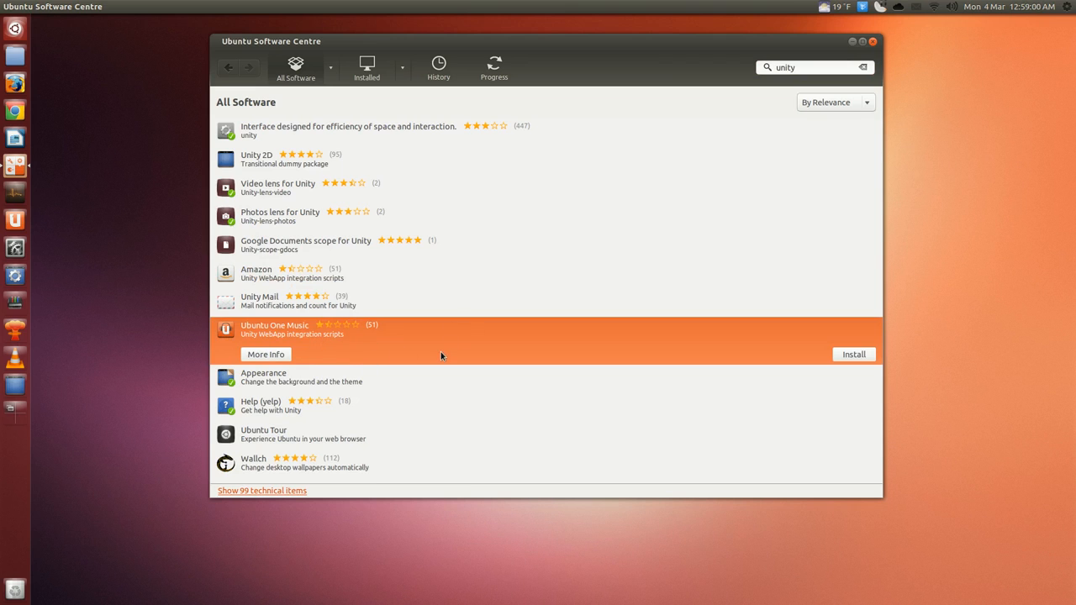
mouse_move(15, 165)
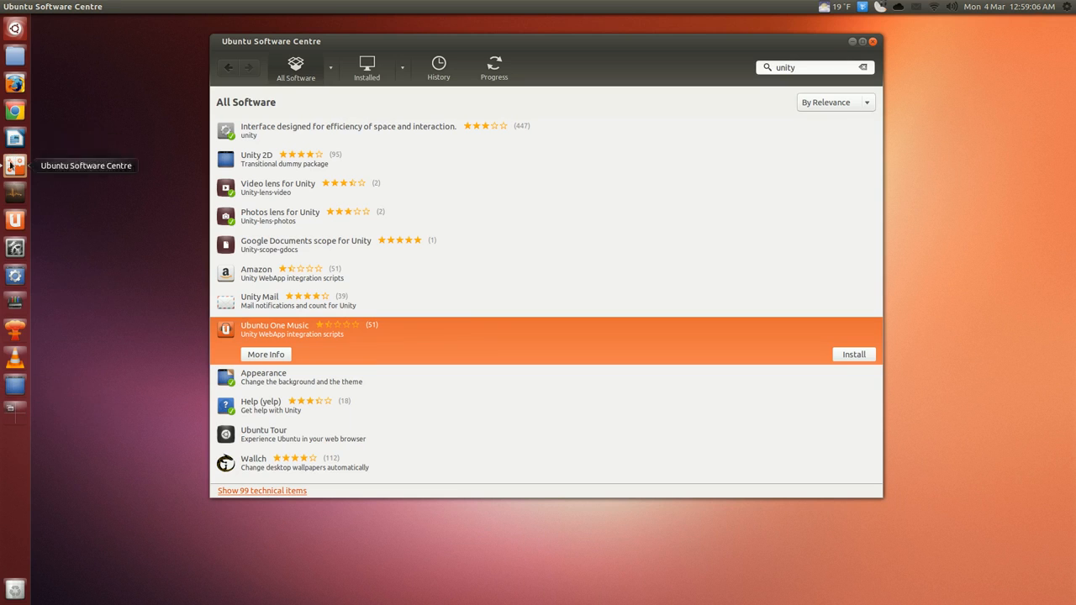
mouse_move(34, 238)
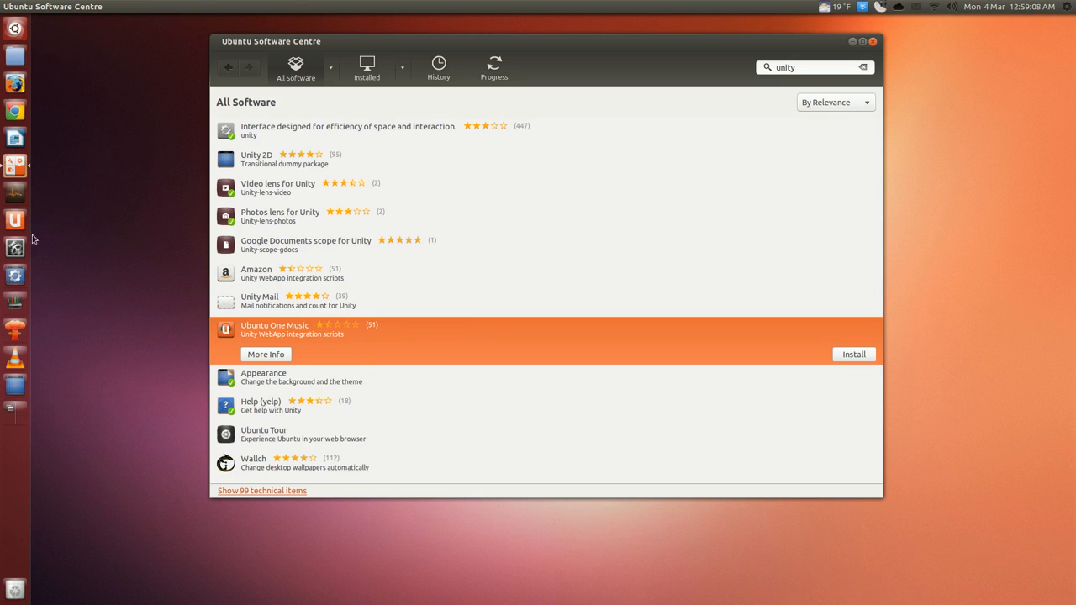
mouse_move(484, 304)
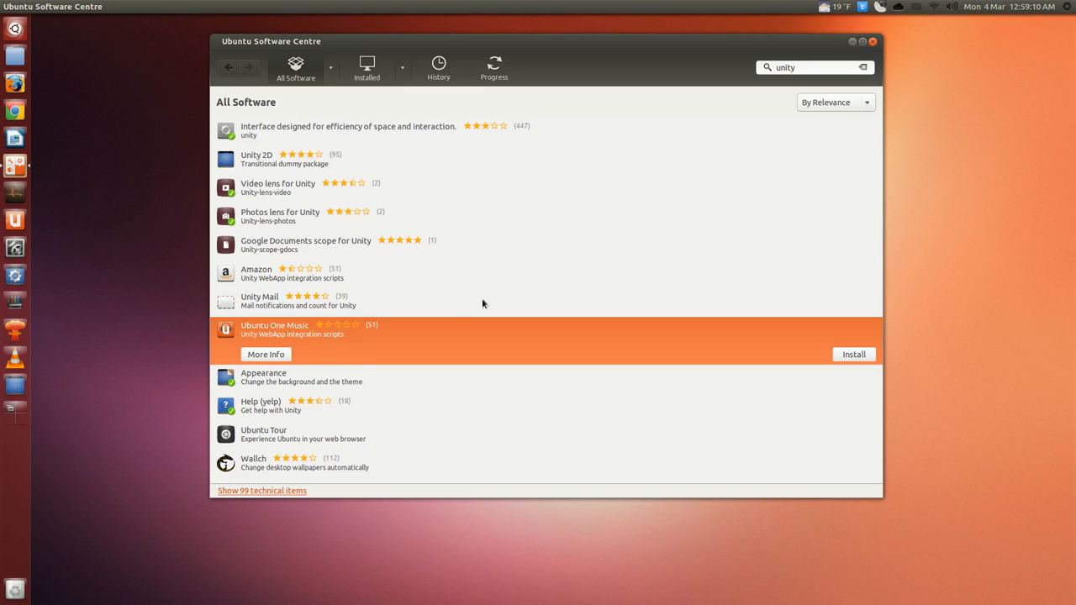
mouse_move(433, 178)
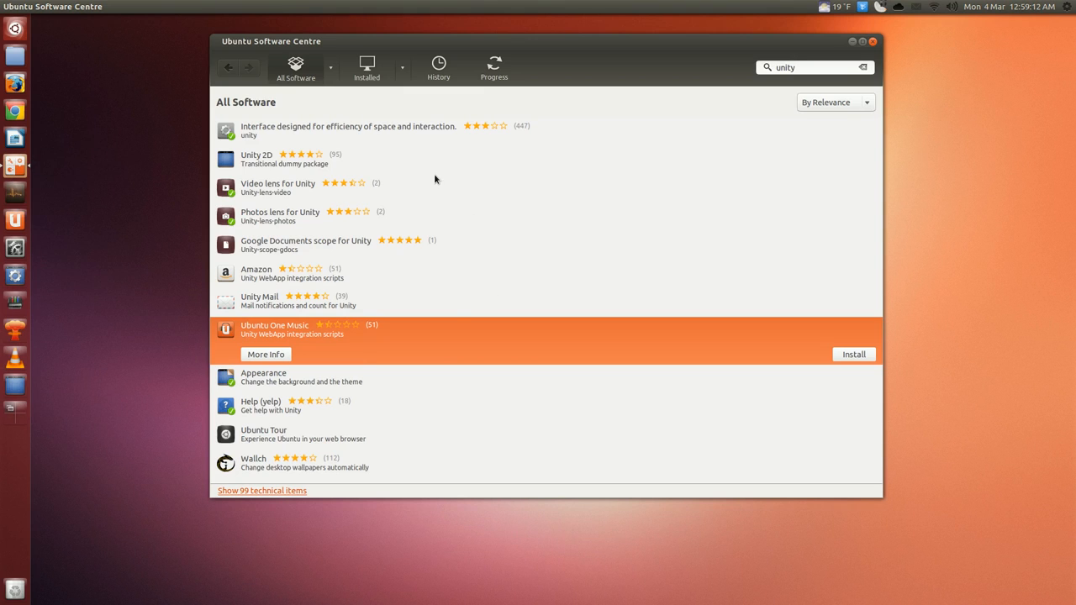
mouse_move(811, 81)
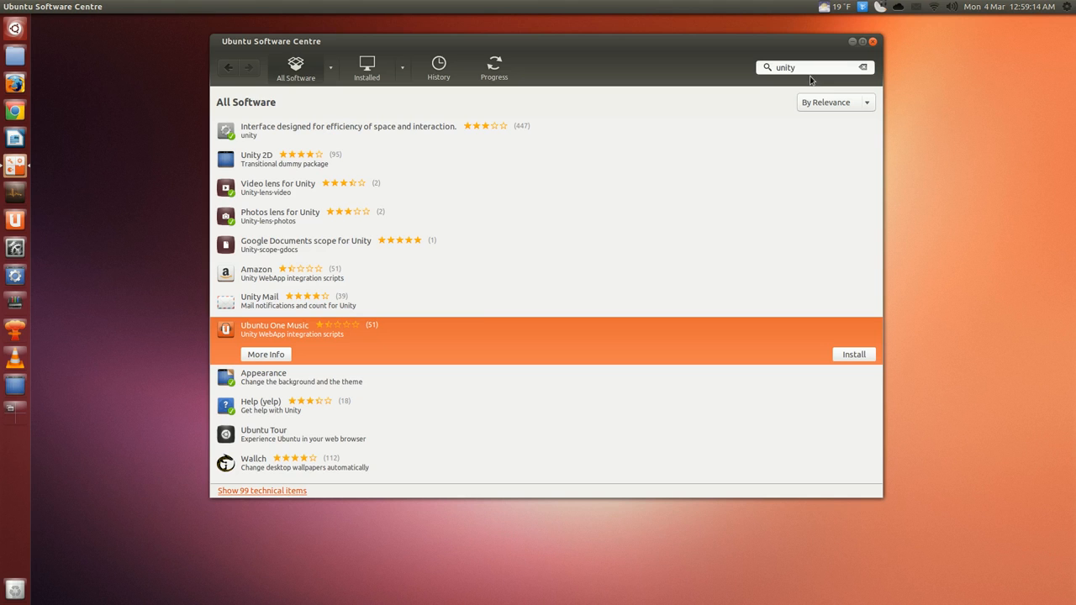
mouse_move(840, 125)
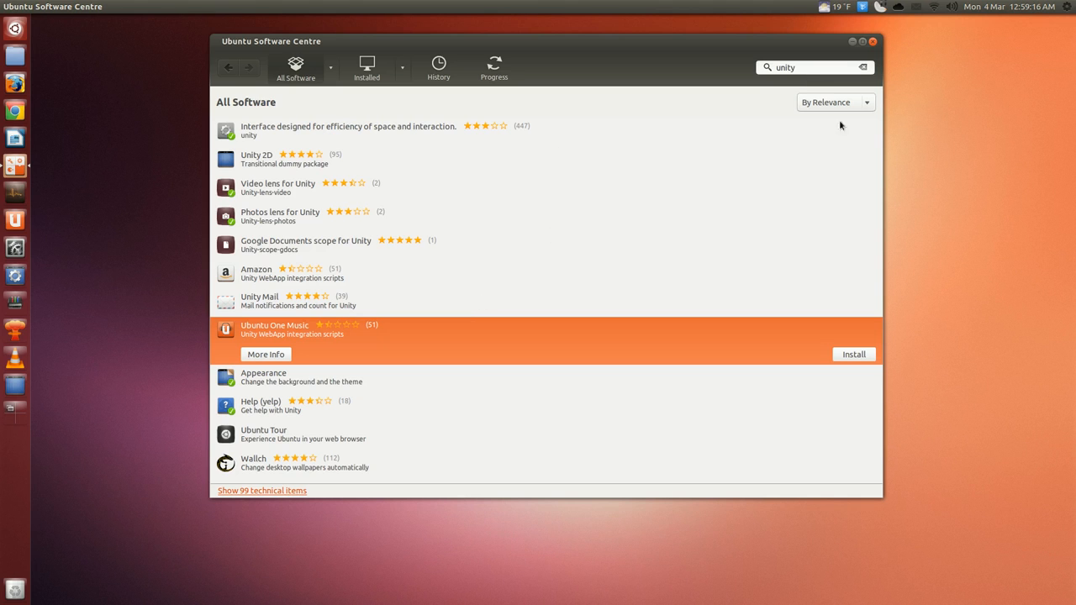
click(872, 41)
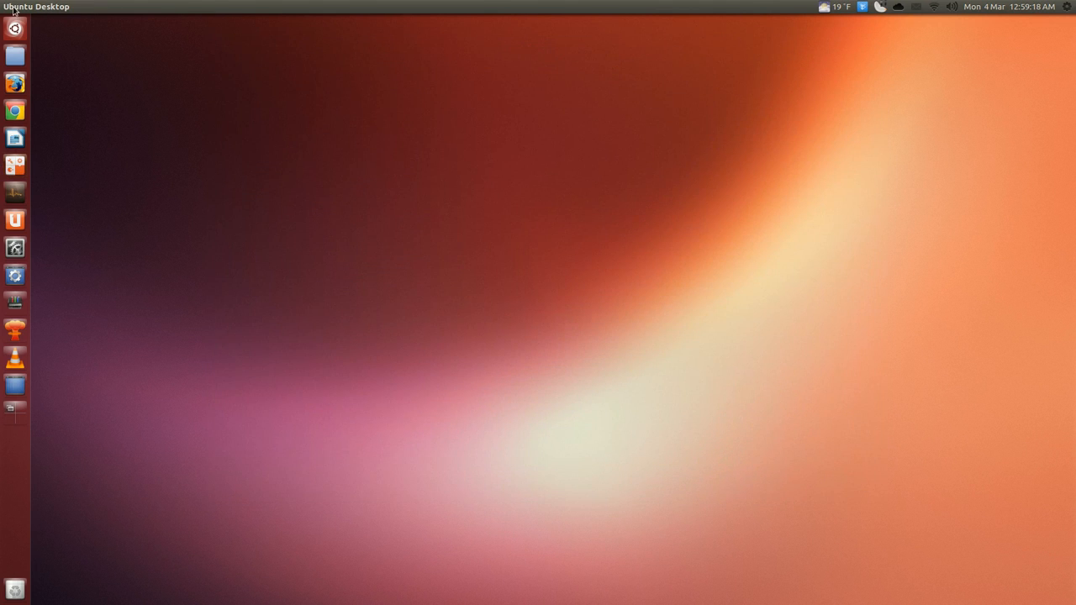
click(15, 29)
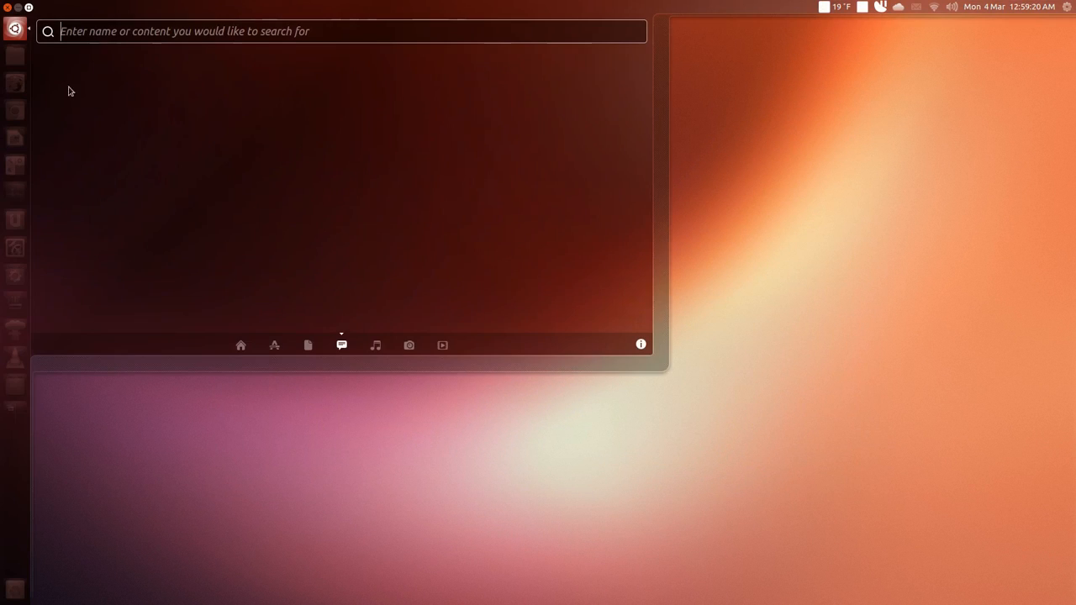
mouse_move(364, 143)
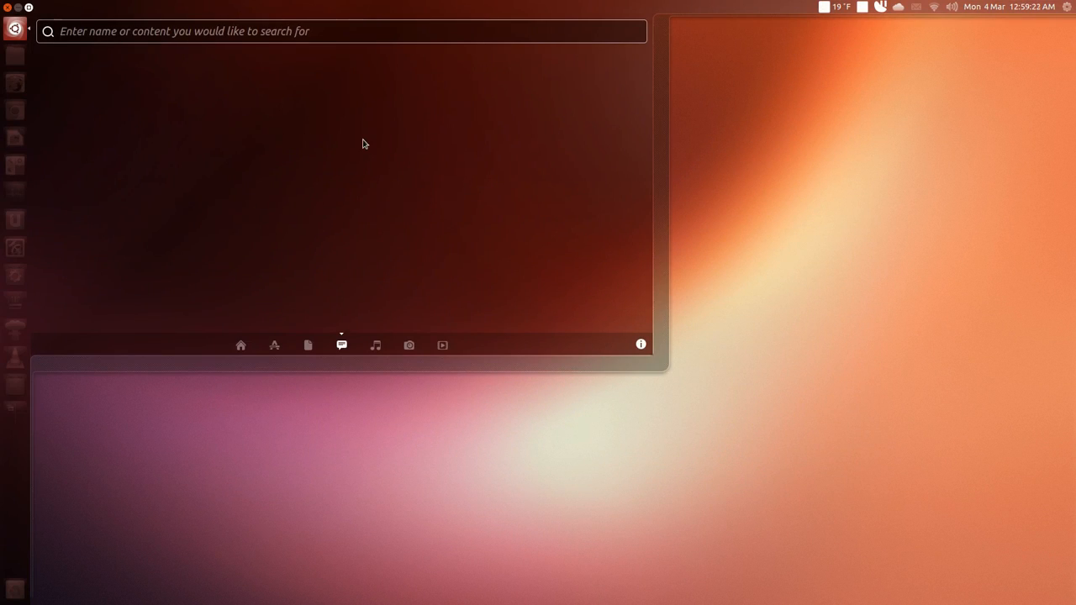
text(@)
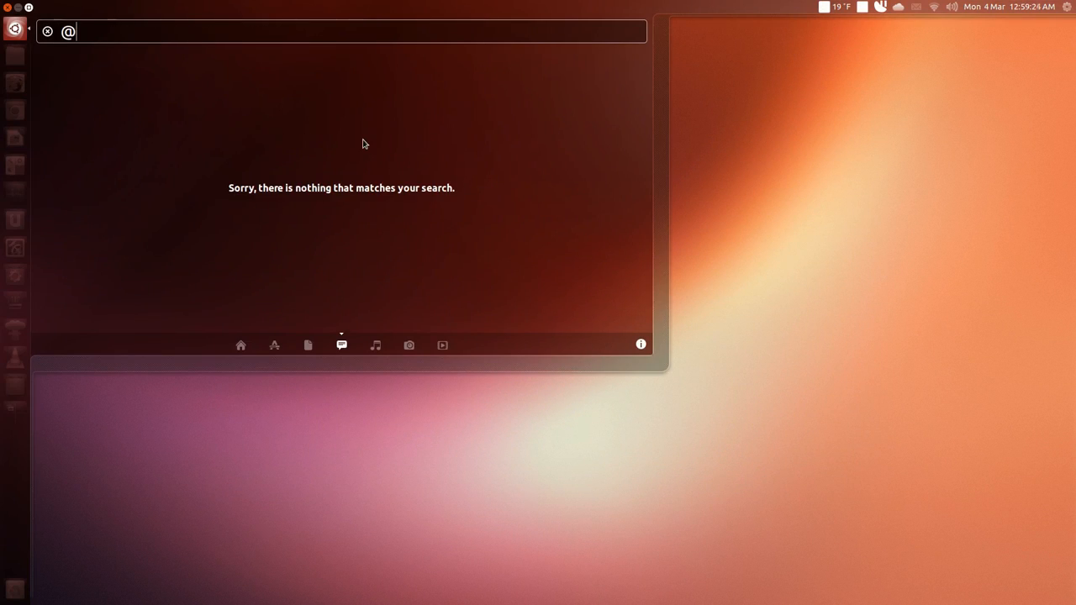
text(midfingr)
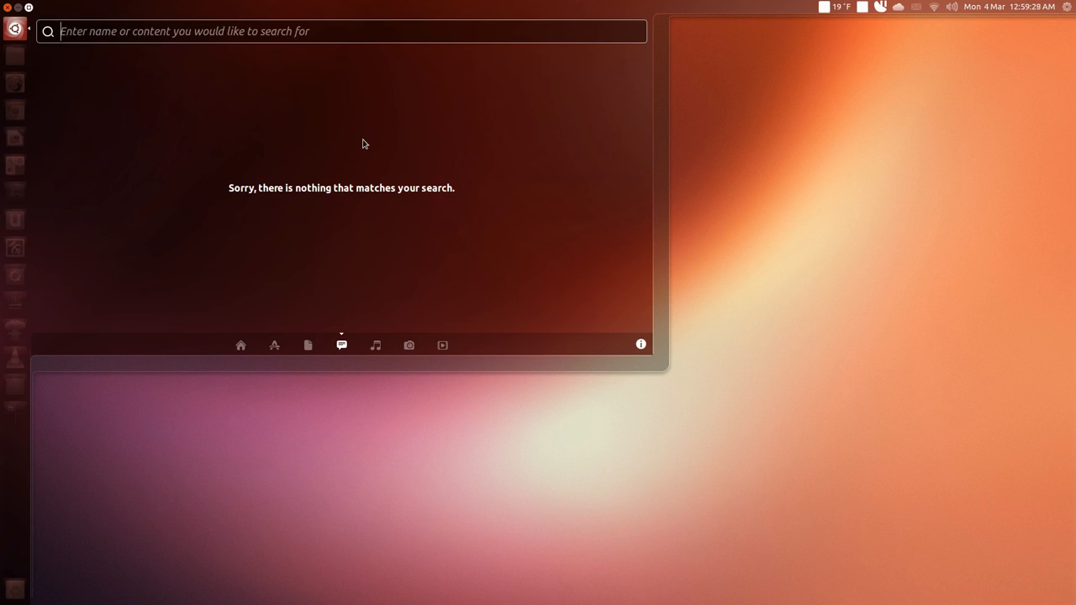
text(gu)
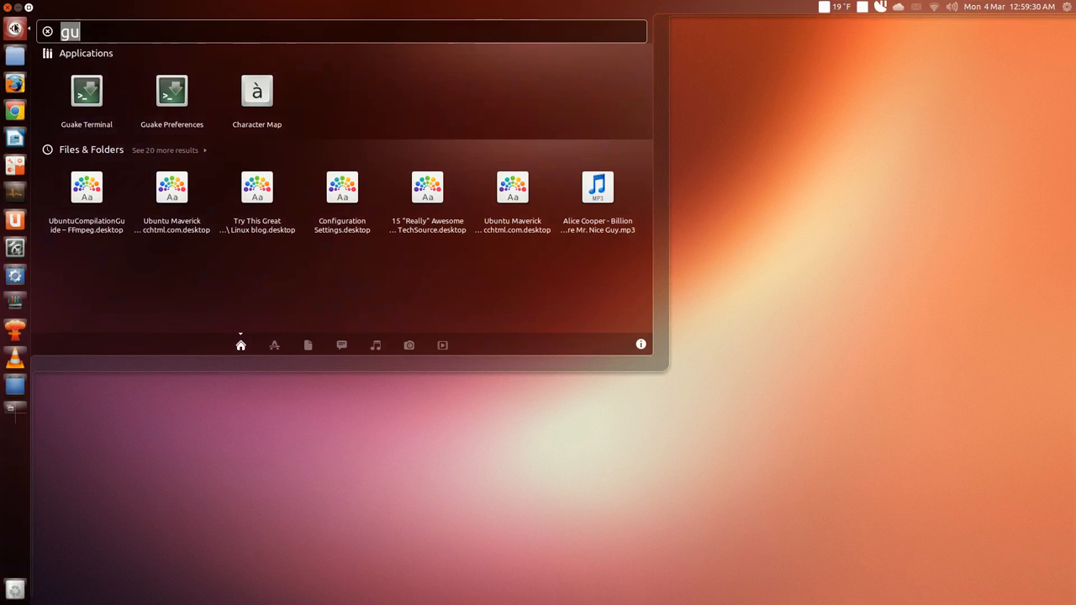
mouse_move(341, 345)
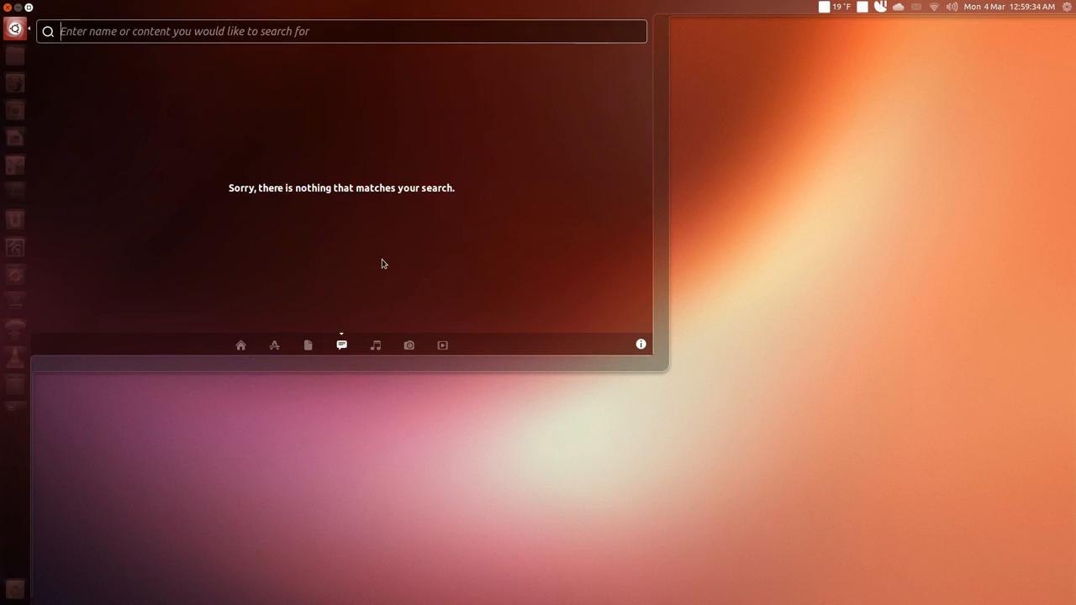
click(341, 345)
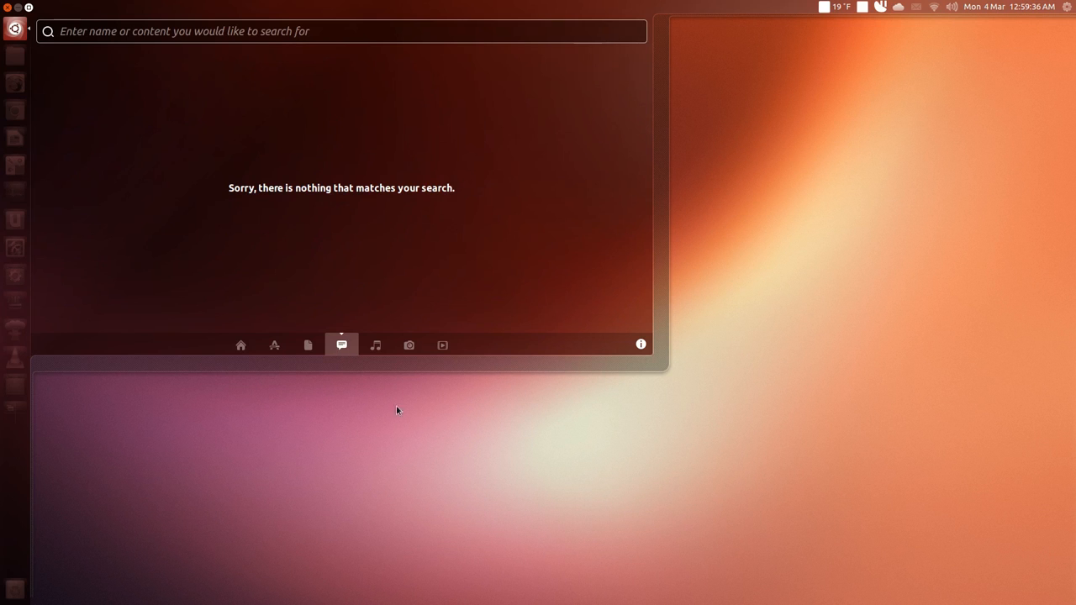
click(1067, 7)
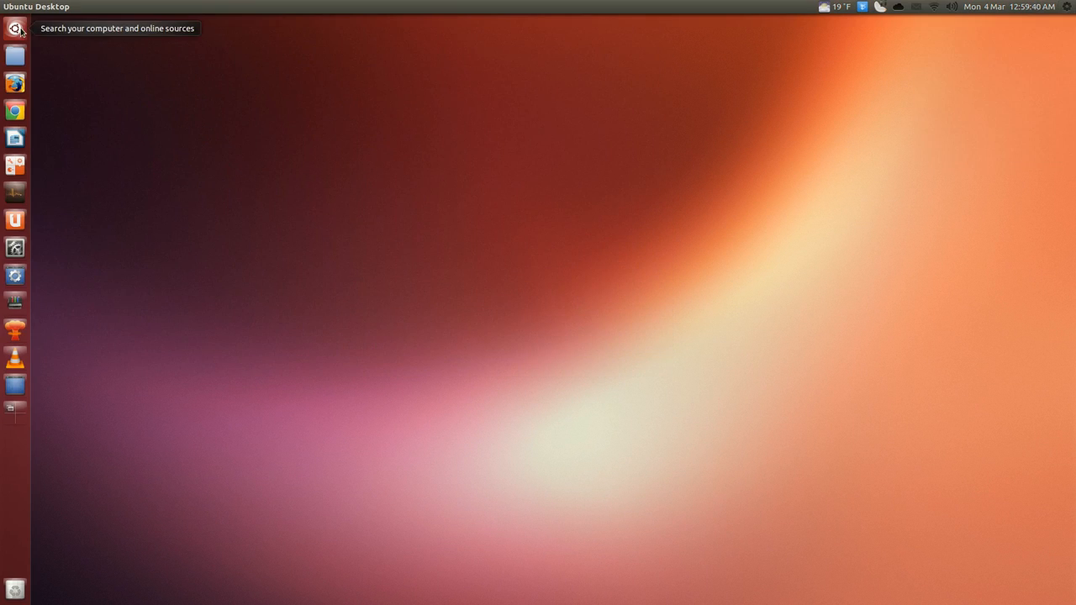
click(15, 30)
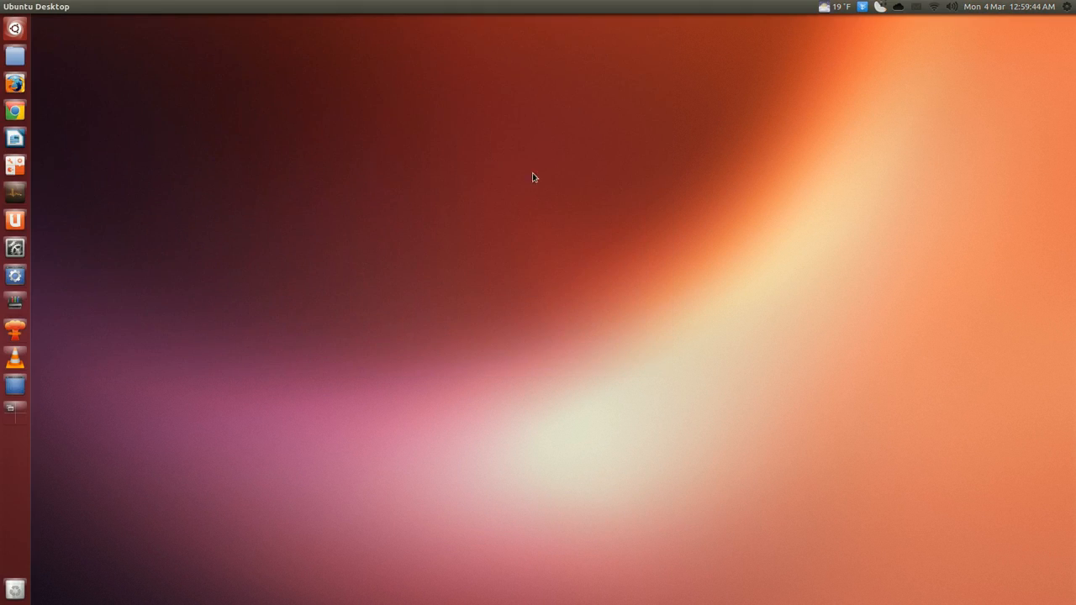
click(1066, 6)
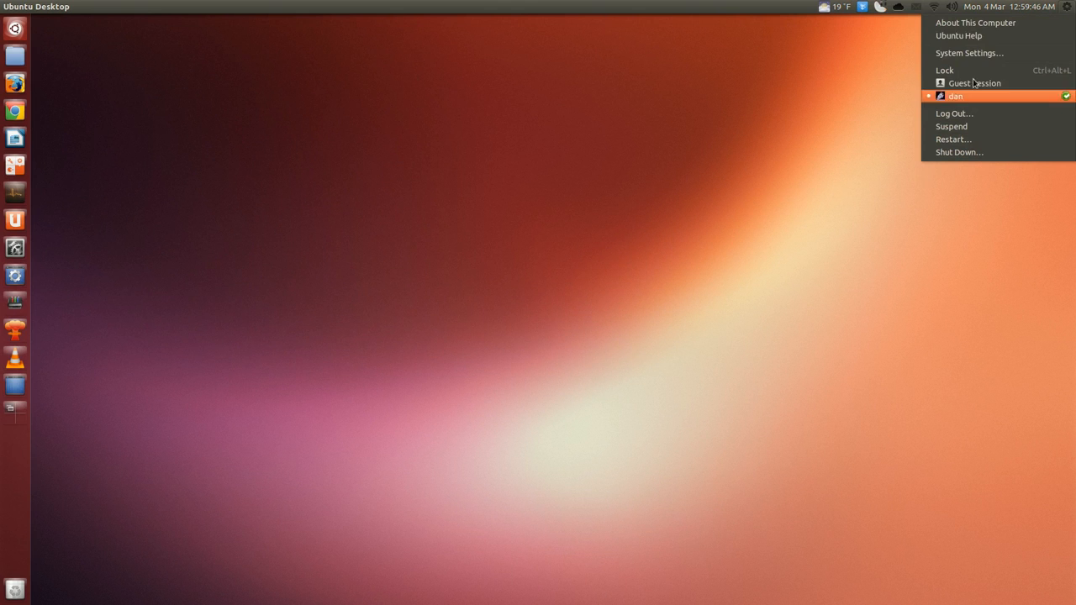
mouse_move(968, 52)
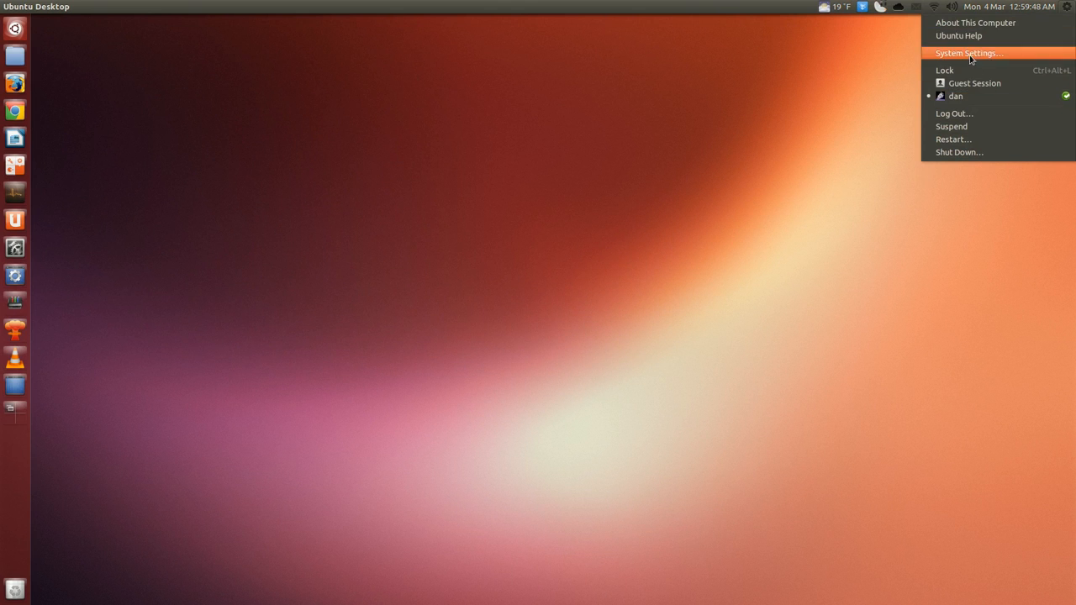
click(968, 52)
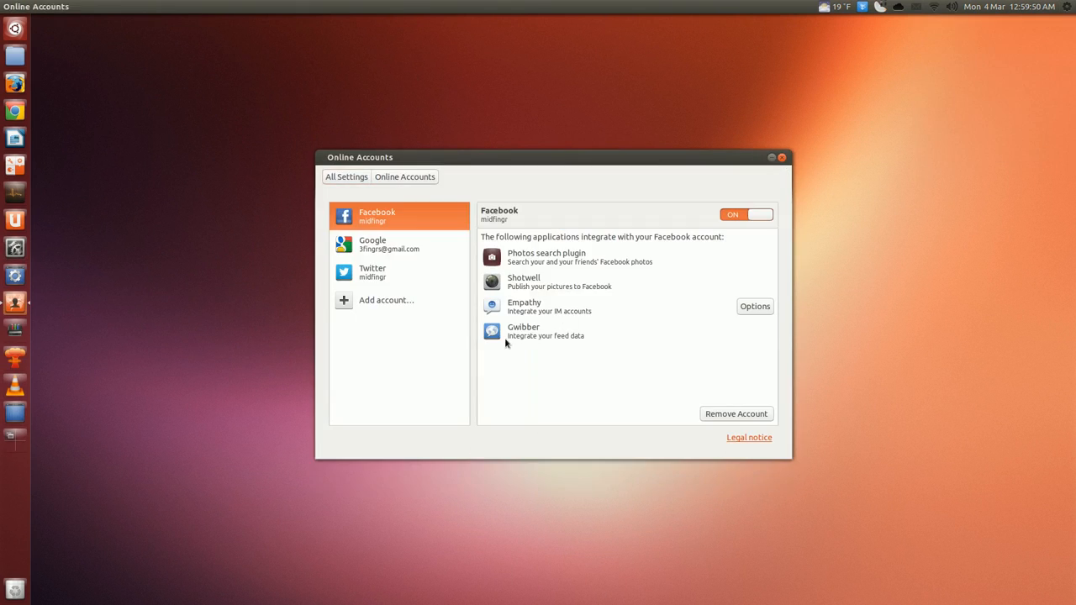
click(781, 158)
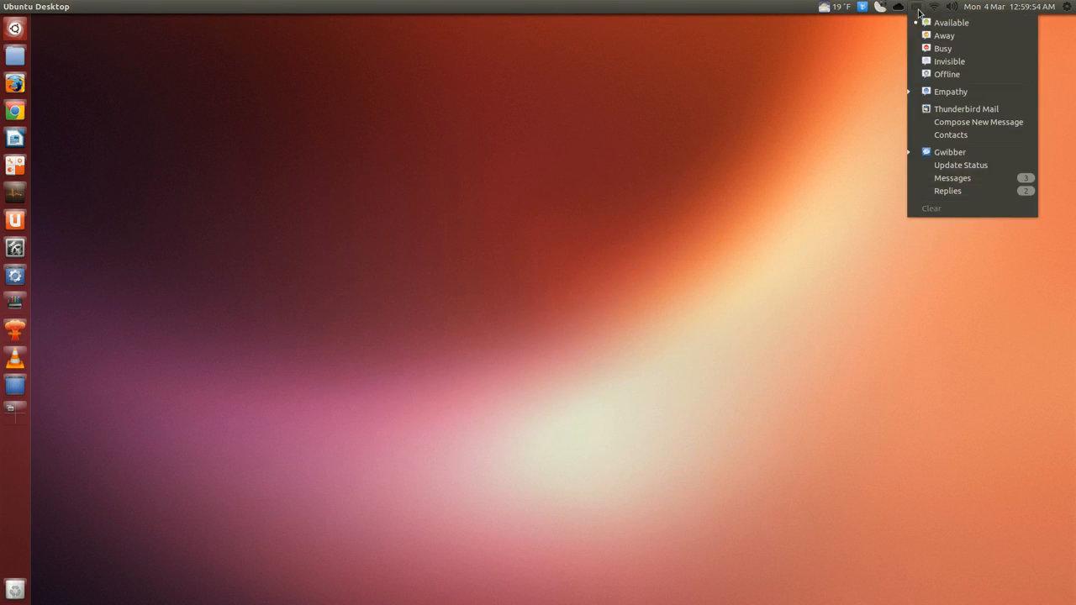
mouse_move(978, 121)
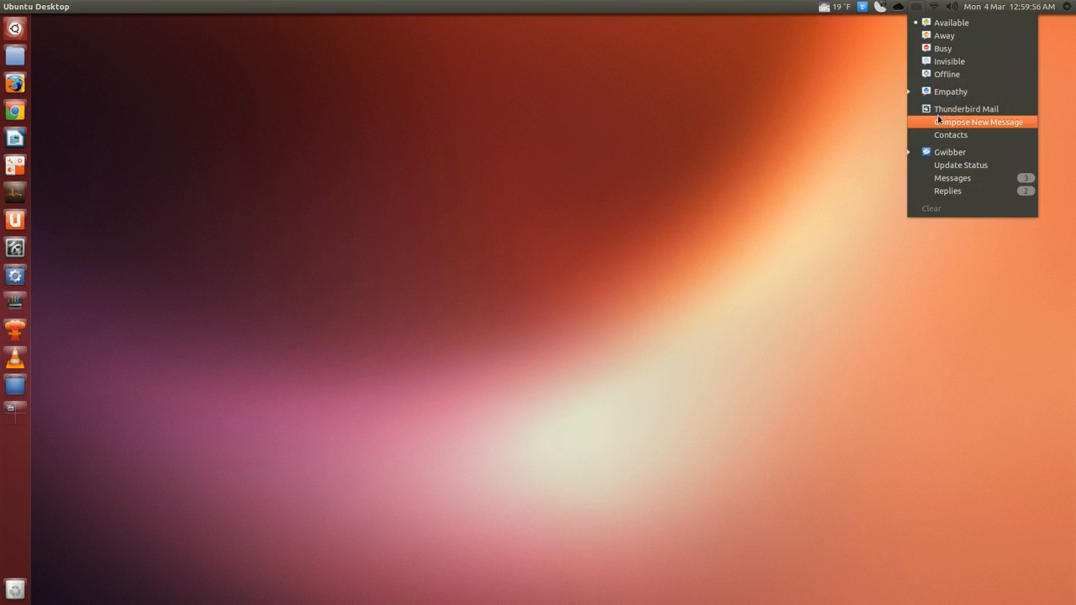
mouse_move(951, 179)
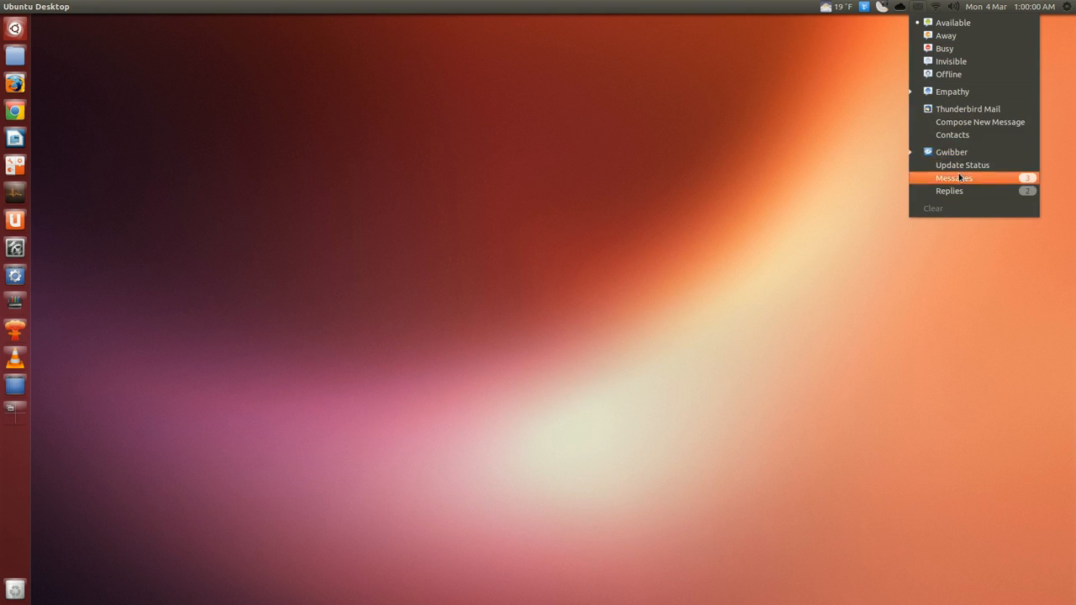
mouse_move(950, 191)
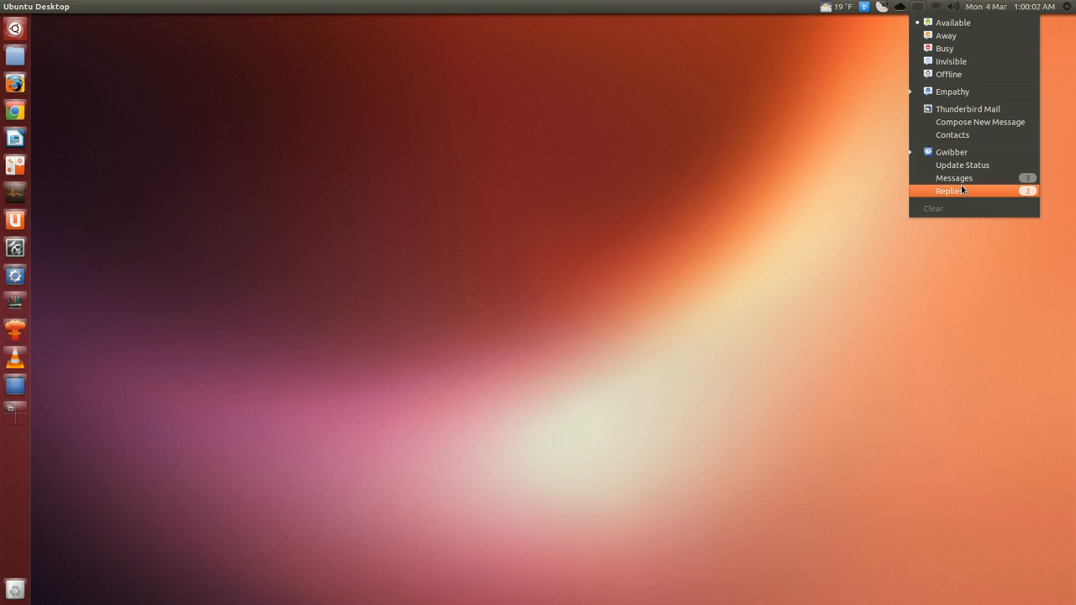
mouse_move(862, 129)
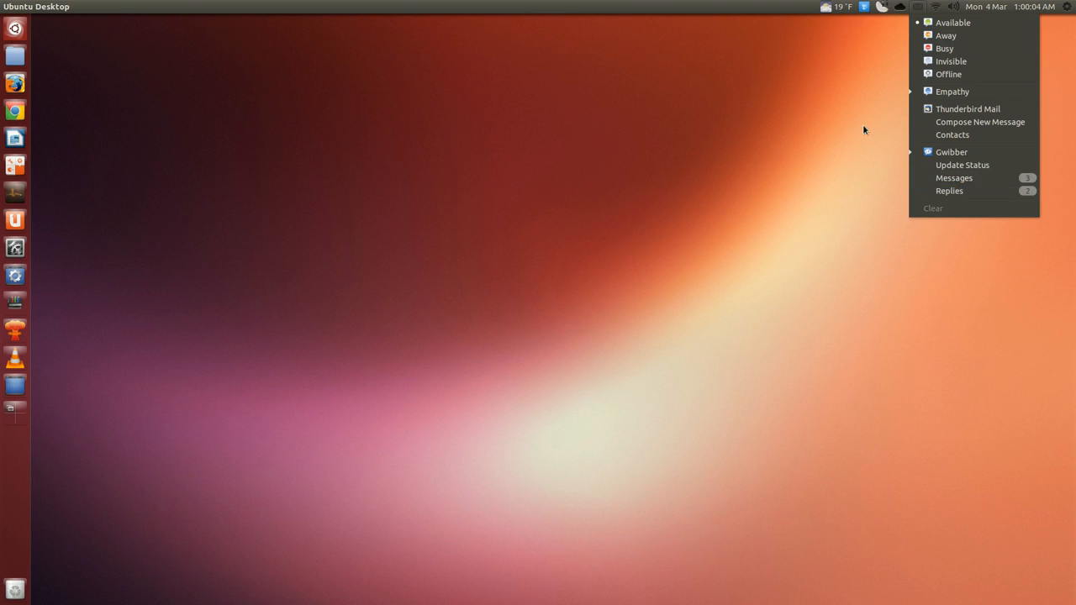
click(953, 7)
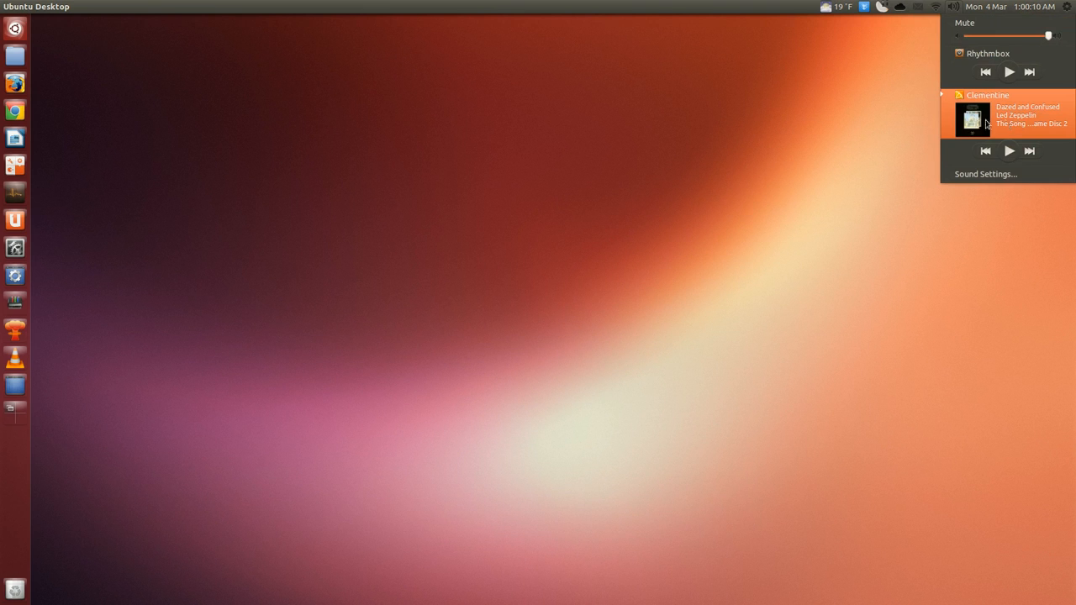
mouse_move(989, 54)
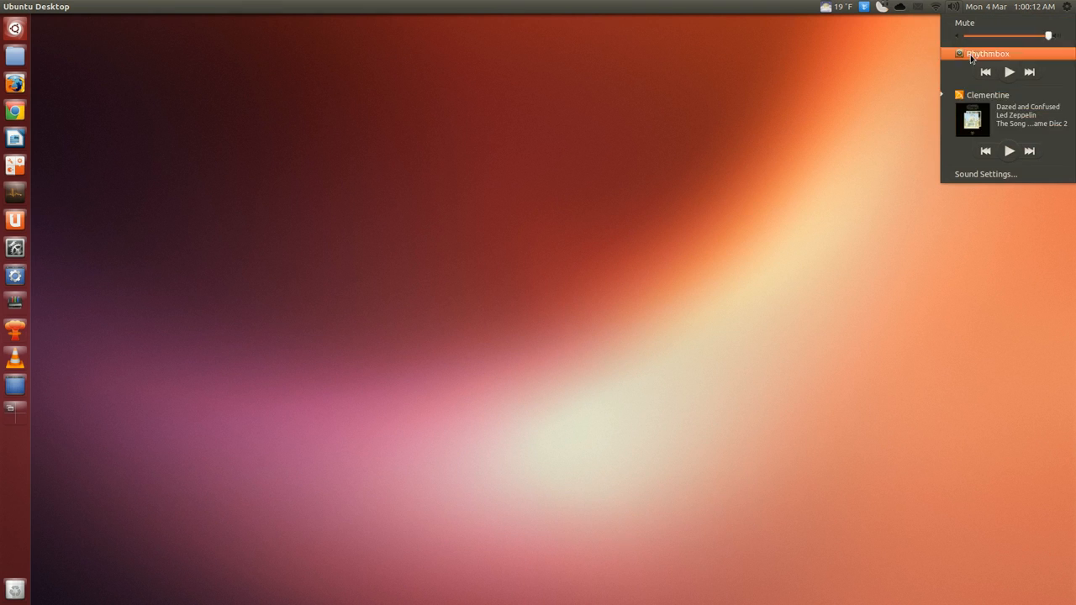
mouse_move(1005, 124)
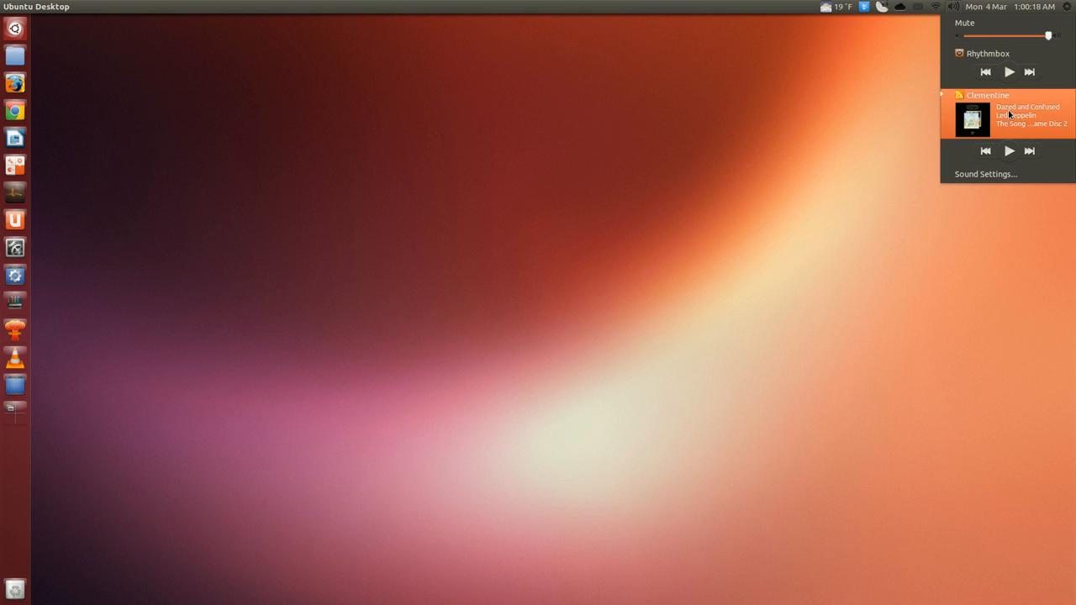
click(508, 102)
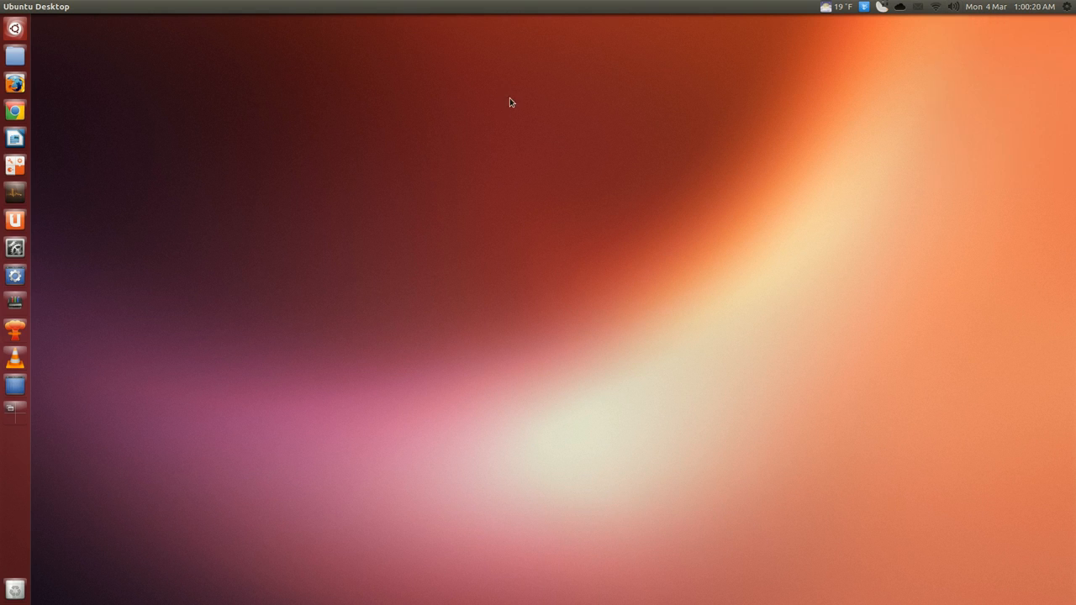
mouse_move(208, 162)
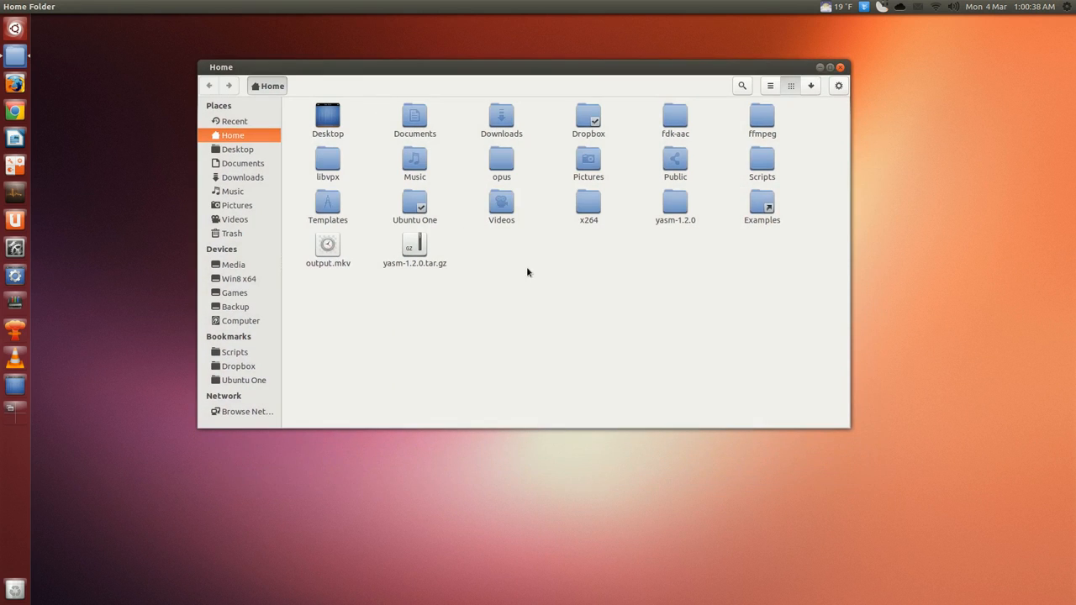
mouse_move(632, 300)
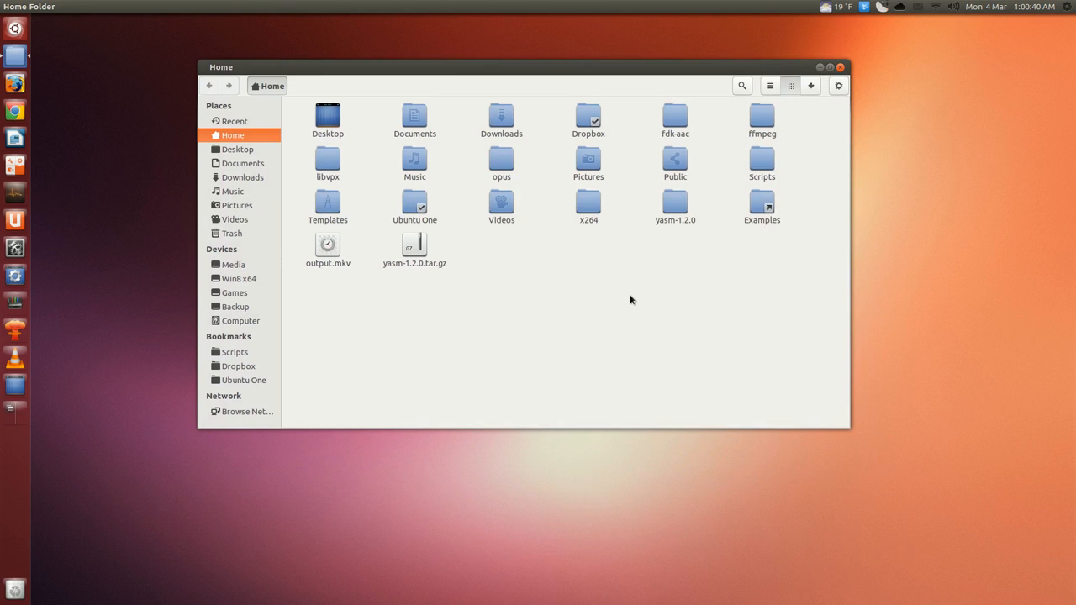
mouse_move(767, 138)
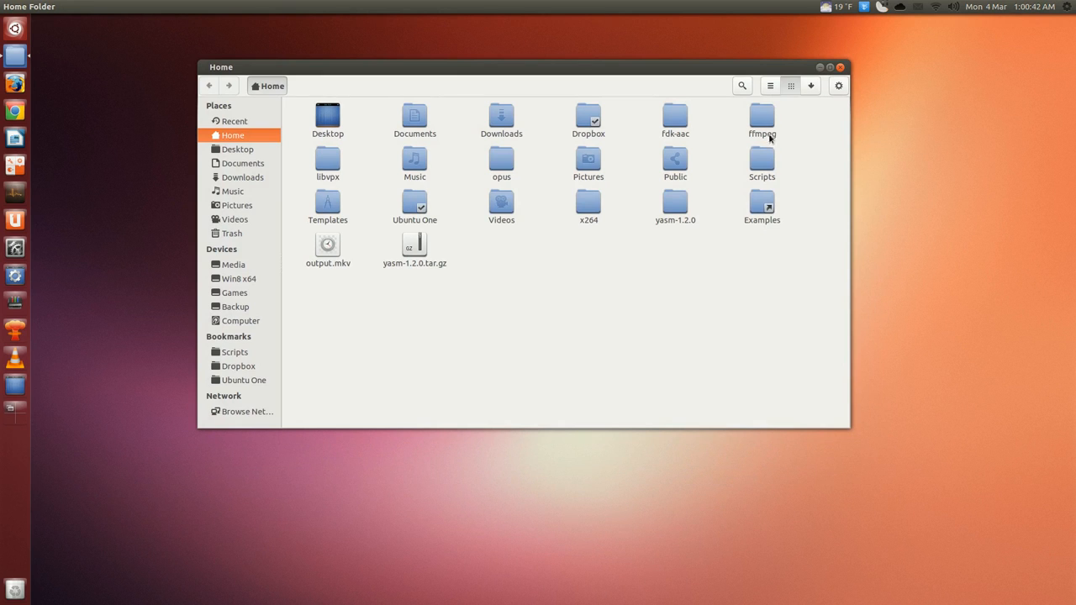
Step: Open the ffmpeg folder from Home and show its window menu
double_click(762, 116)
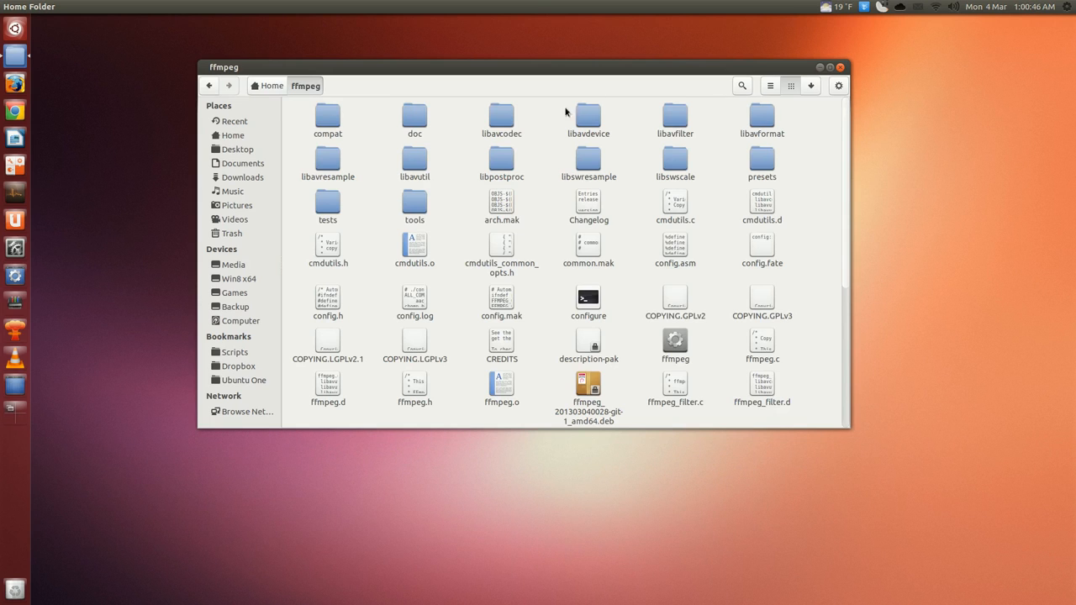
click(837, 84)
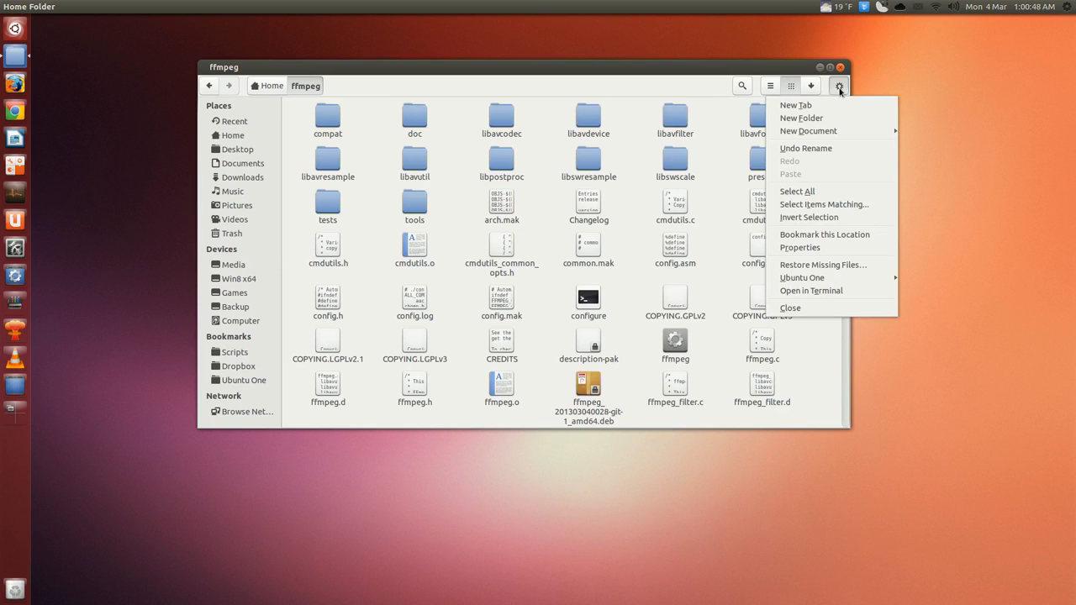
mouse_move(823, 247)
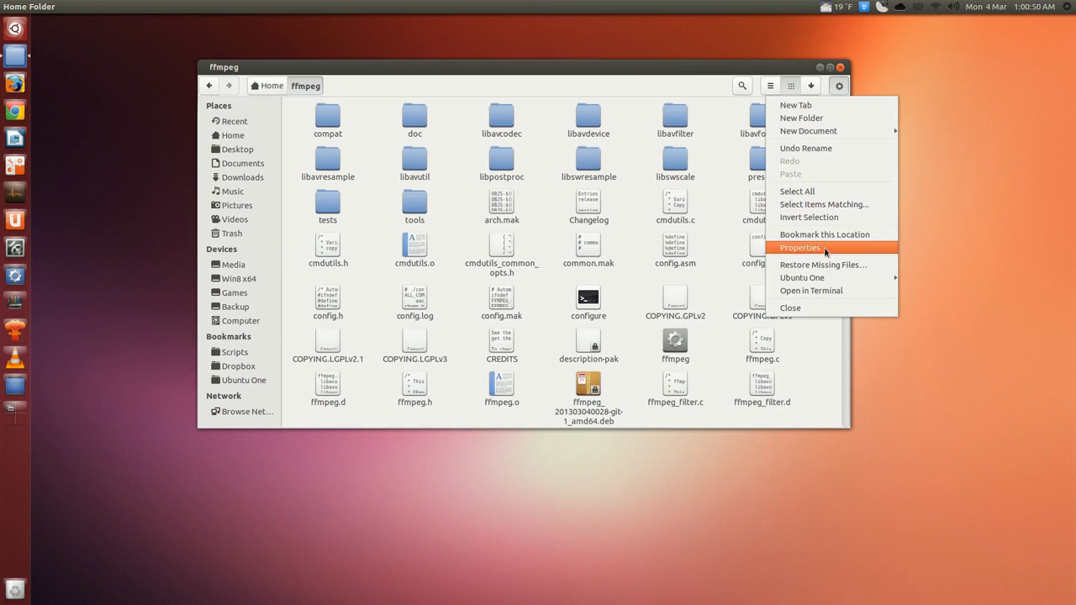
mouse_move(823, 235)
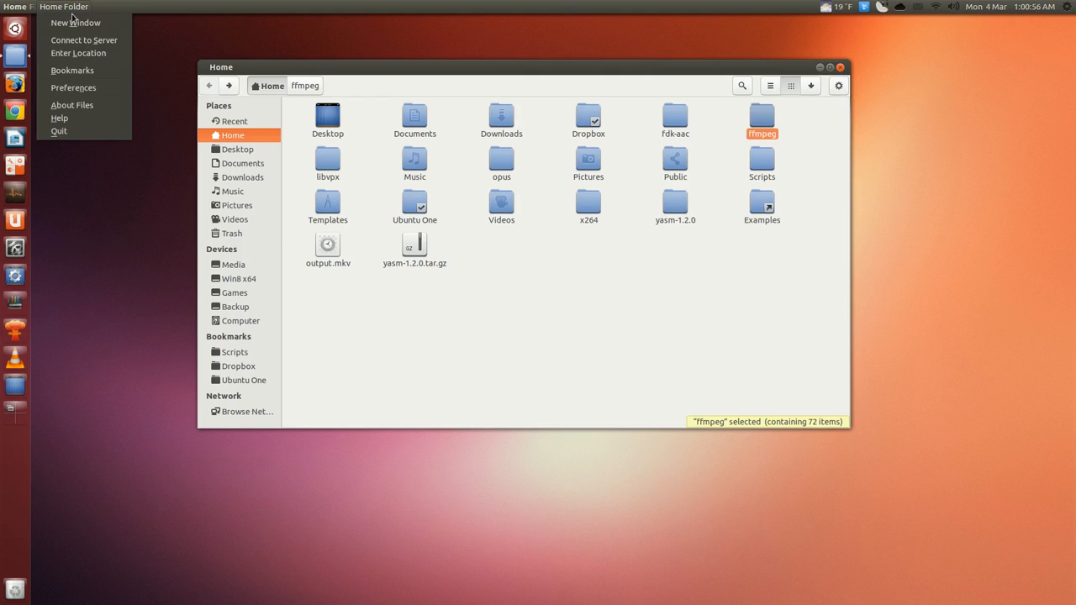
Step: View the Bookmarks editor listing Documents, Music, Scripts and Dropbox, then close it
click(73, 70)
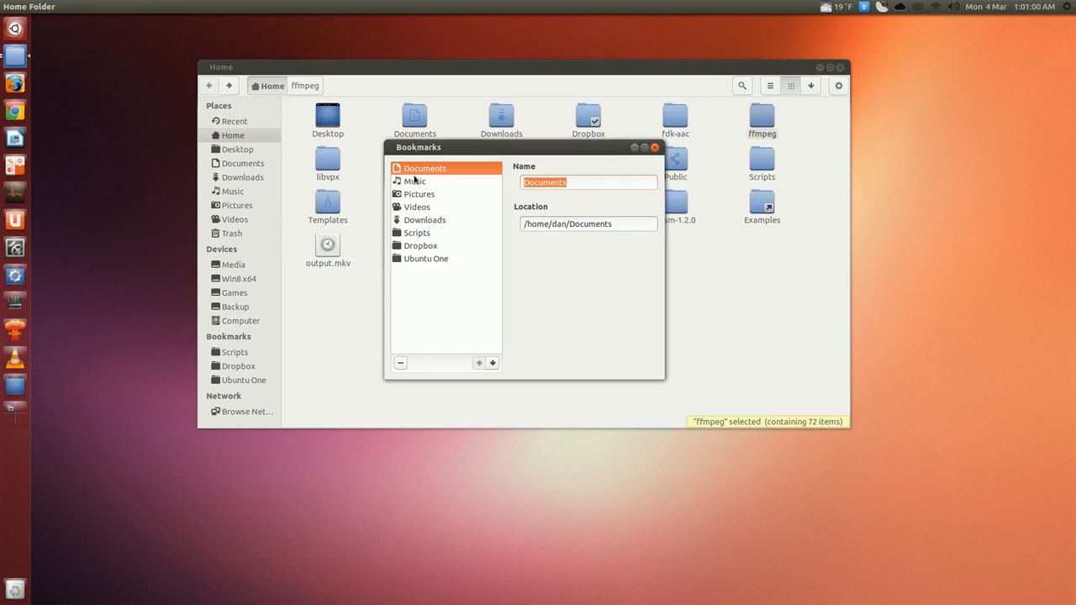
mouse_move(655, 148)
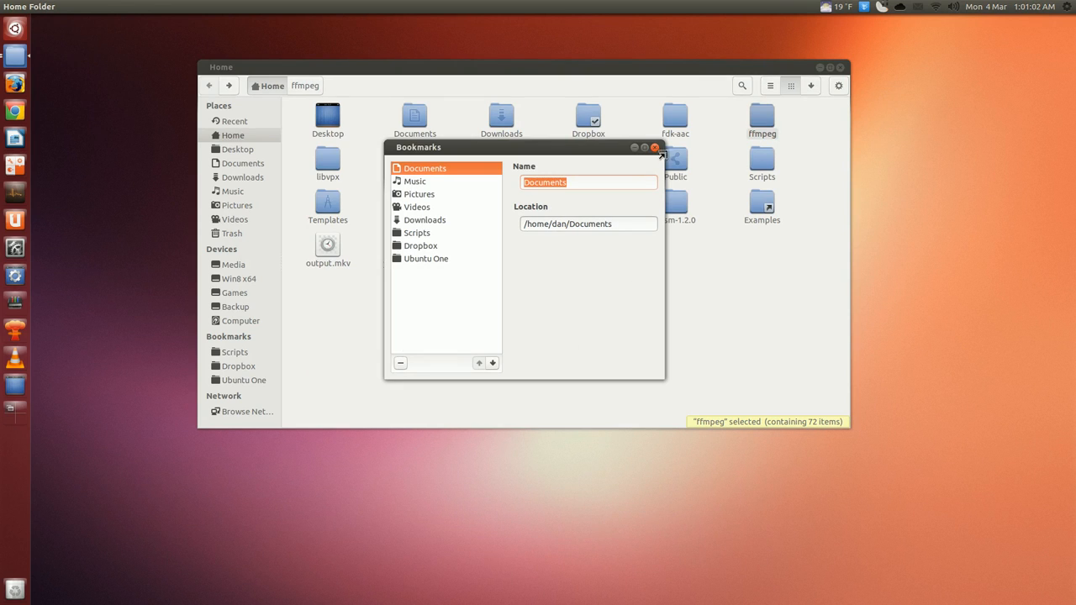
click(655, 148)
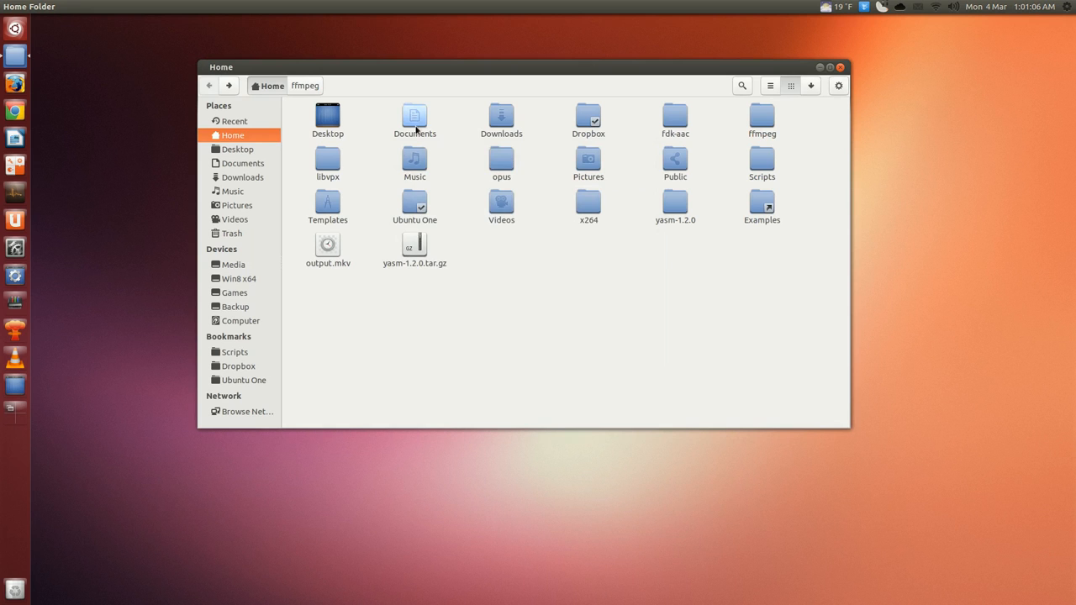
right_click(413, 118)
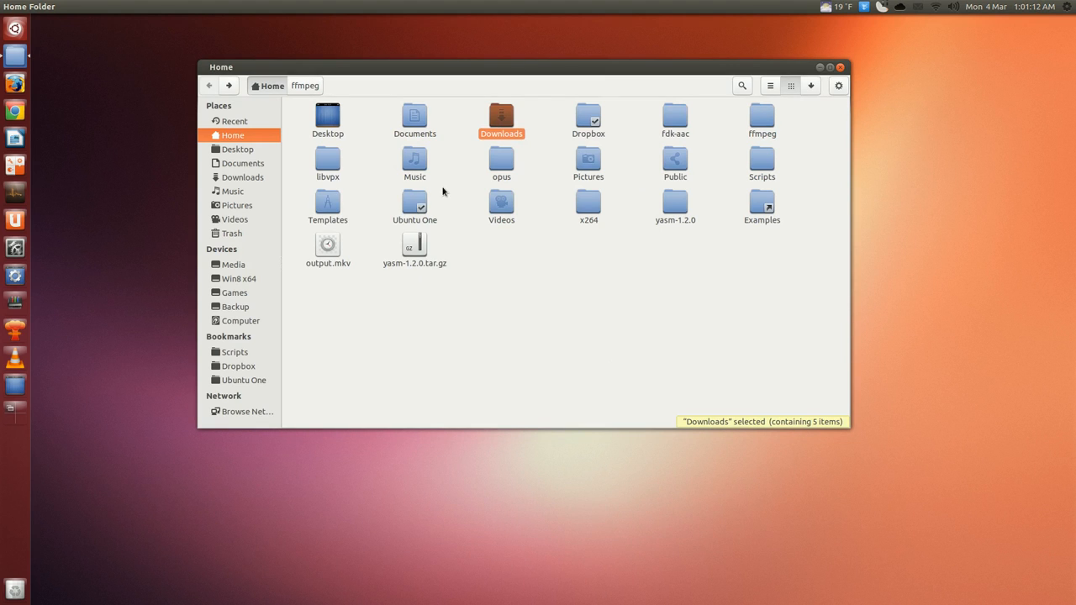
mouse_move(572, 208)
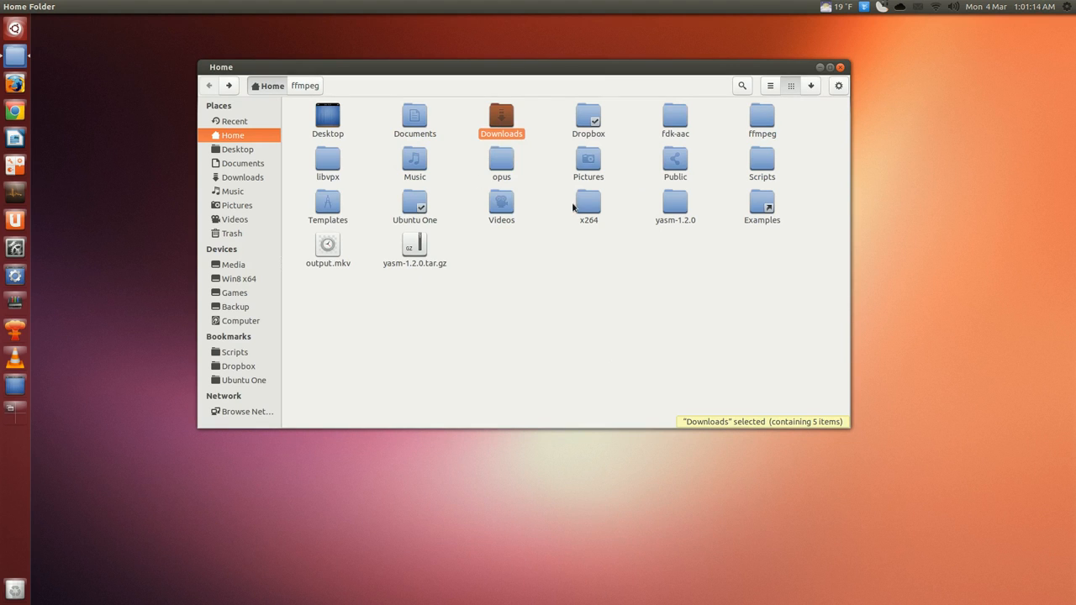
right_click(588, 206)
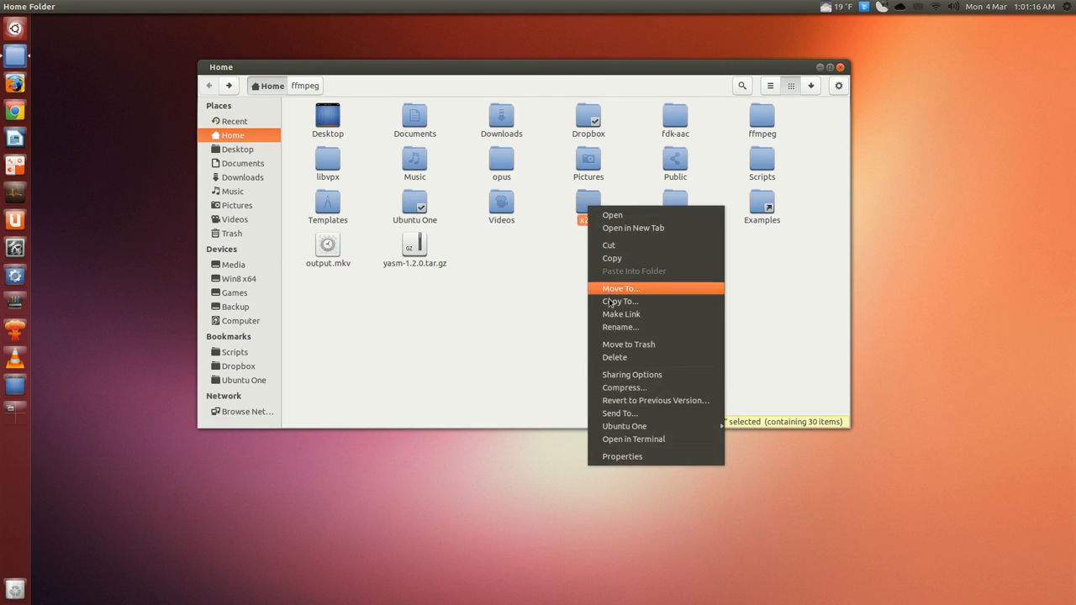
mouse_move(632, 229)
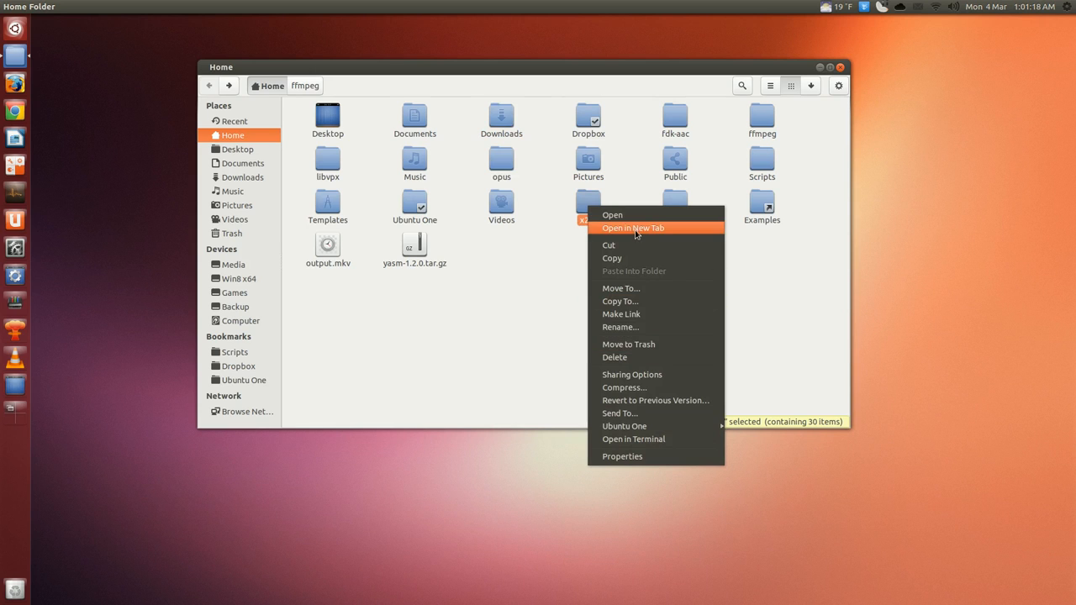
click(632, 229)
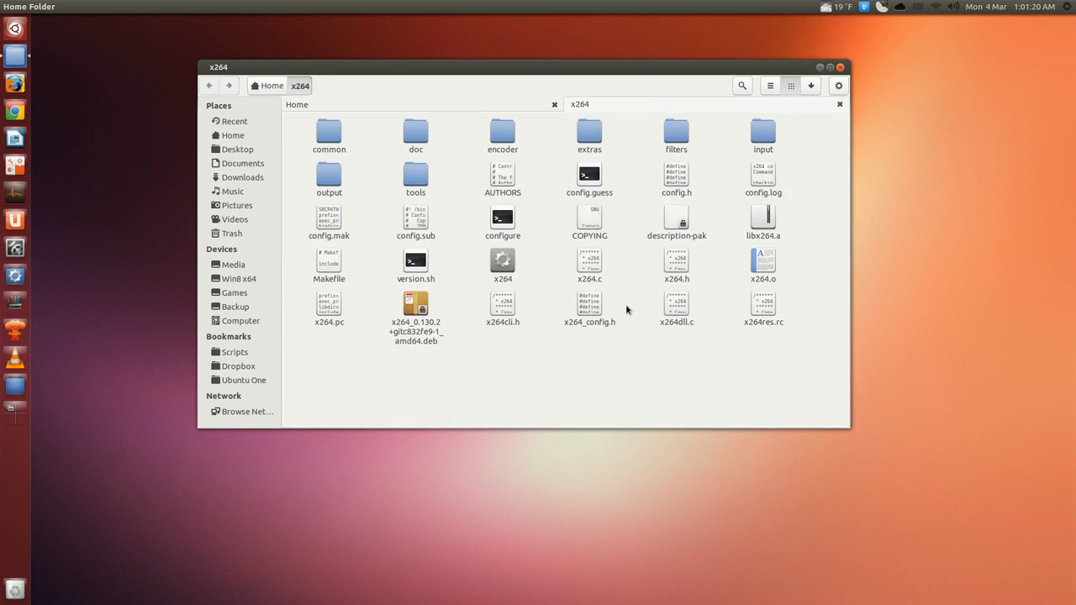
mouse_move(636, 353)
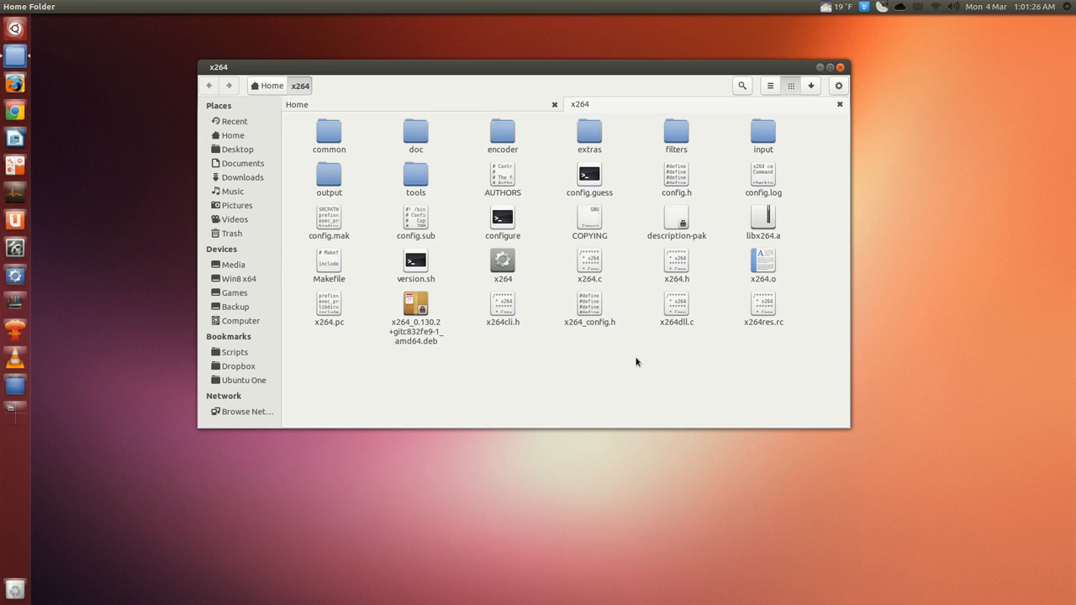
click(232, 134)
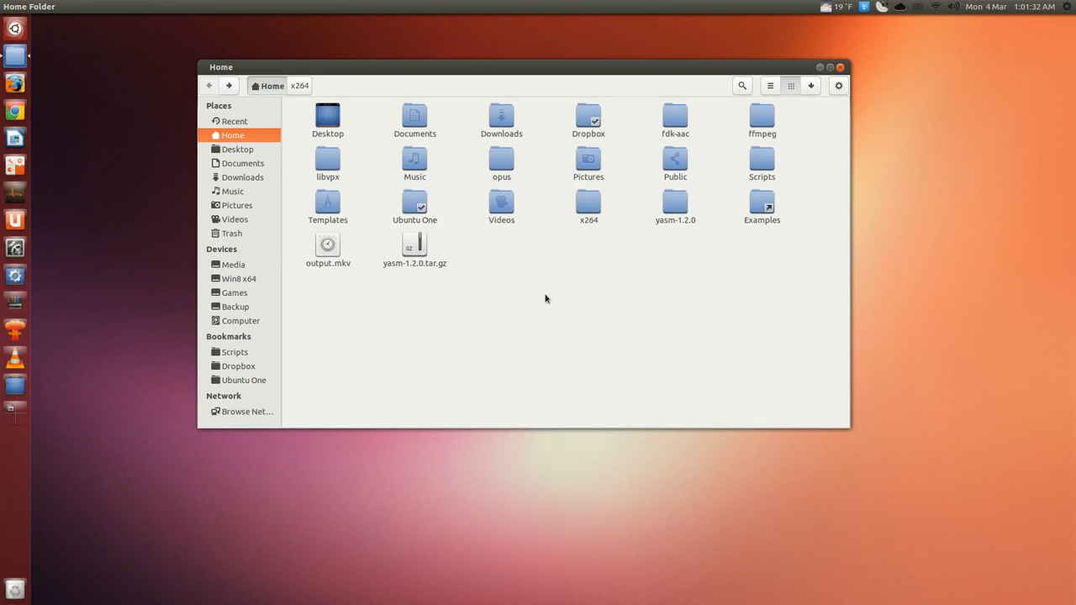
right_click(545, 299)
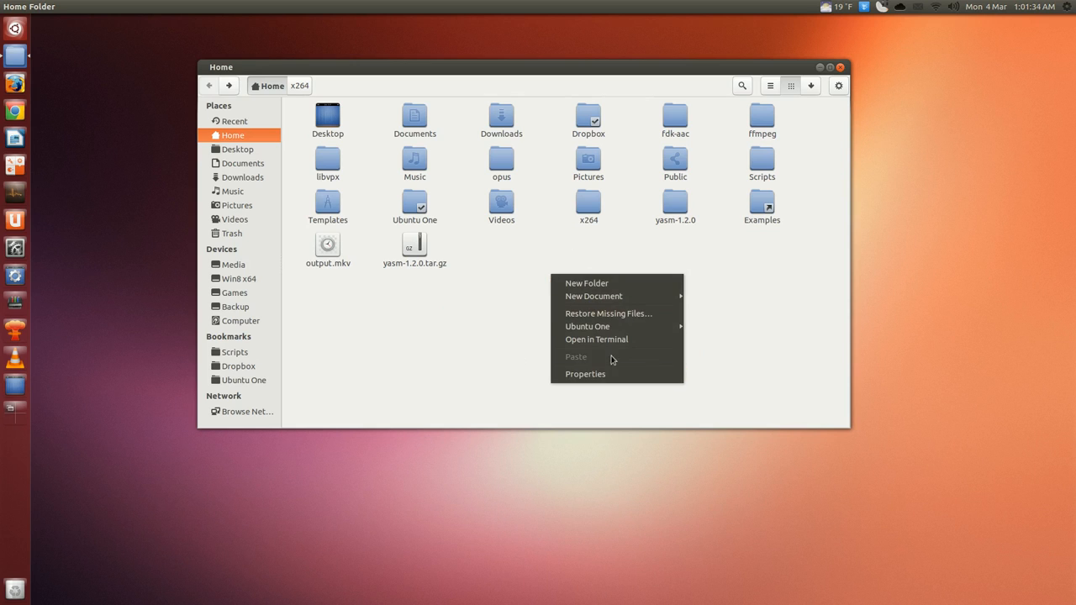
mouse_move(595, 339)
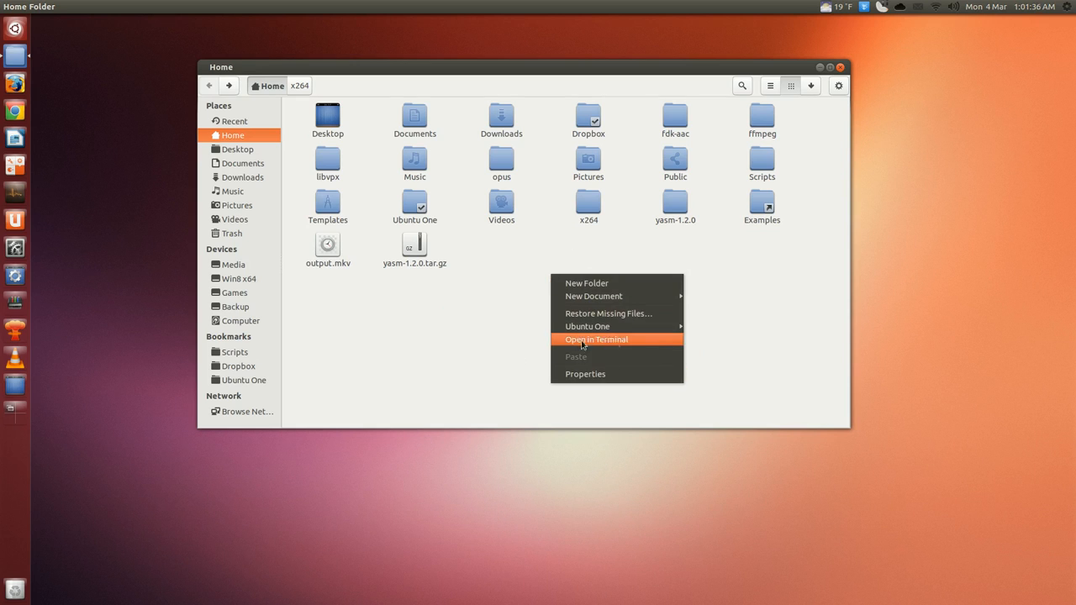
mouse_move(637, 343)
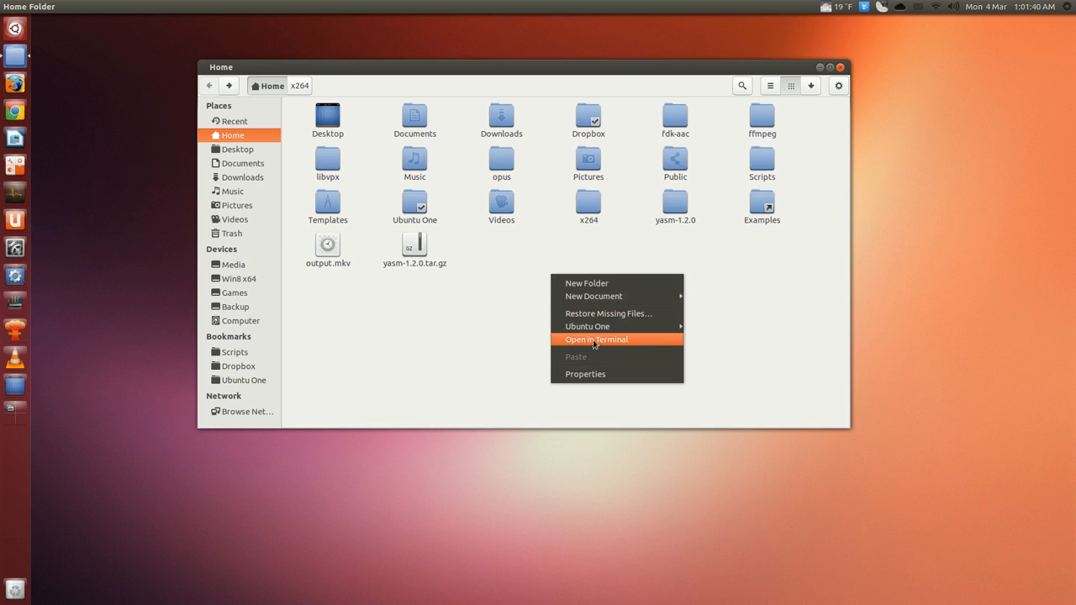
mouse_move(594, 296)
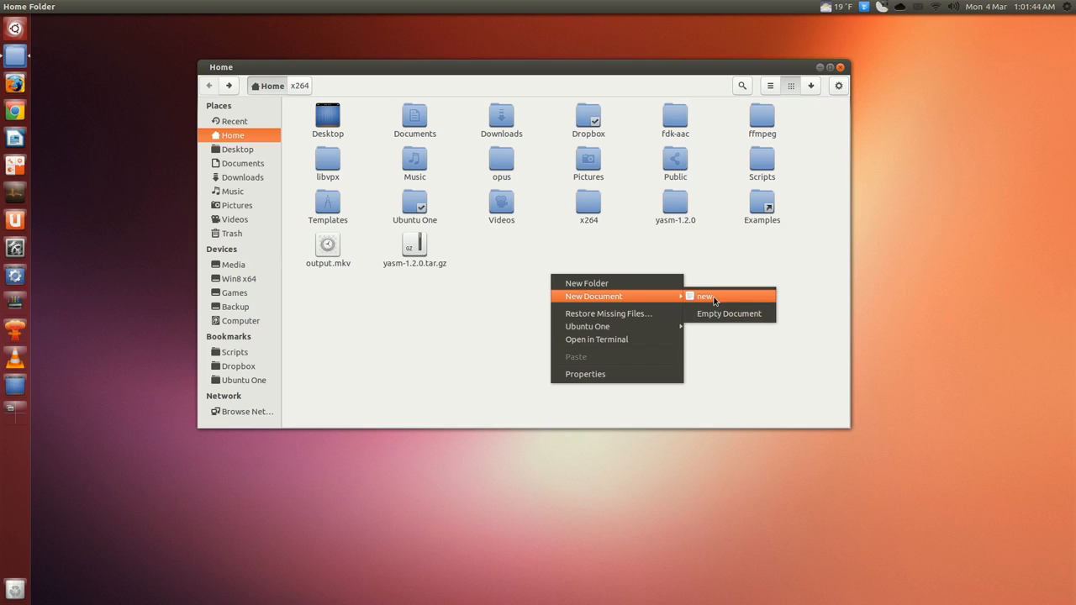
click(542, 297)
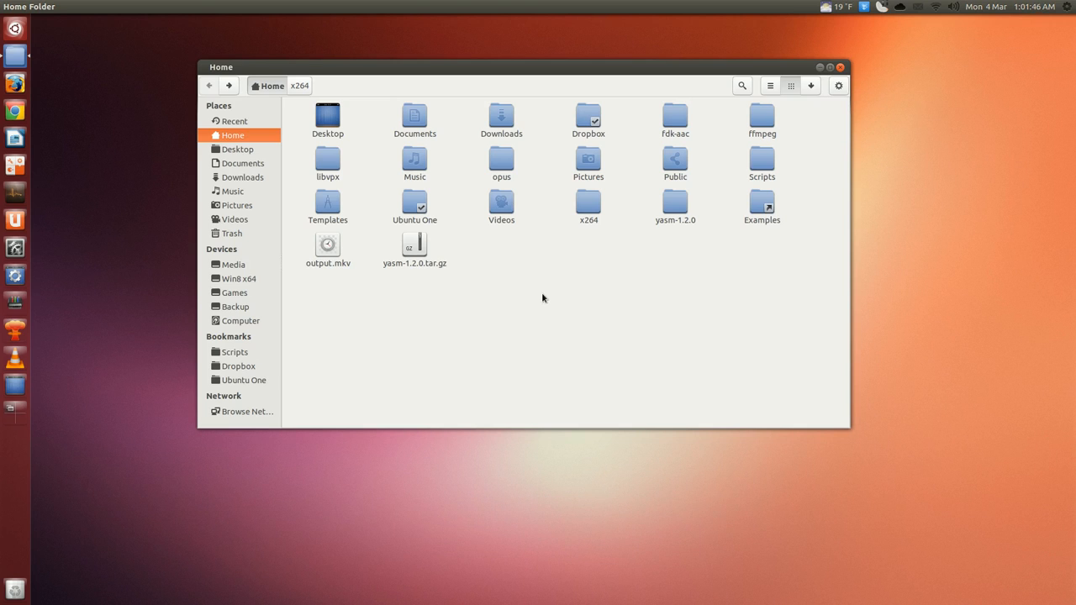
mouse_move(545, 289)
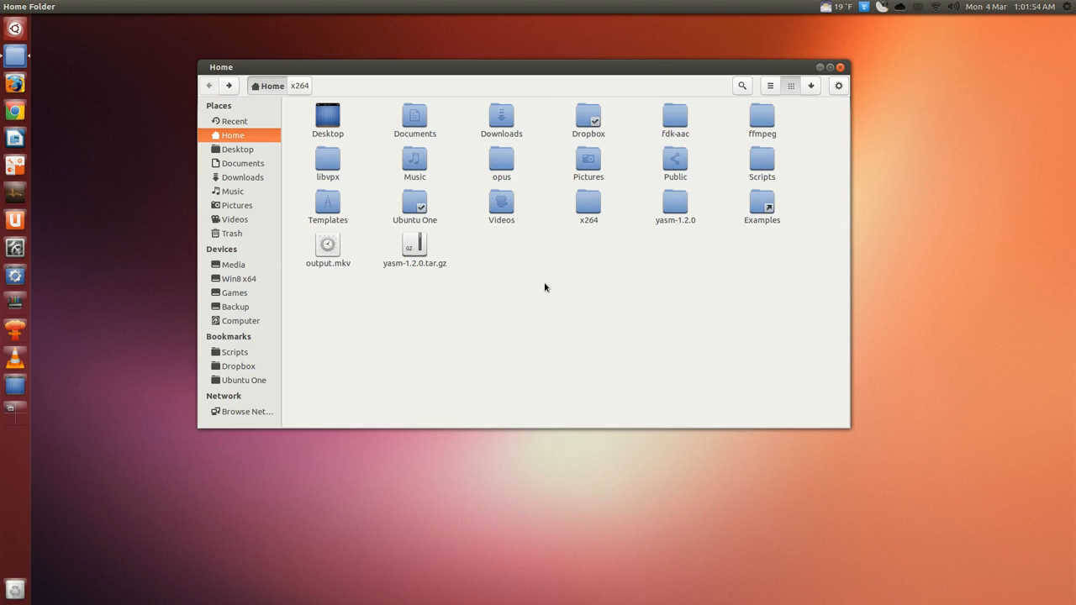
mouse_move(578, 276)
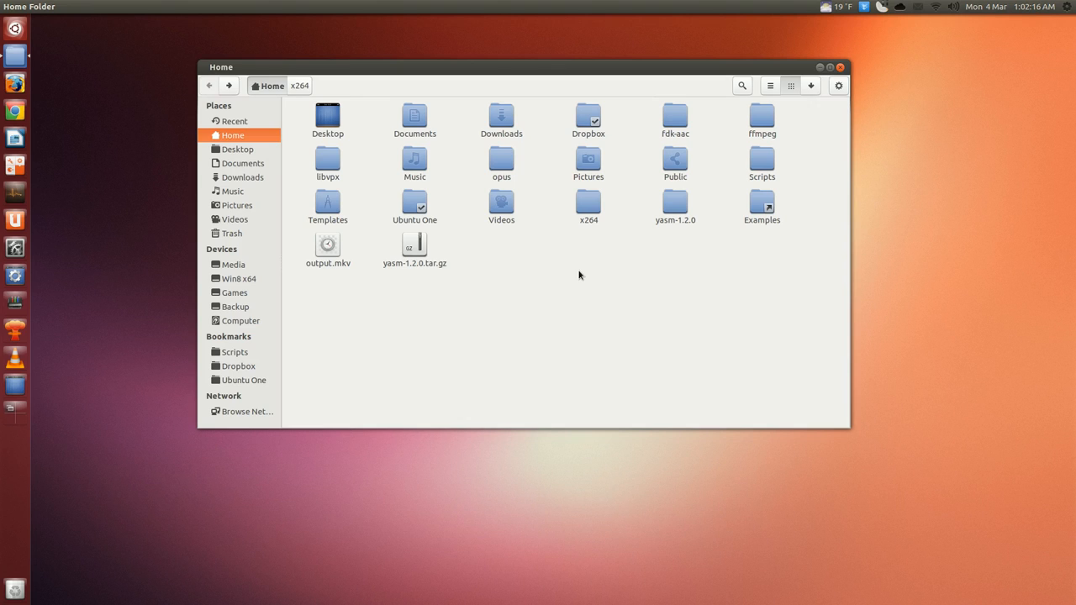
mouse_move(565, 293)
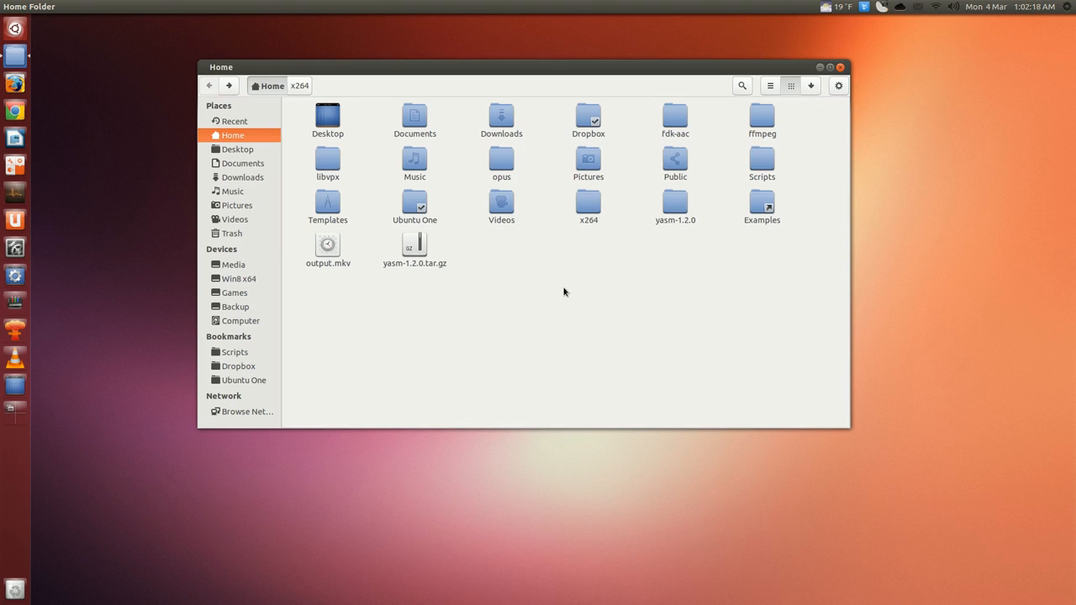
mouse_move(262, 388)
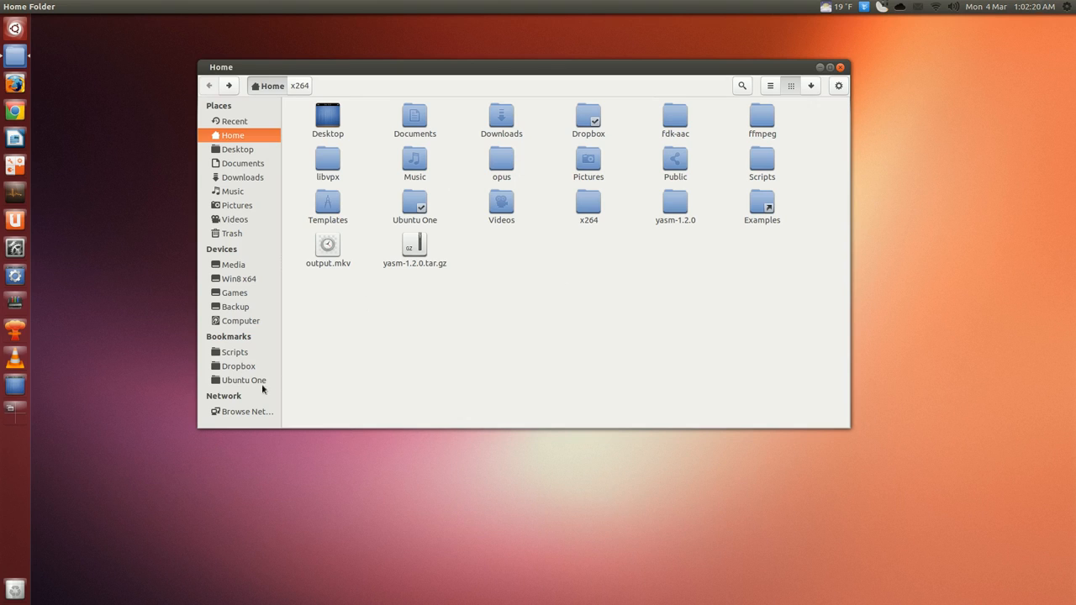
mouse_move(241, 367)
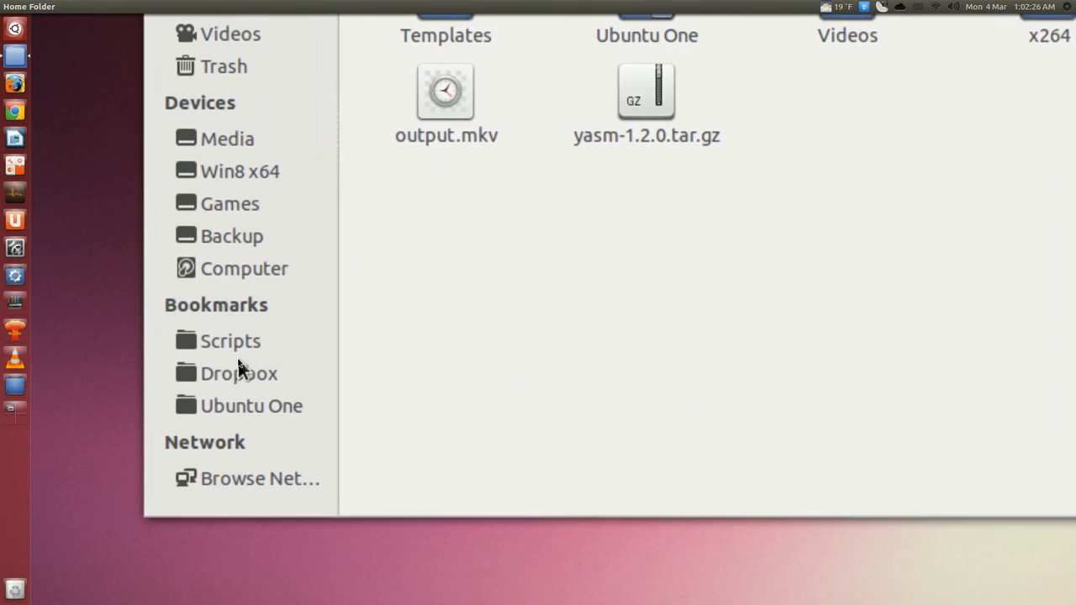
mouse_move(245, 380)
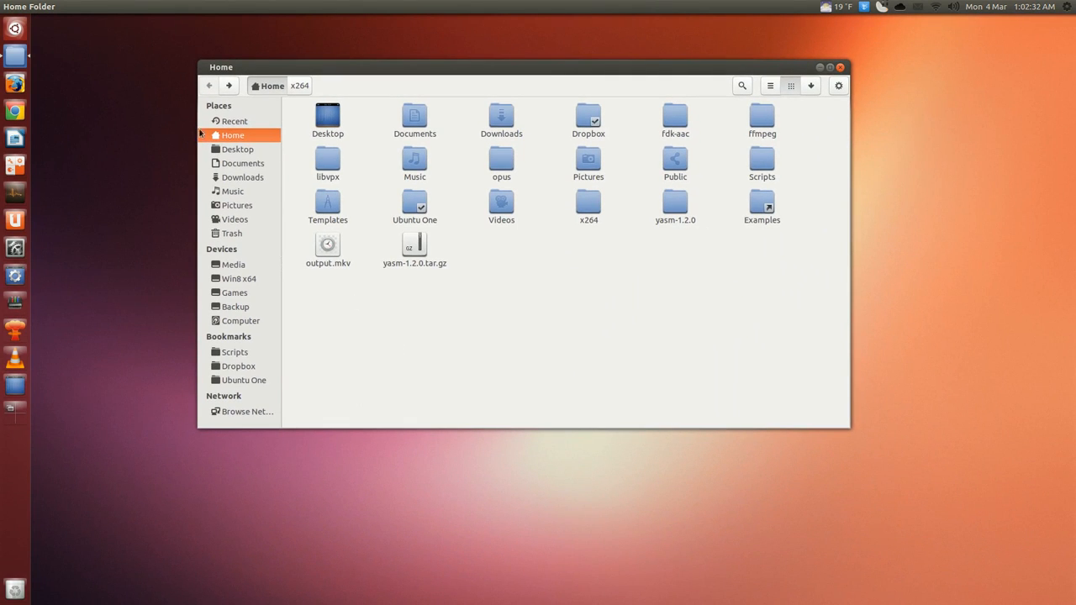
Step: Open the Unity Dash search overlay from the Launcher's Ubuntu logo
click(15, 27)
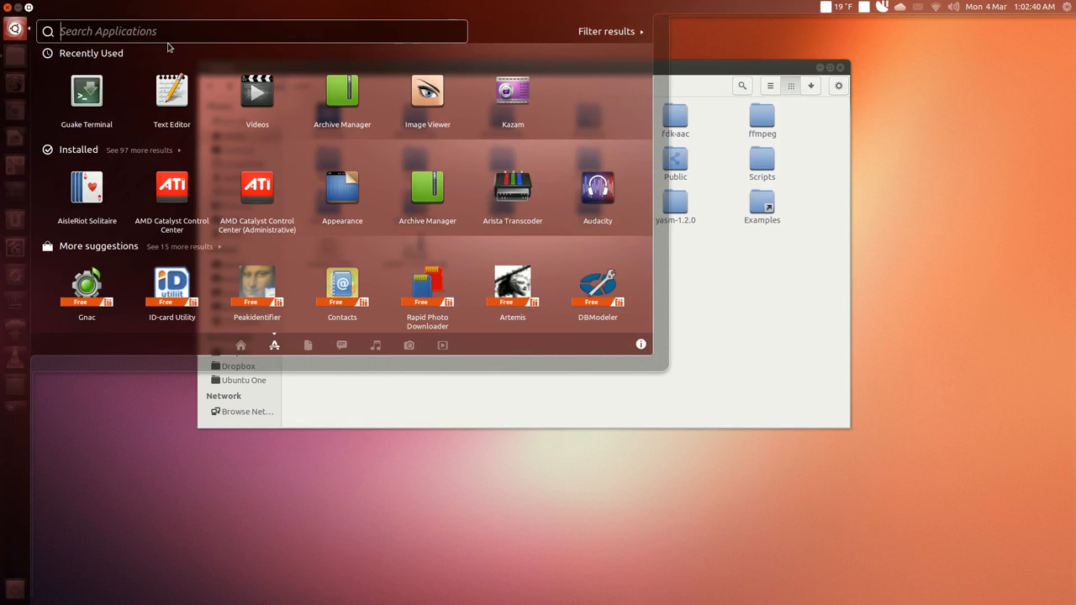
Step: Search the Dash for 'avide' and preview the Avidemux (GTK+) package
text(avi)
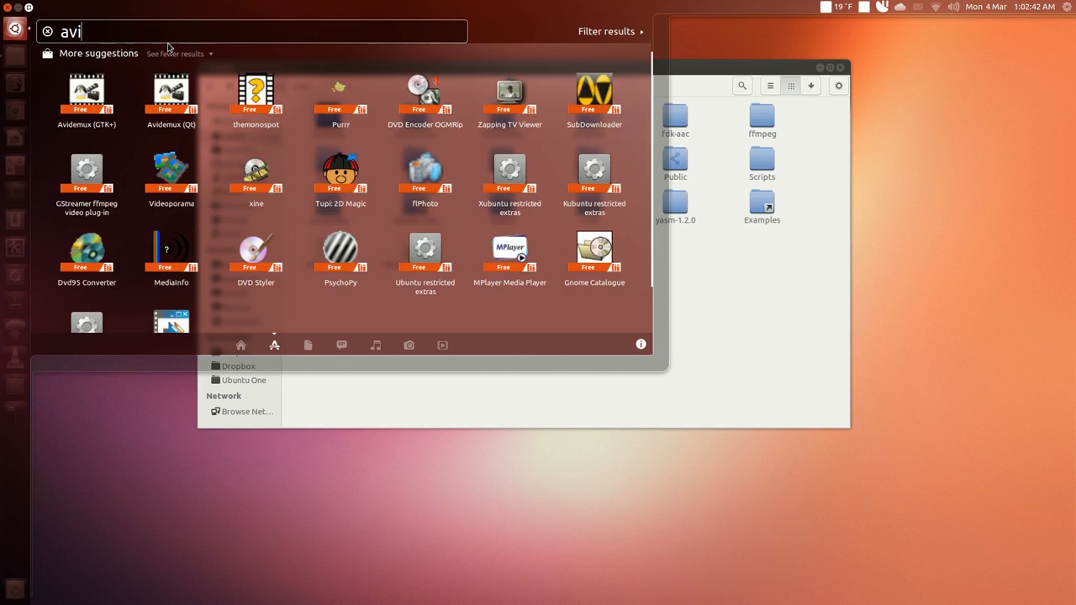
text(de)
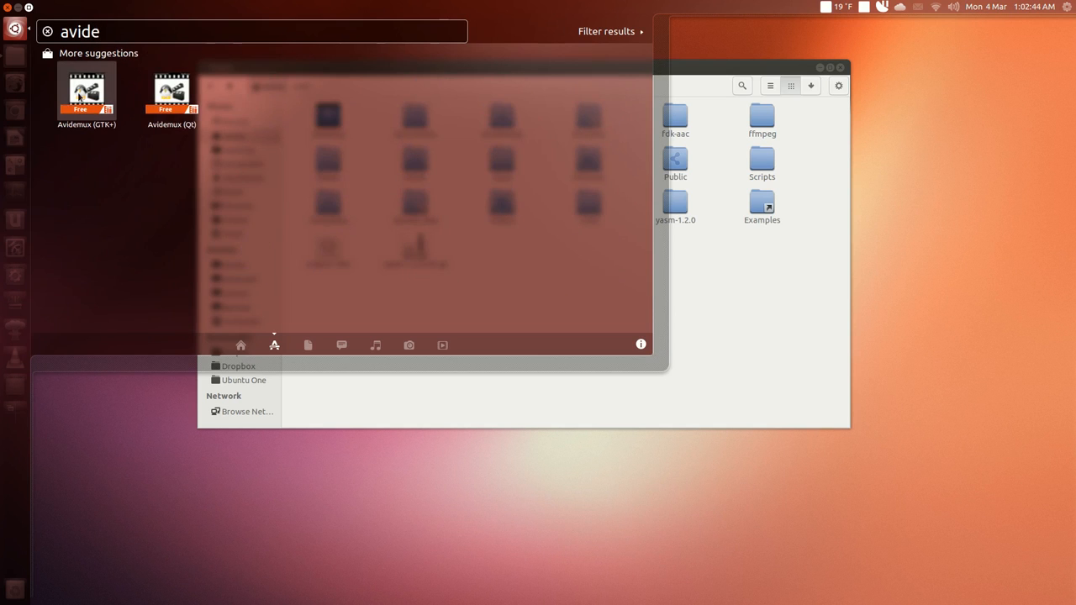
click(87, 93)
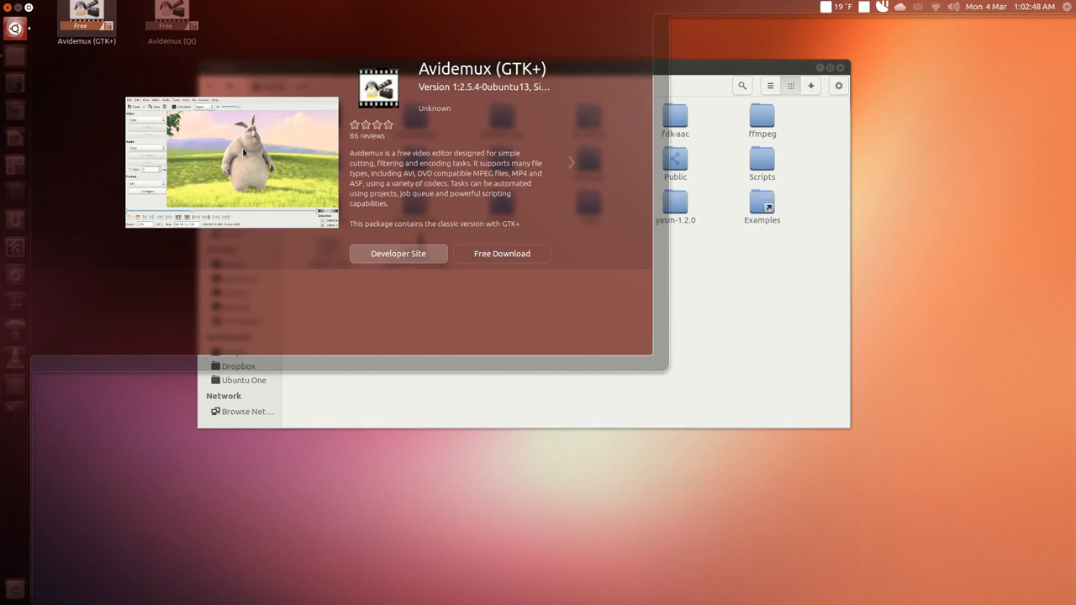
mouse_move(411, 263)
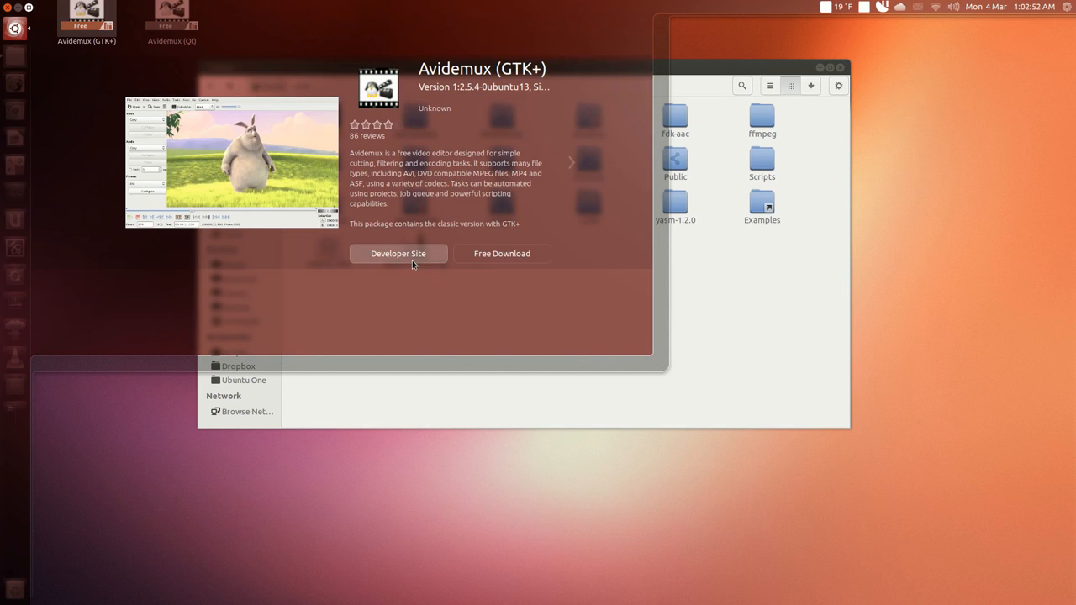
mouse_move(472, 141)
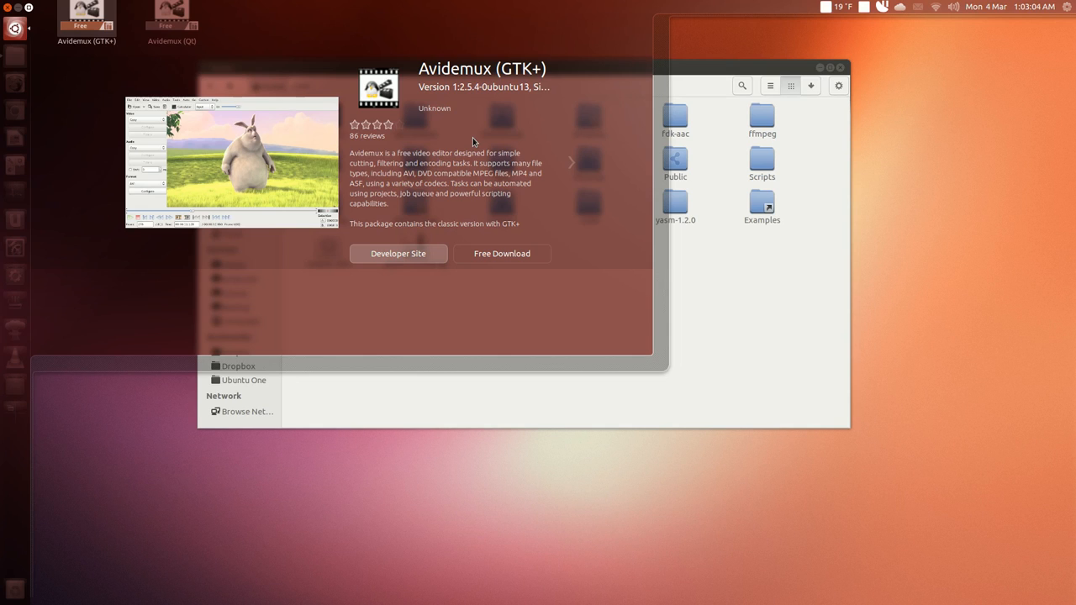
mouse_move(485, 93)
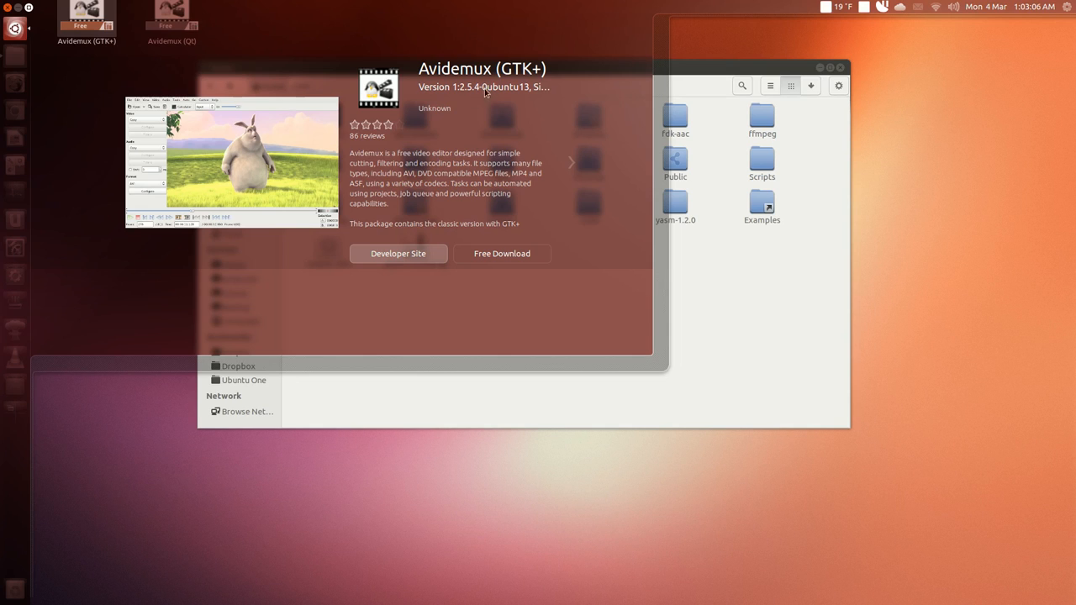
mouse_move(432, 111)
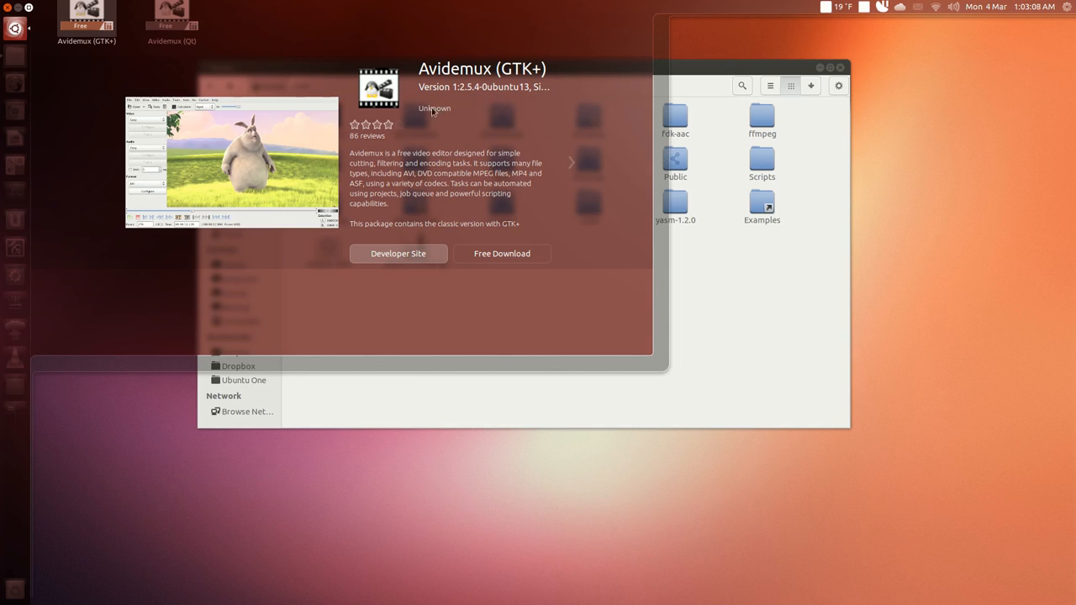
mouse_move(185, 74)
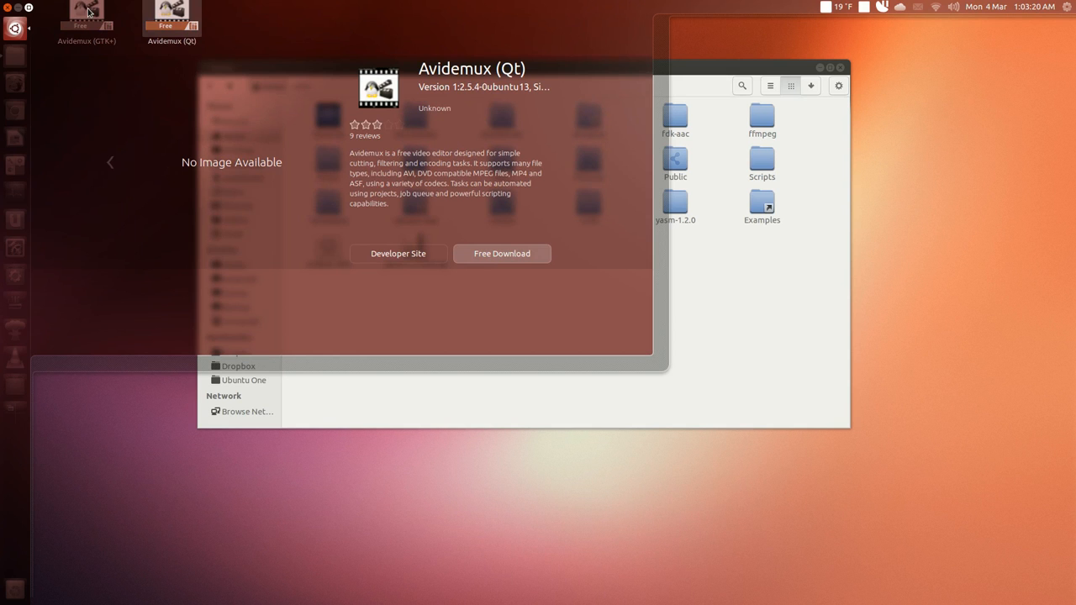
Step: Search 'avide' again and start the Avidemux Free Download install
text(avide)
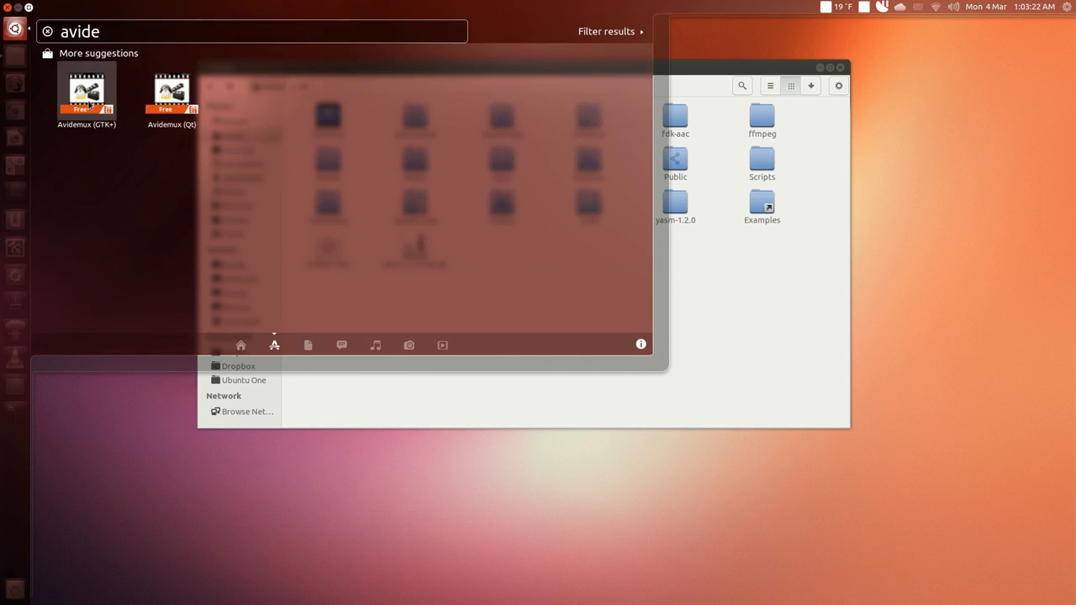
click(88, 93)
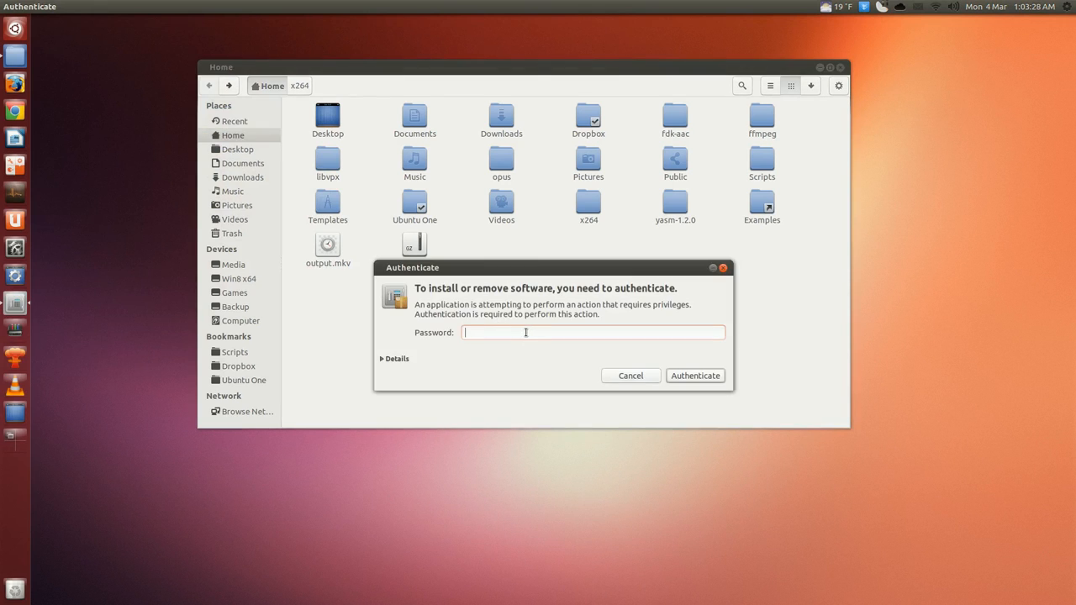
Step: Enter the password to authenticate the install, then hide the Home Folder window
text(password)
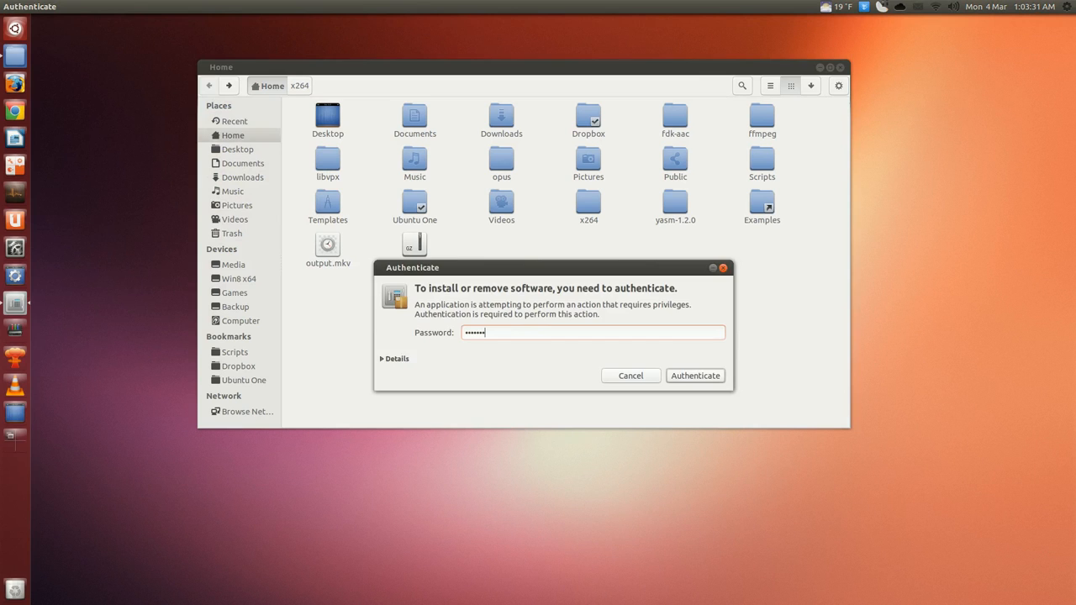
click(695, 377)
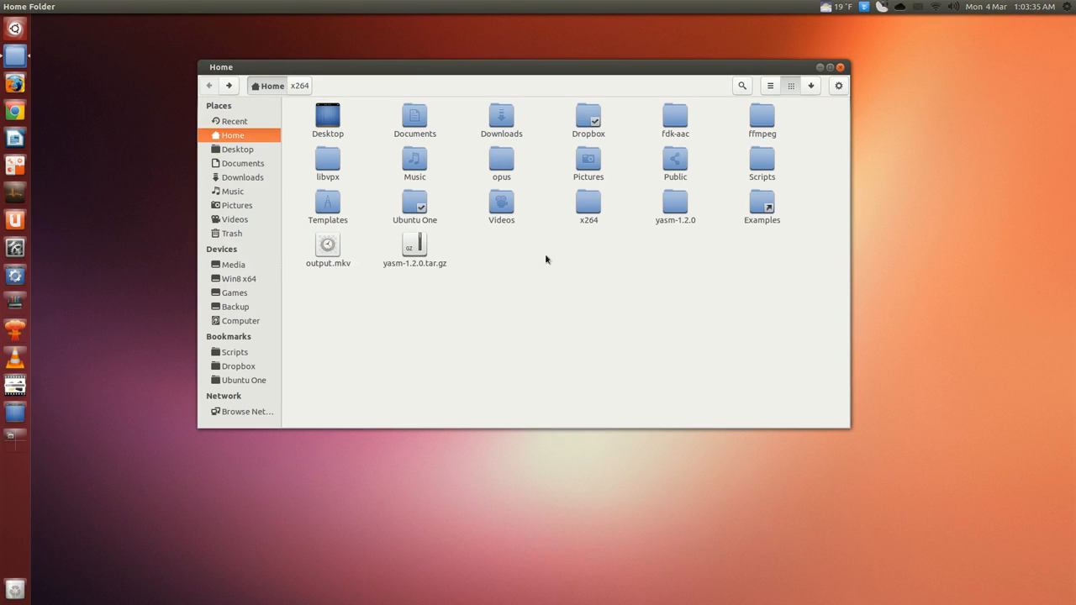
click(837, 67)
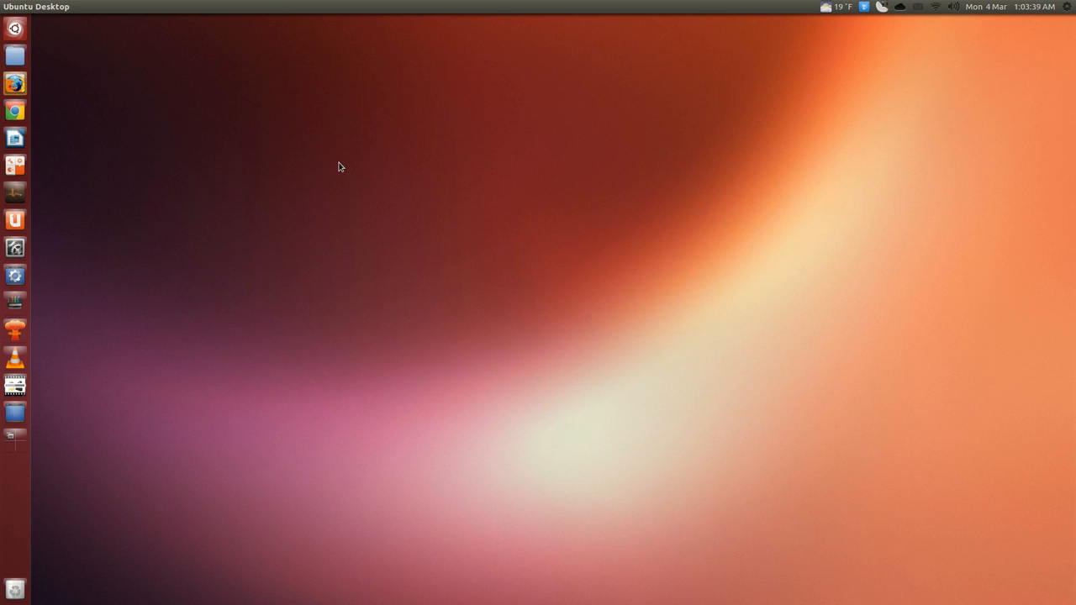
Step: Launch Firefox and bring up the Add-ons Manager from Tools > Add-ons
click(16, 84)
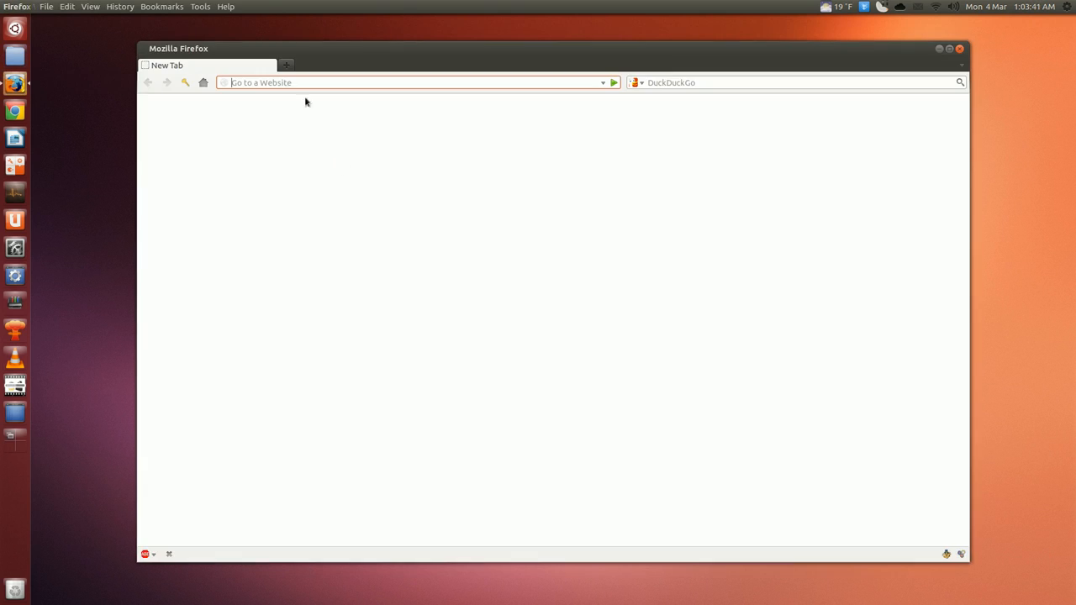
click(200, 7)
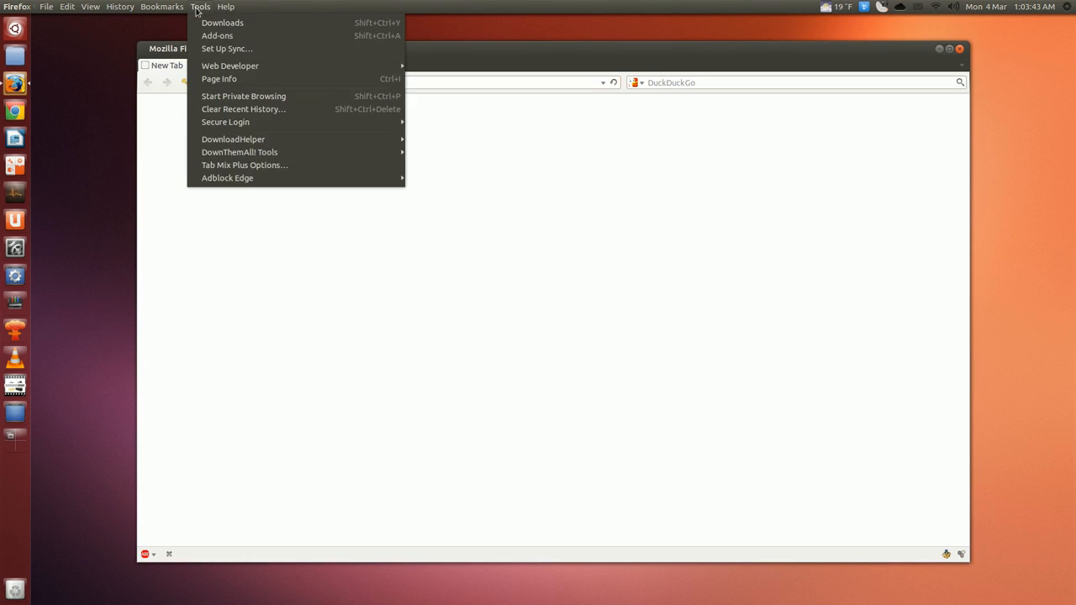
click(217, 35)
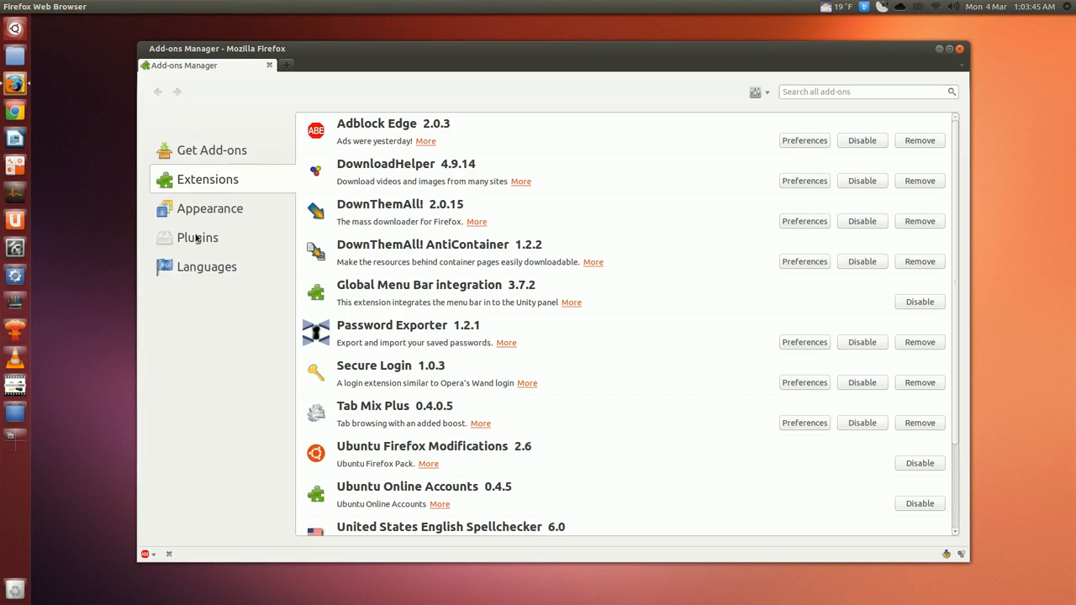
Step: Scroll through the extensions list, then show Plugins with DivX Web Player, QuickTime, Shockwave Flash and VLC
click(198, 237)
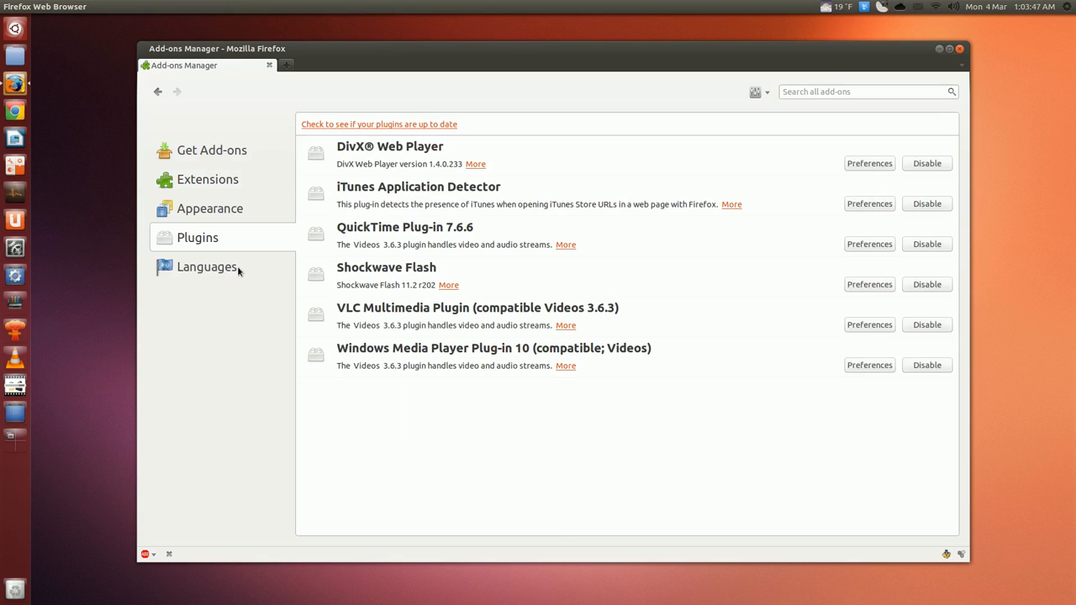
click(207, 179)
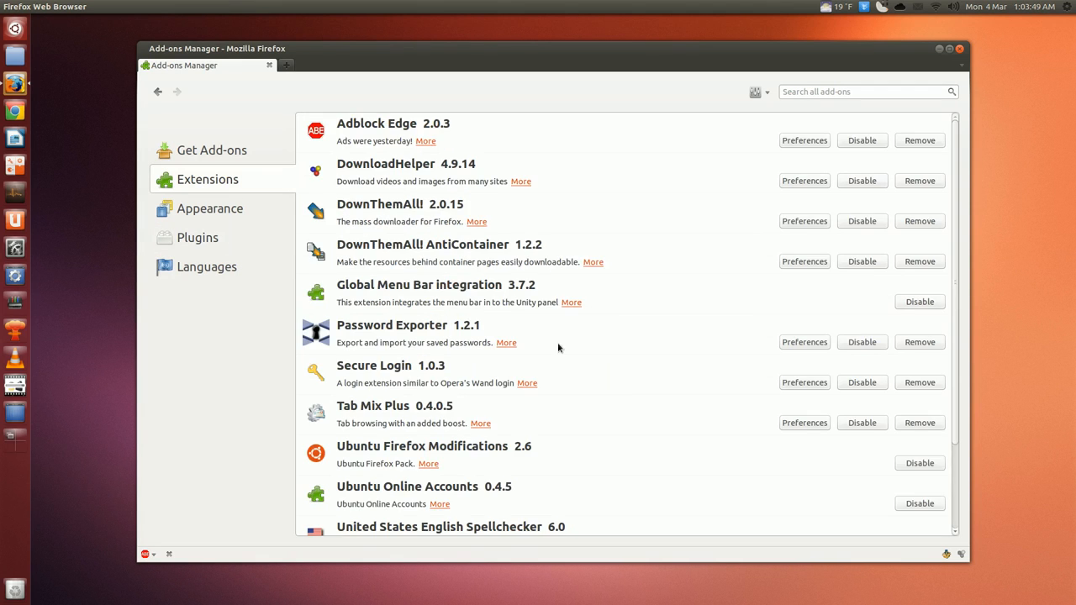
scroll(down, 3)
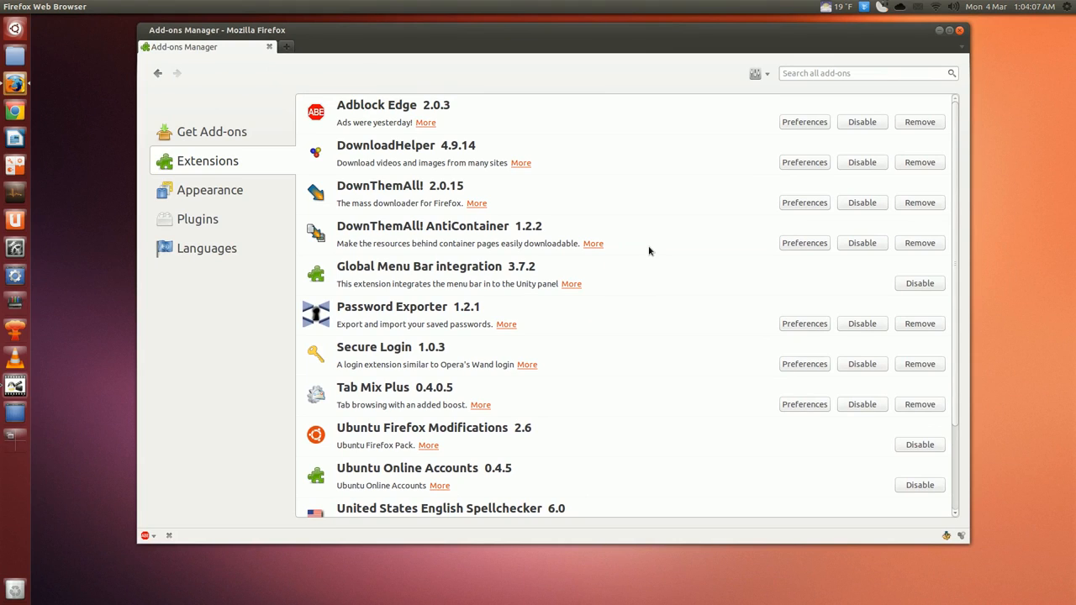
mouse_move(655, 320)
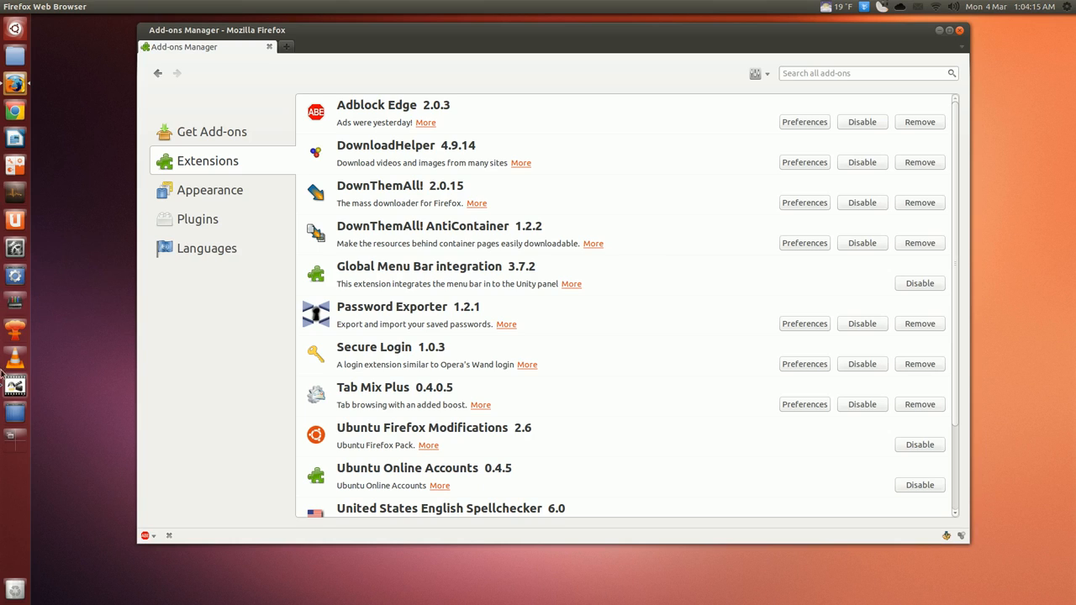
mouse_move(651, 244)
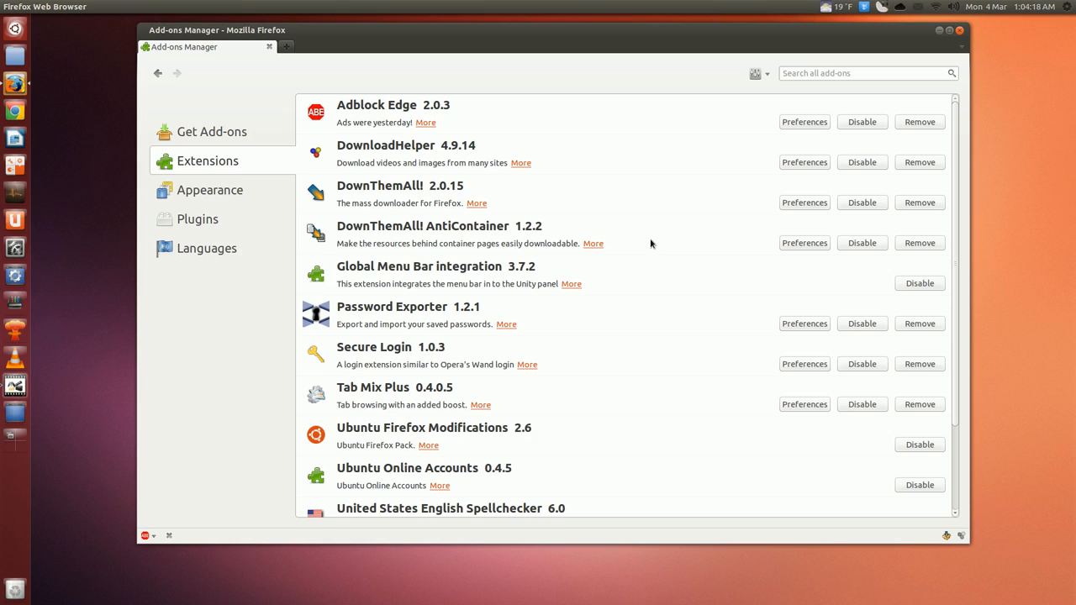
mouse_move(649, 334)
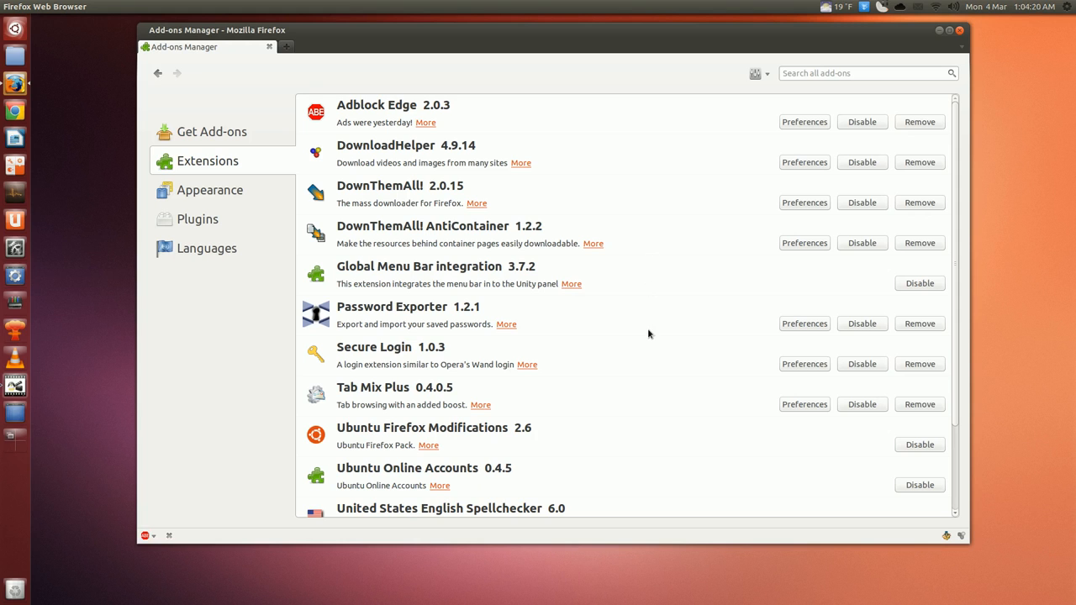
scroll(down, 3)
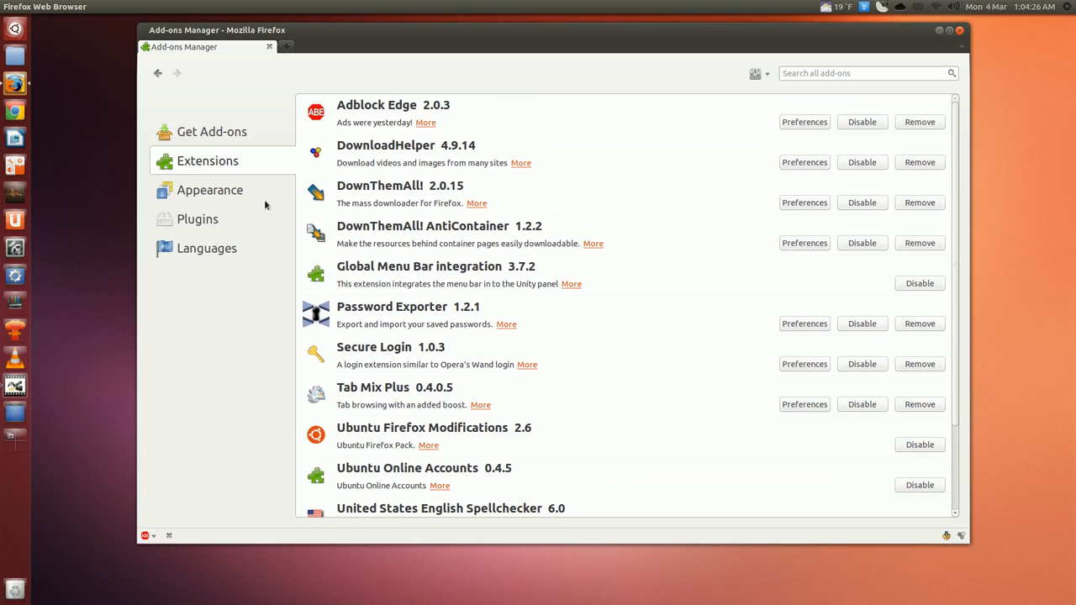
click(198, 218)
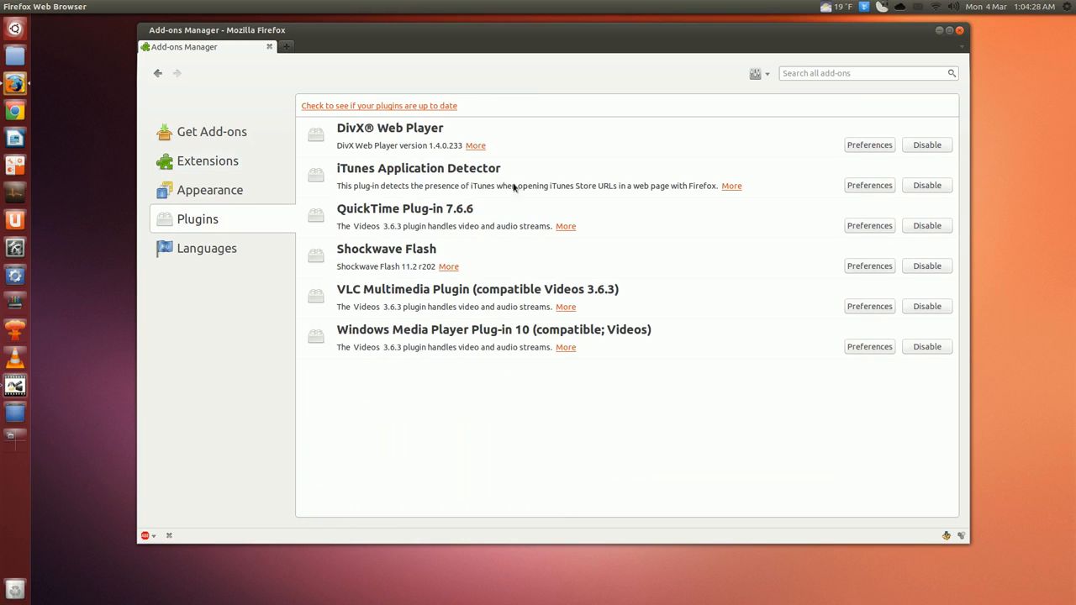
mouse_move(448, 183)
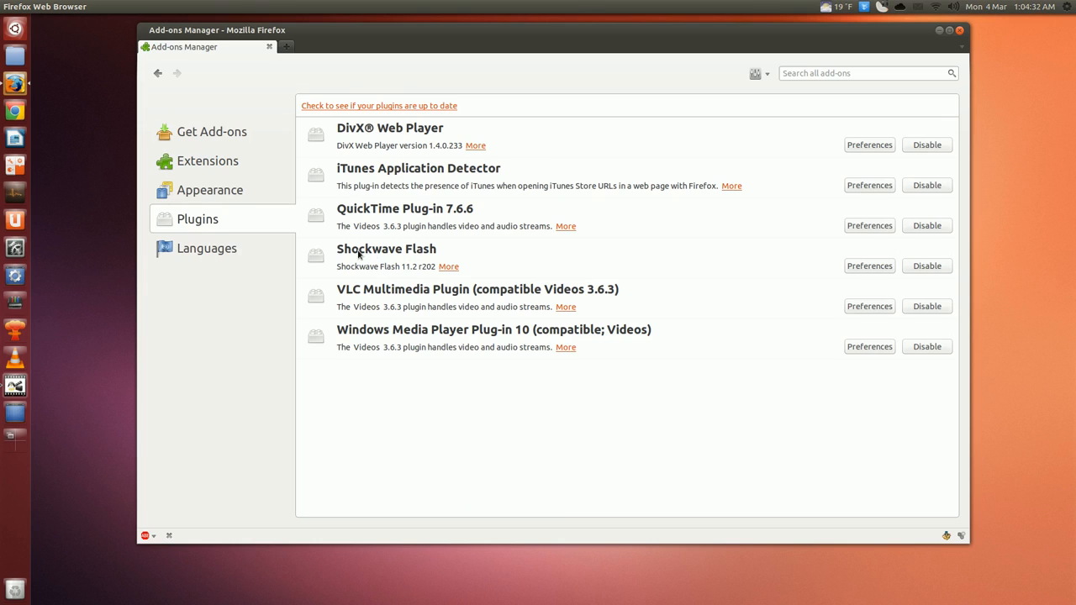
mouse_move(759, 205)
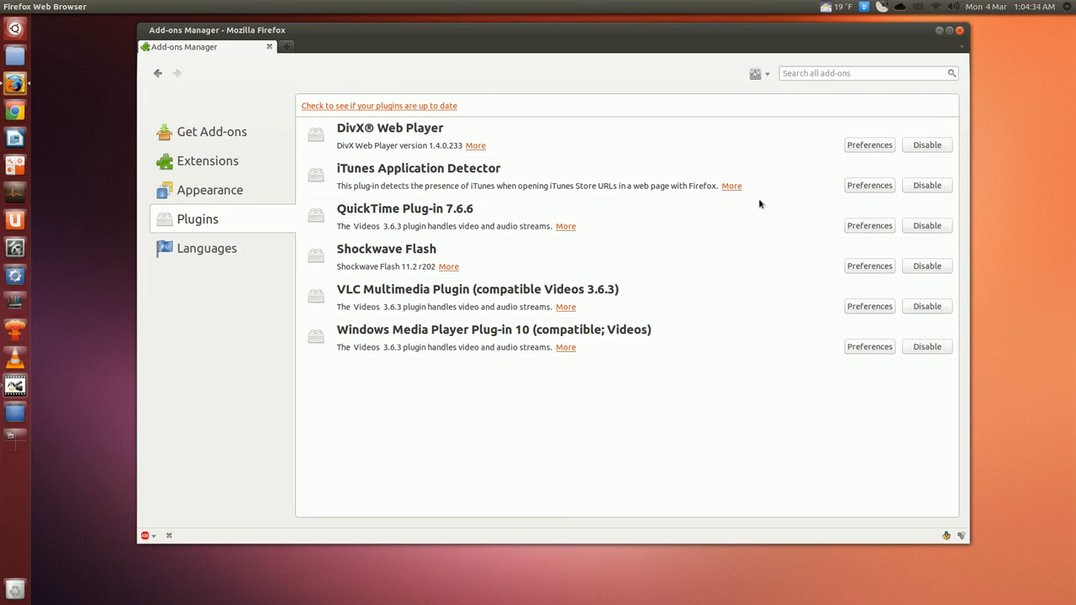
Step: Show the disabled English language packs, then return to the installed extensions list
click(207, 249)
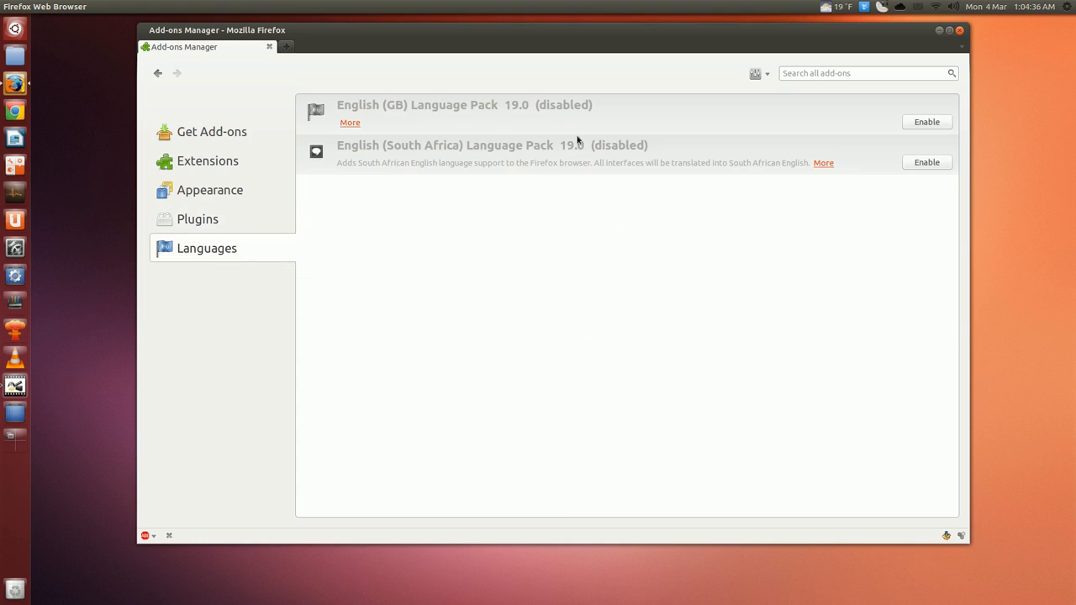
mouse_move(466, 111)
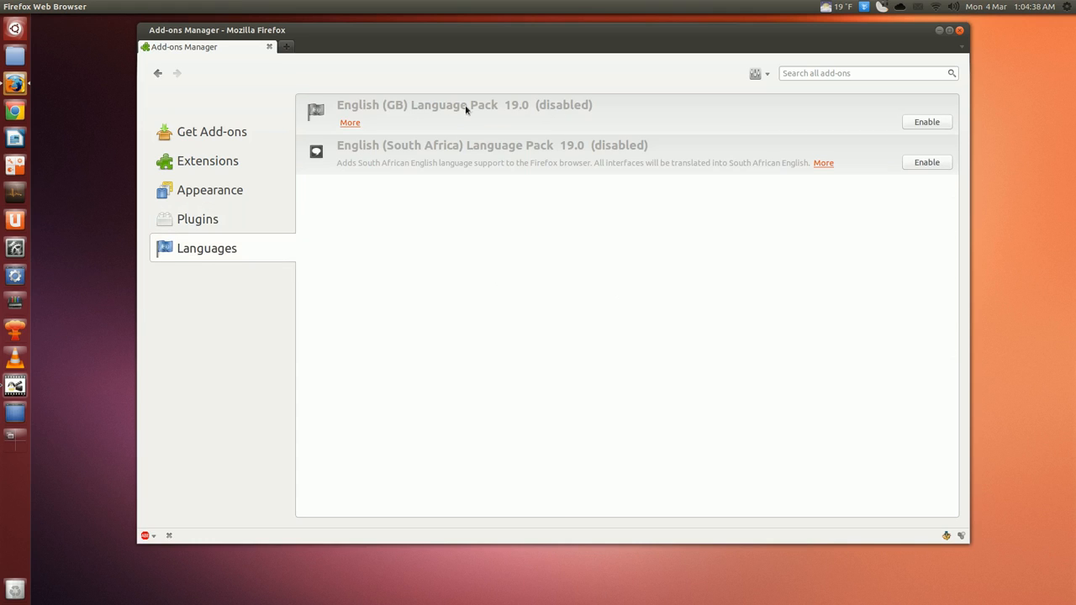
mouse_move(635, 158)
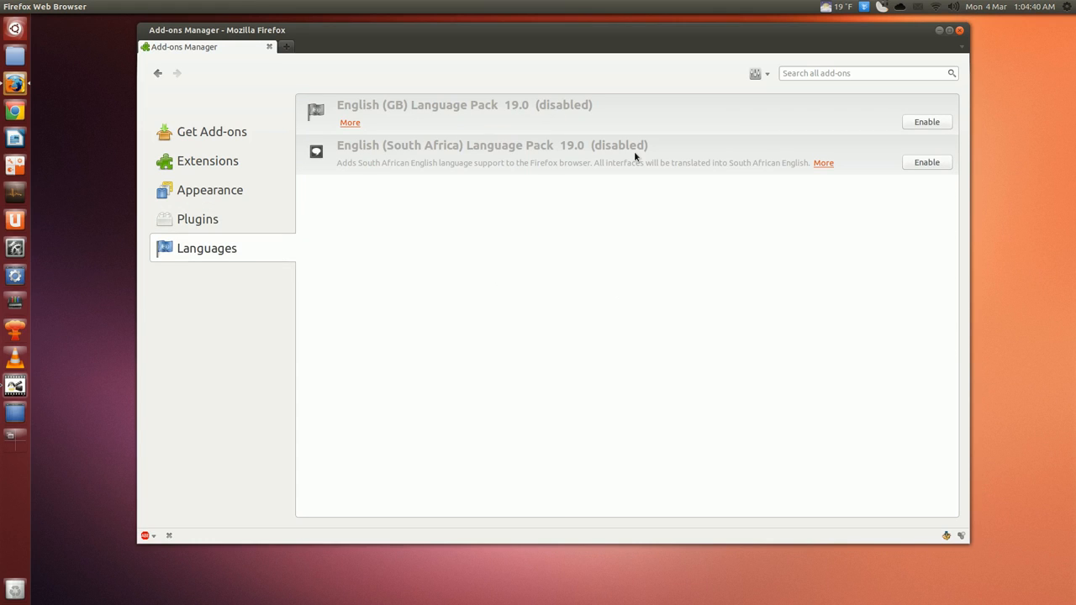
mouse_move(414, 116)
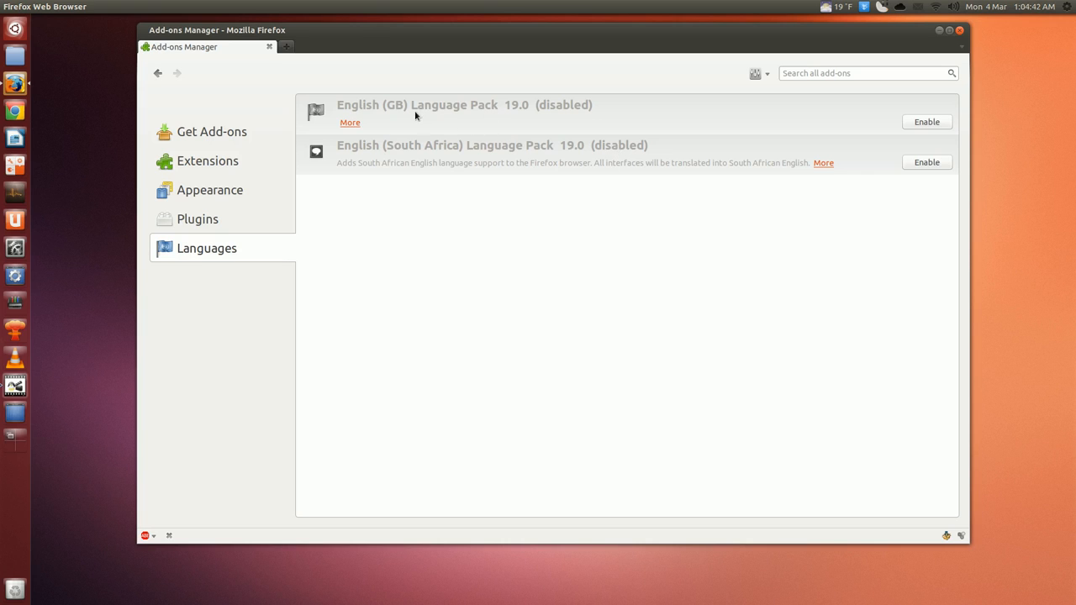
mouse_move(425, 165)
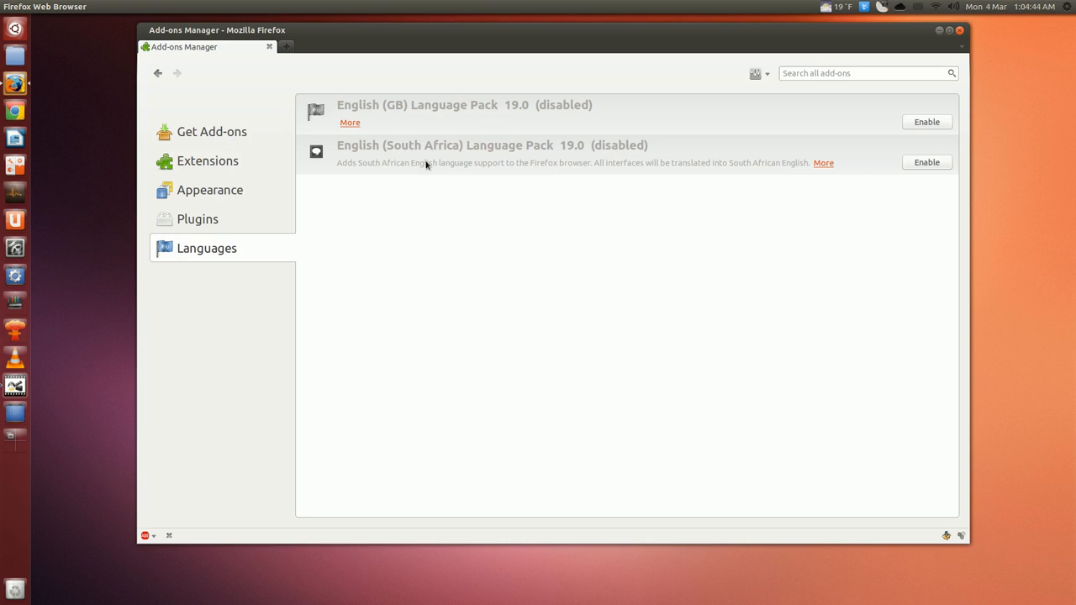
mouse_move(424, 247)
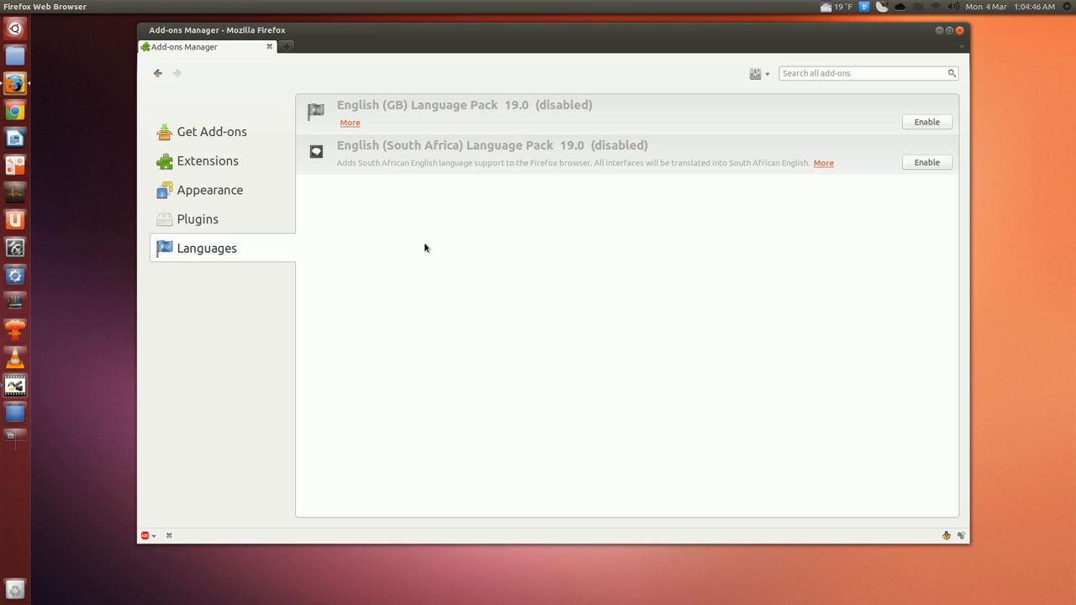
click(207, 161)
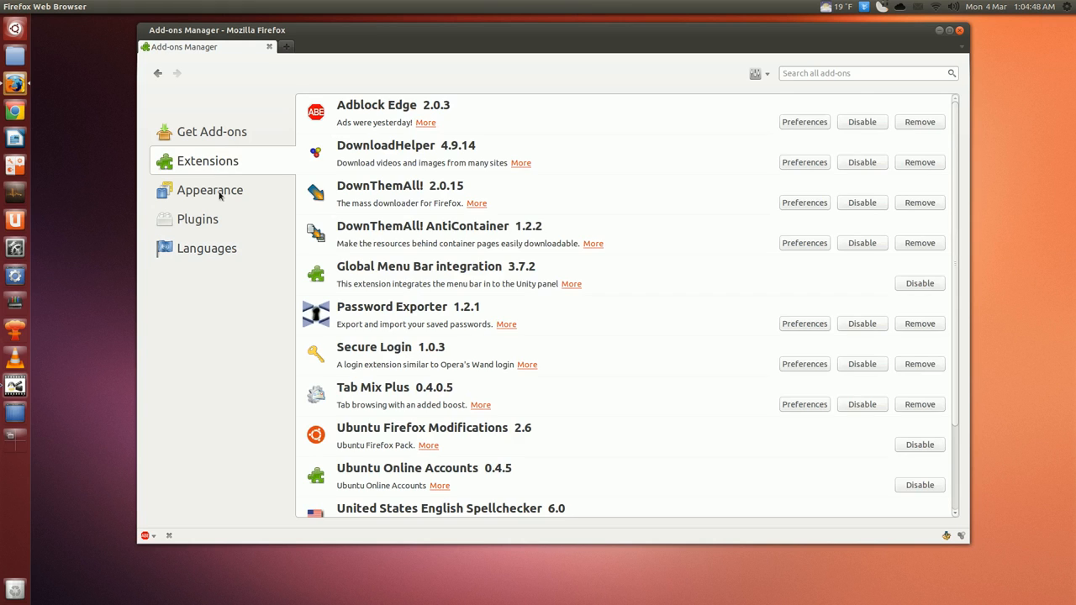
scroll(down, 3)
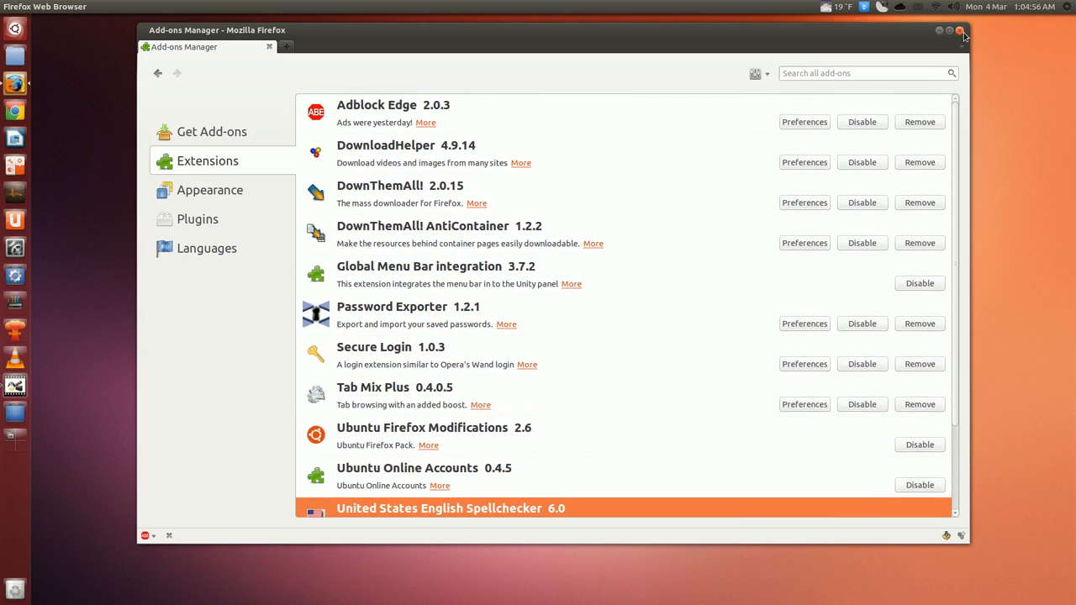
Step: Confirm Firefox 19.0 in Help > About Firefox, then close the browser to the desktop
click(225, 7)
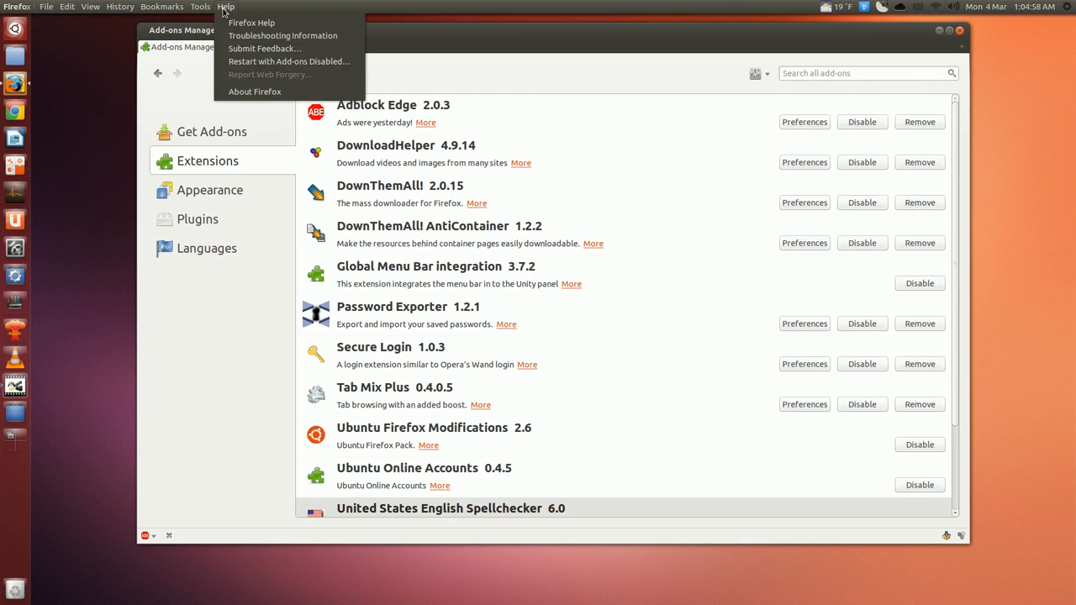
click(255, 91)
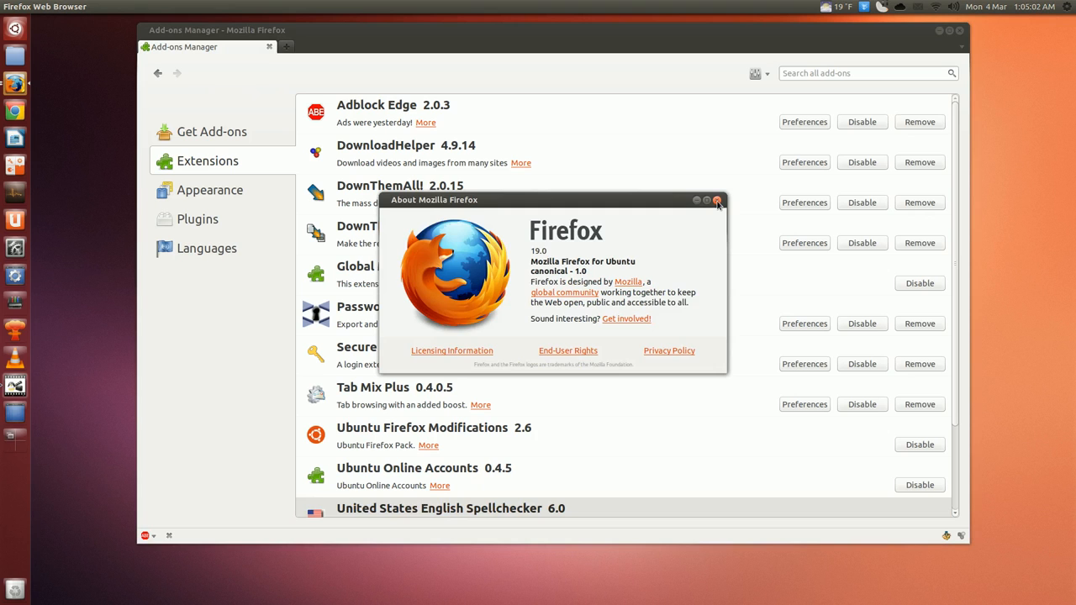
click(717, 200)
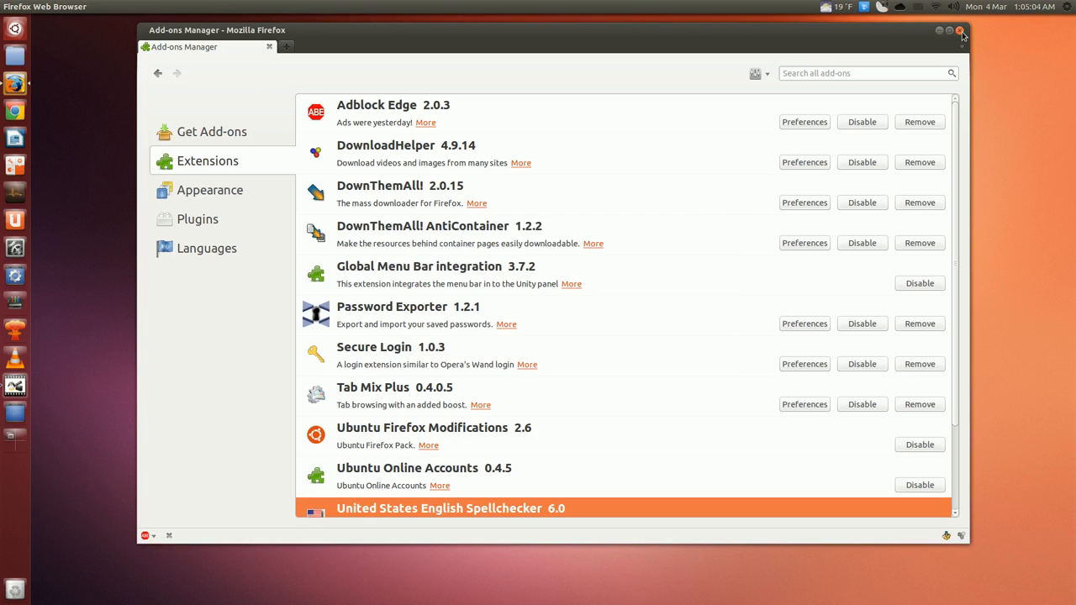
click(962, 30)
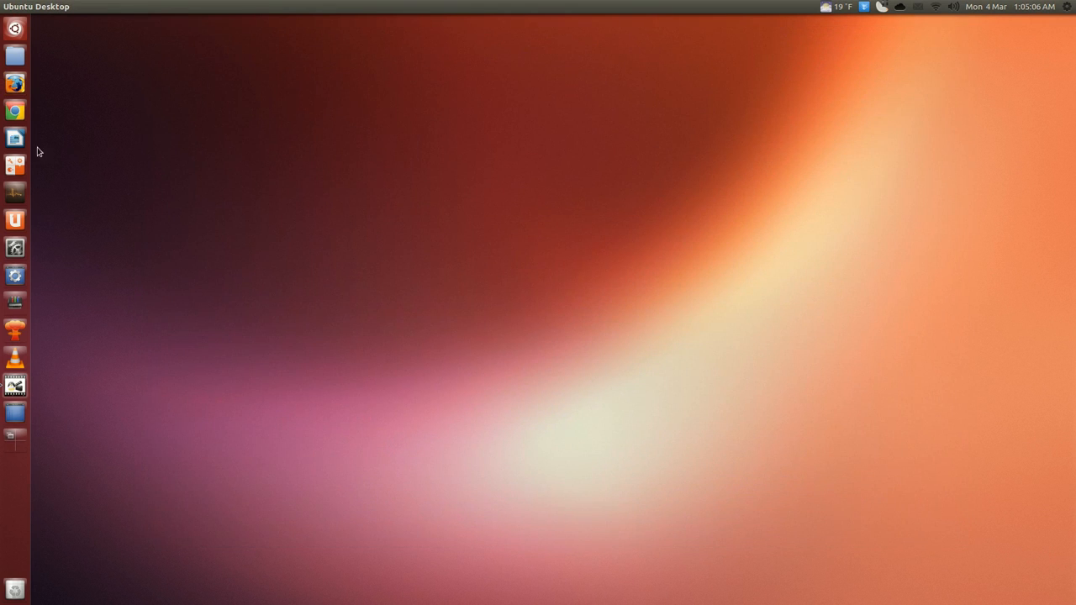
click(15, 138)
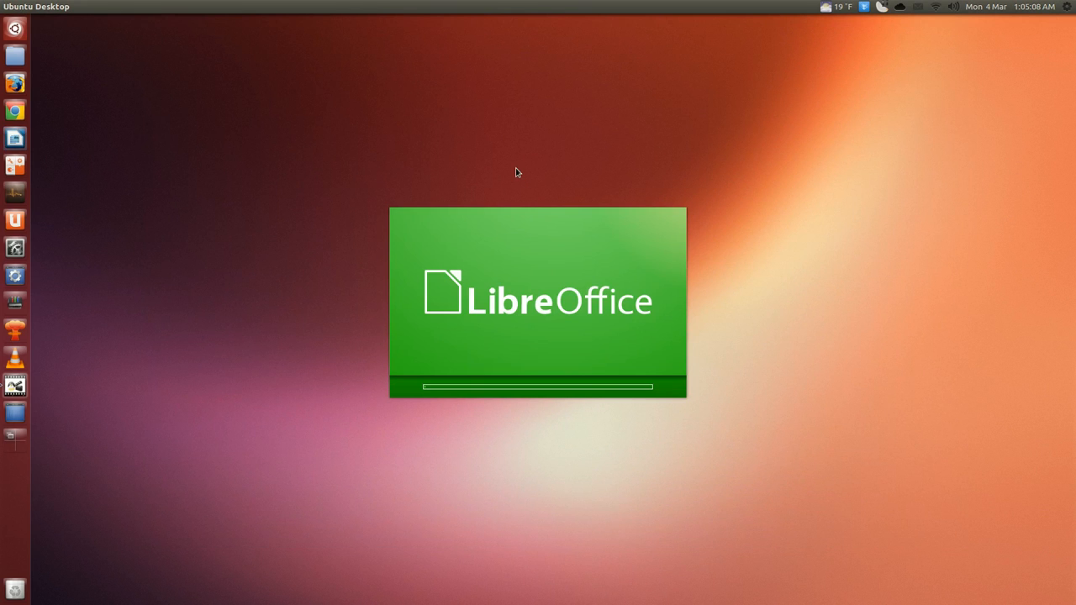
mouse_move(518, 316)
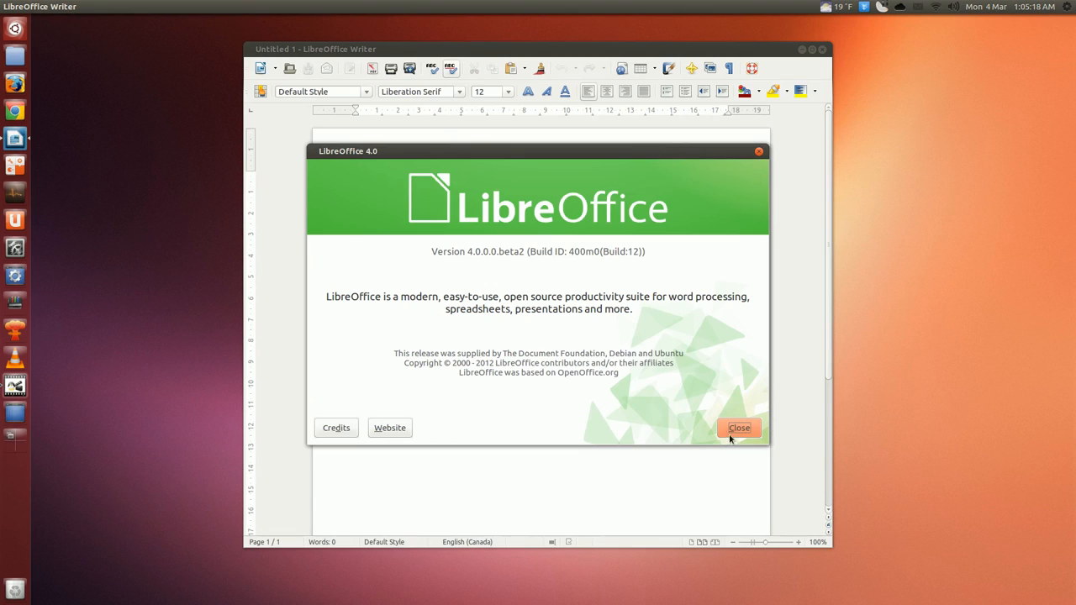
click(740, 427)
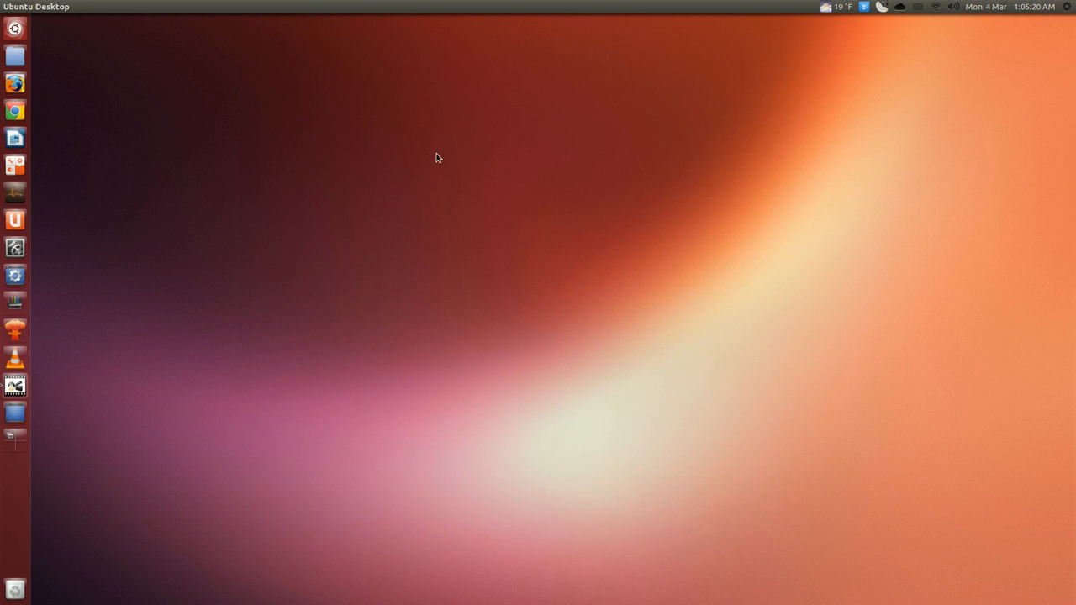
Step: Run uname -r and uname -a in a terminal showing kernel 3.8.0-9-generic x86_64, then close it
click(15, 303)
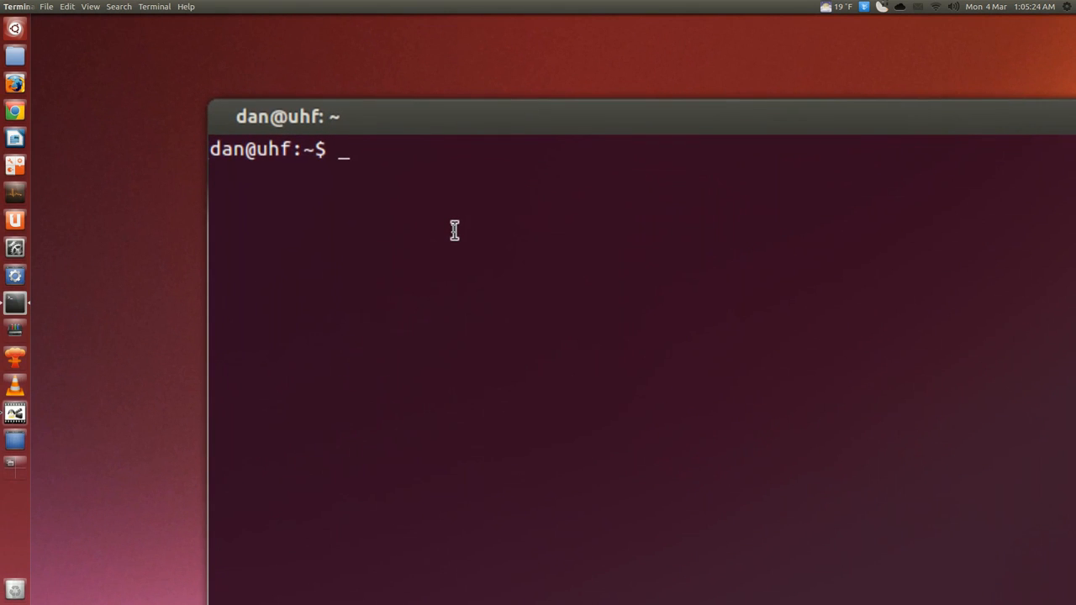
text(una)
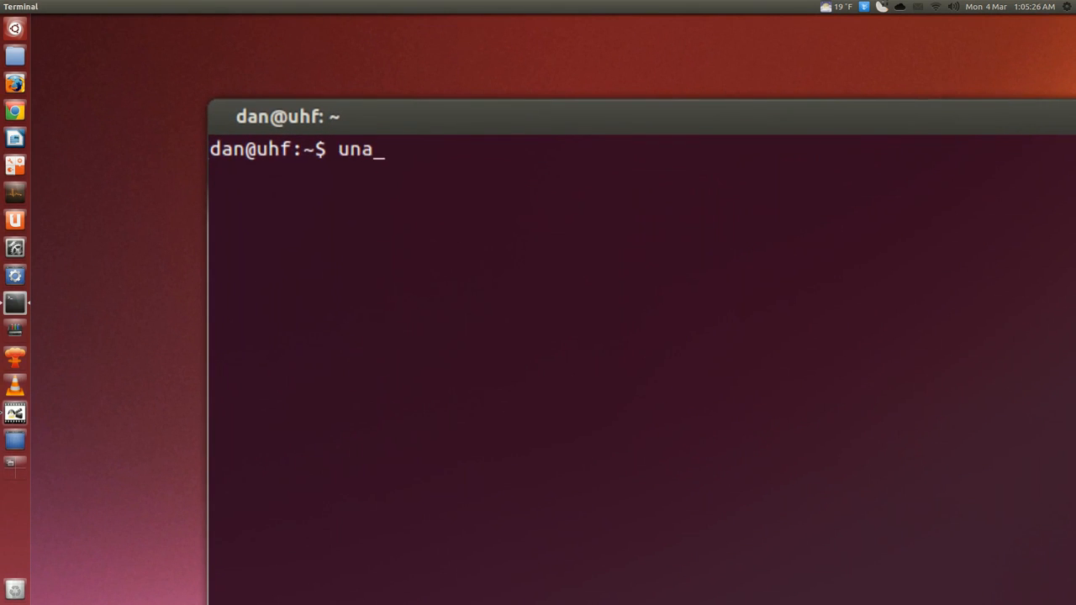
text(me -r)
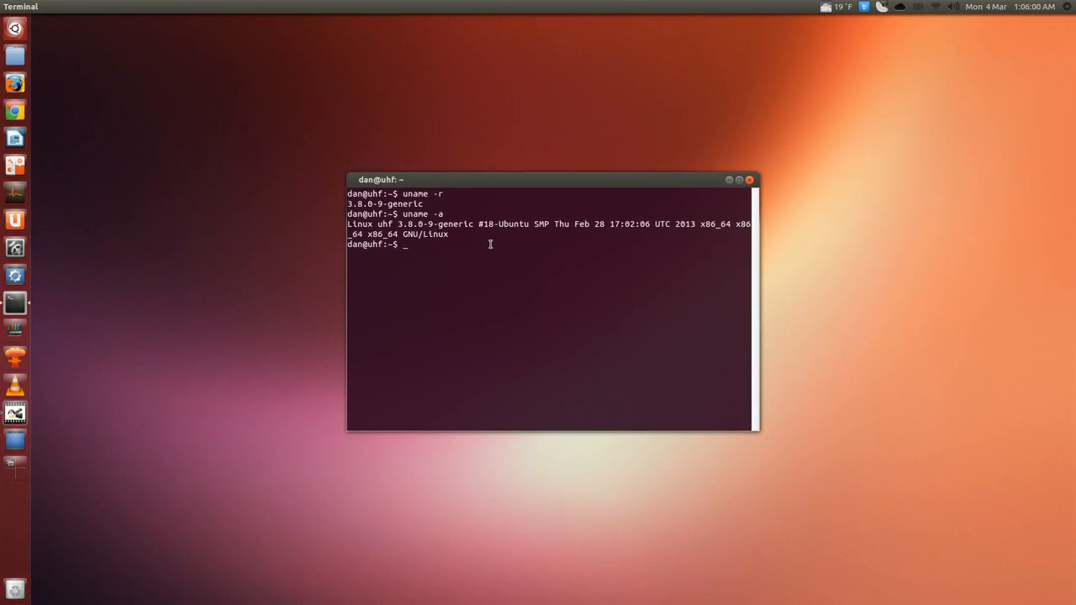
click(748, 178)
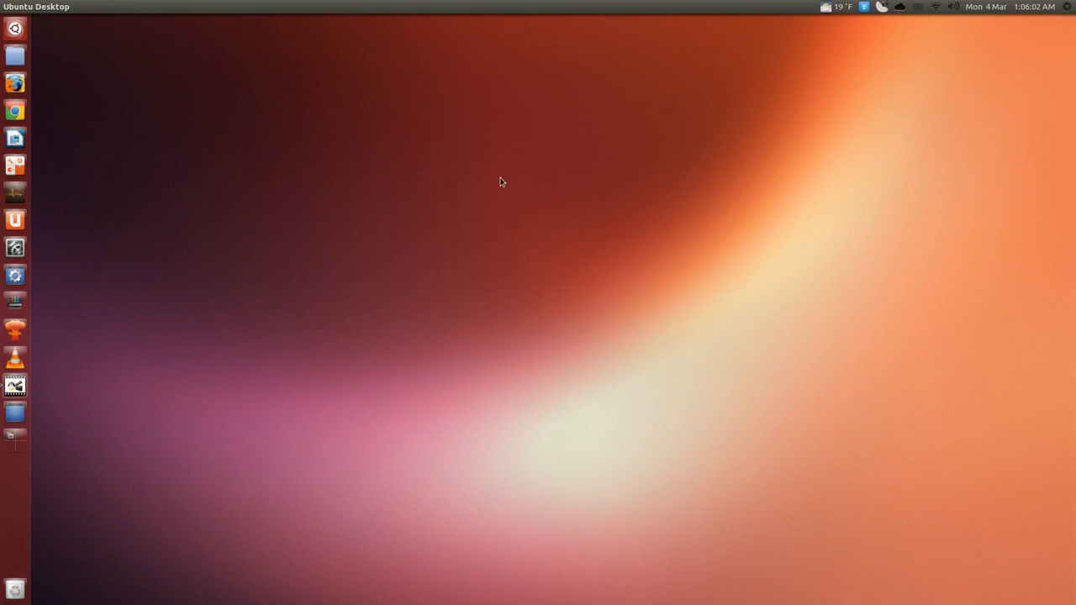
mouse_move(293, 146)
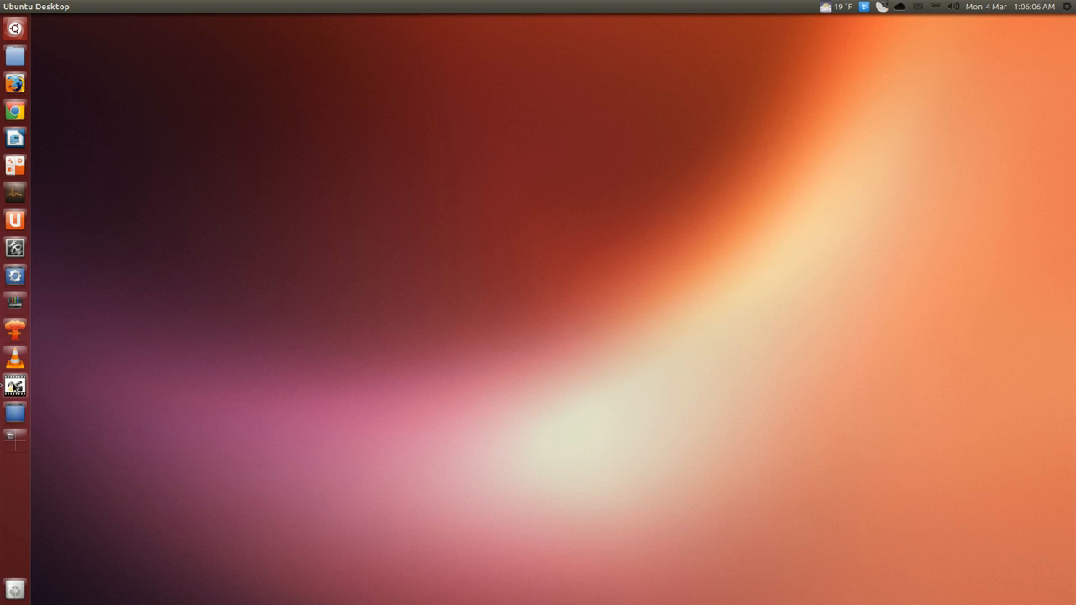
Step: Launch Avidemux and confirm version 2.5.4 in its About dialog, leaving the editor open
click(15, 385)
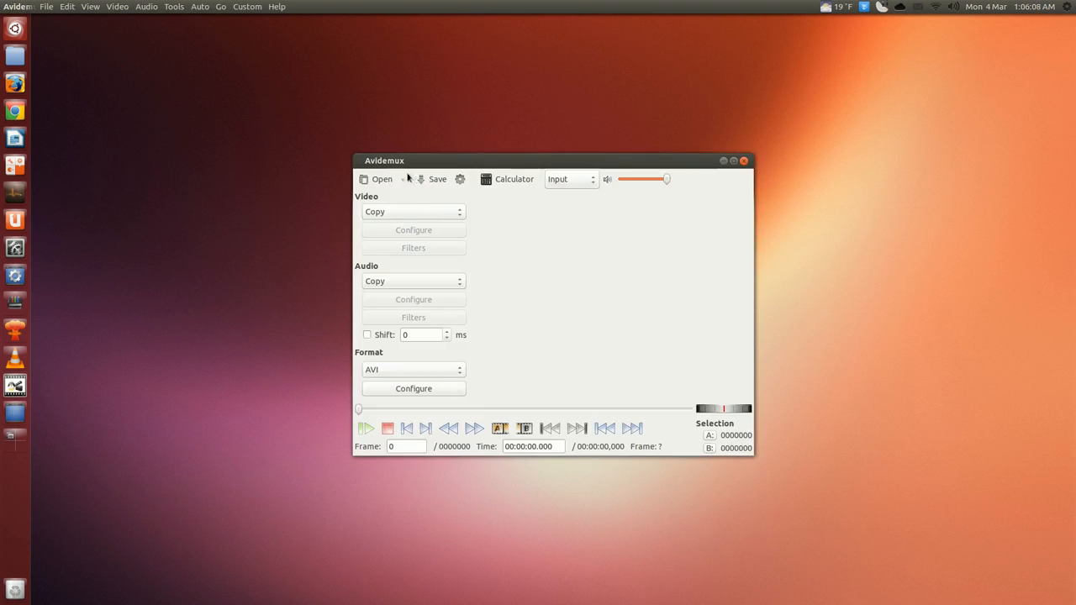
click(276, 6)
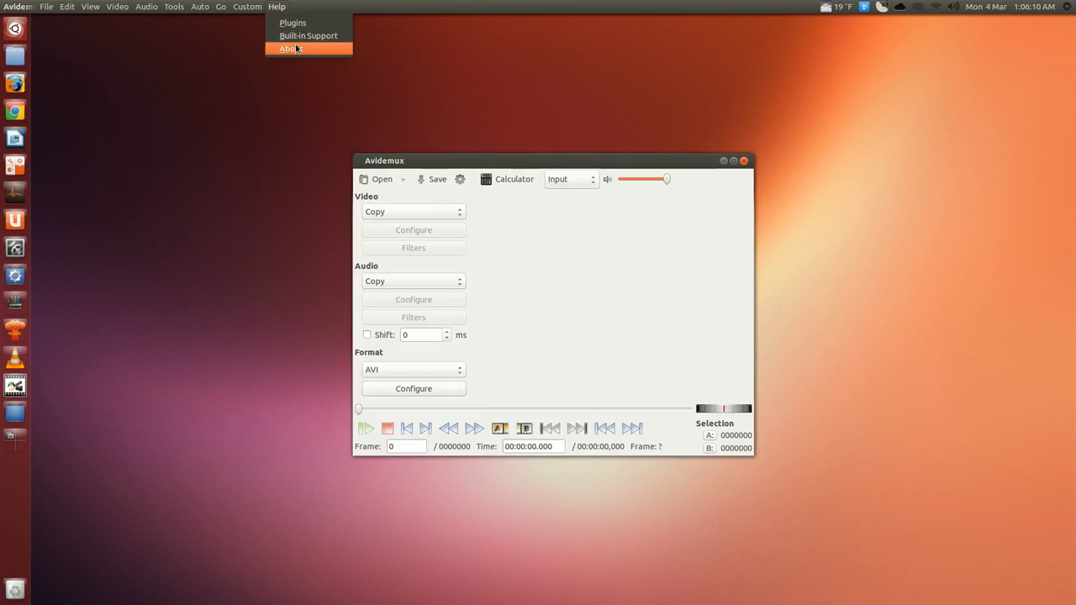
click(289, 47)
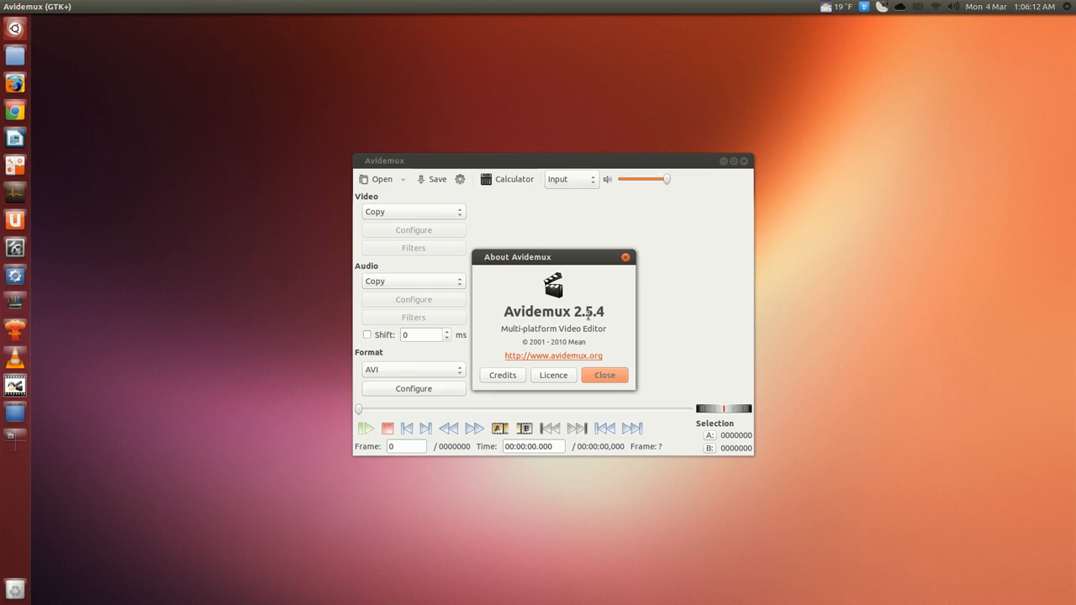
click(603, 375)
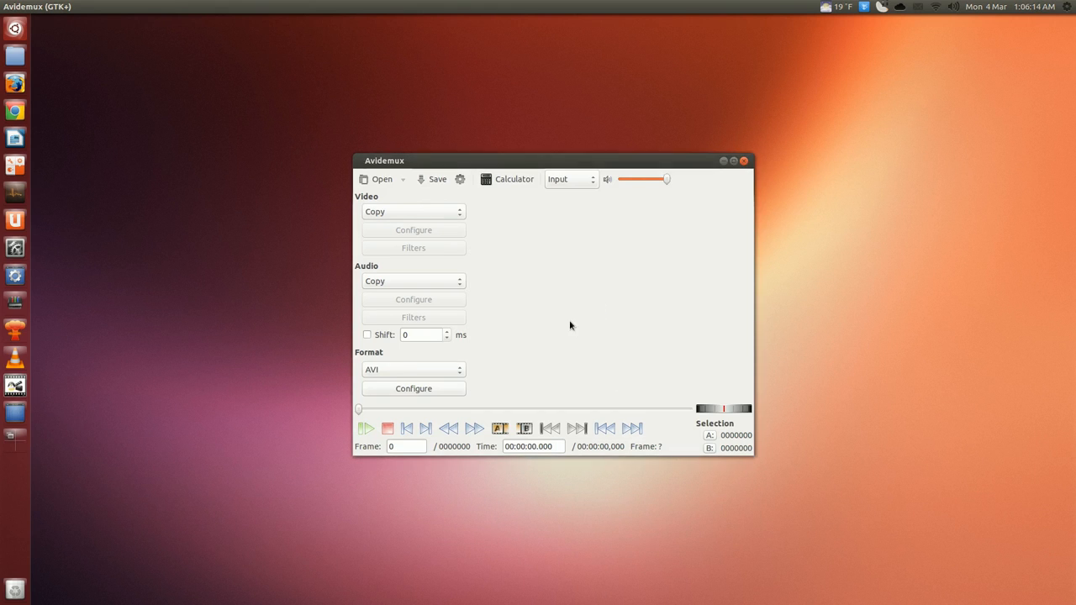
mouse_move(562, 297)
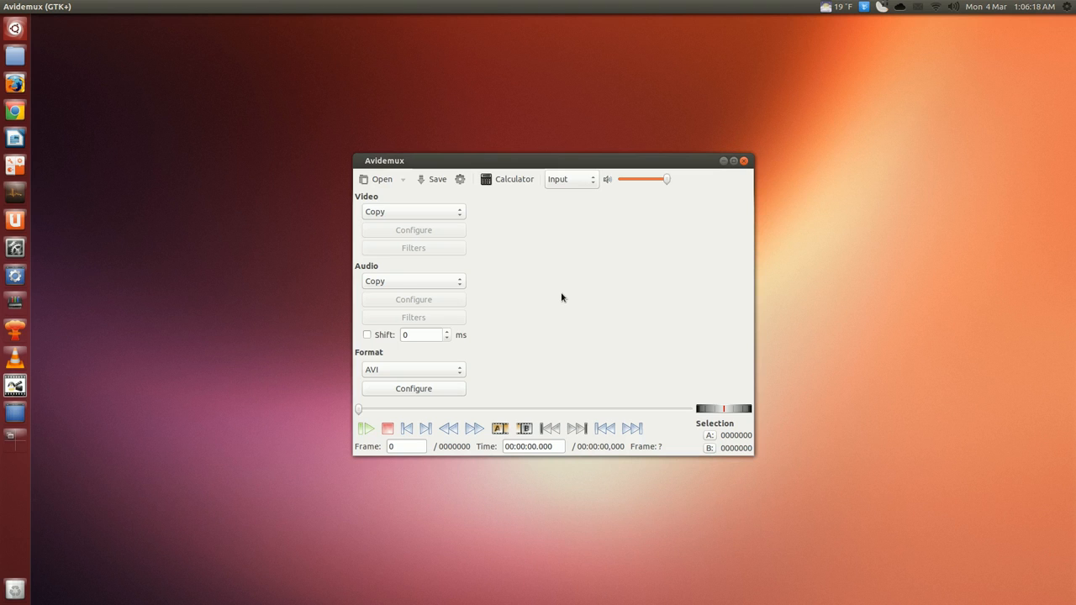
mouse_move(570, 265)
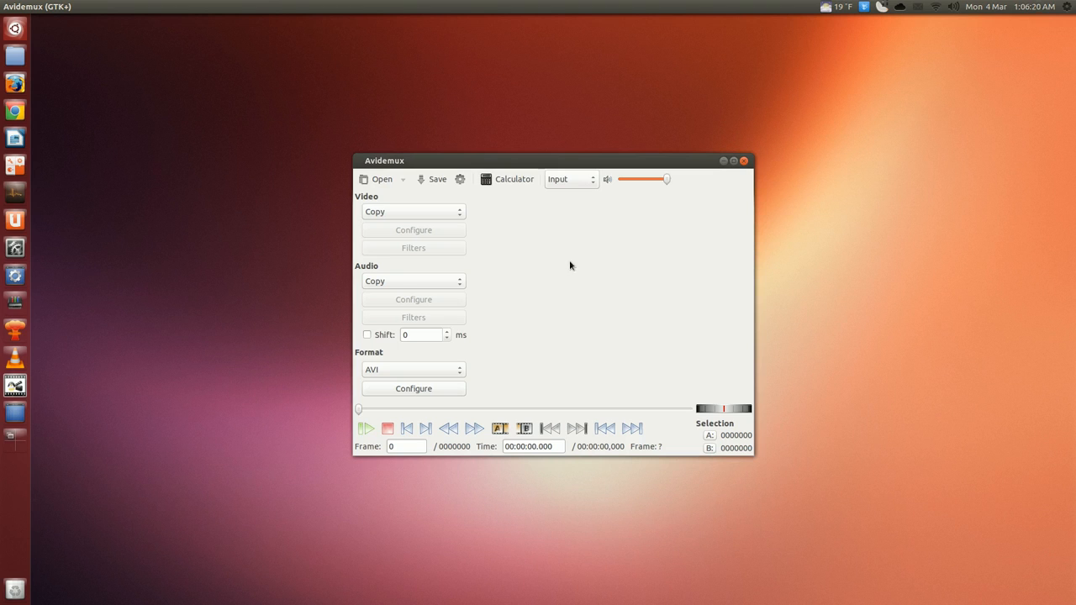
Step: Close Avidemux, review Resources and root File Systems usage in System Monitor, ending on Processes
click(743, 159)
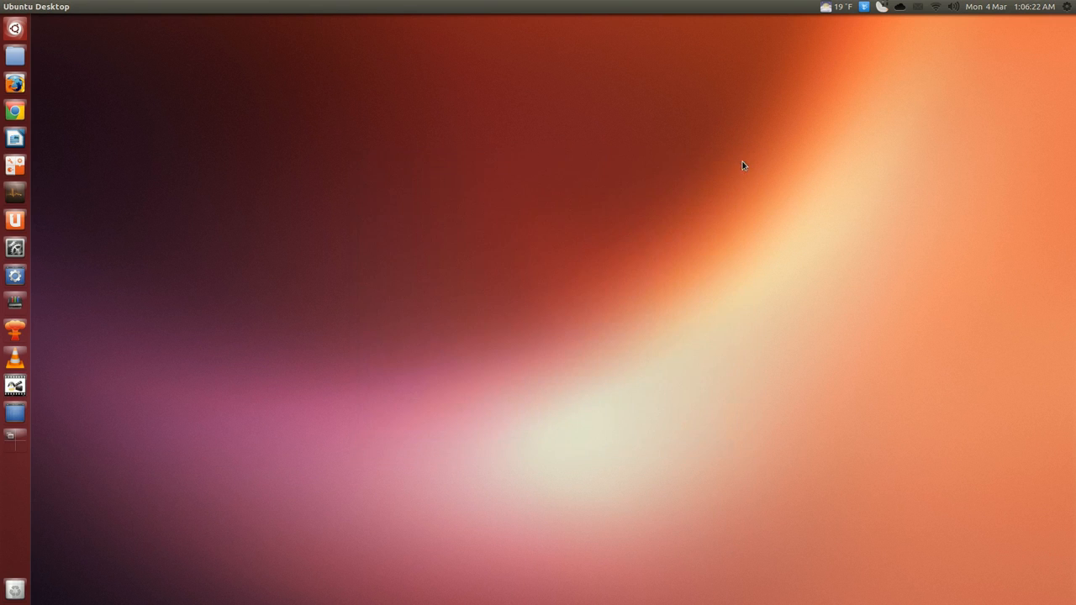
mouse_move(15, 194)
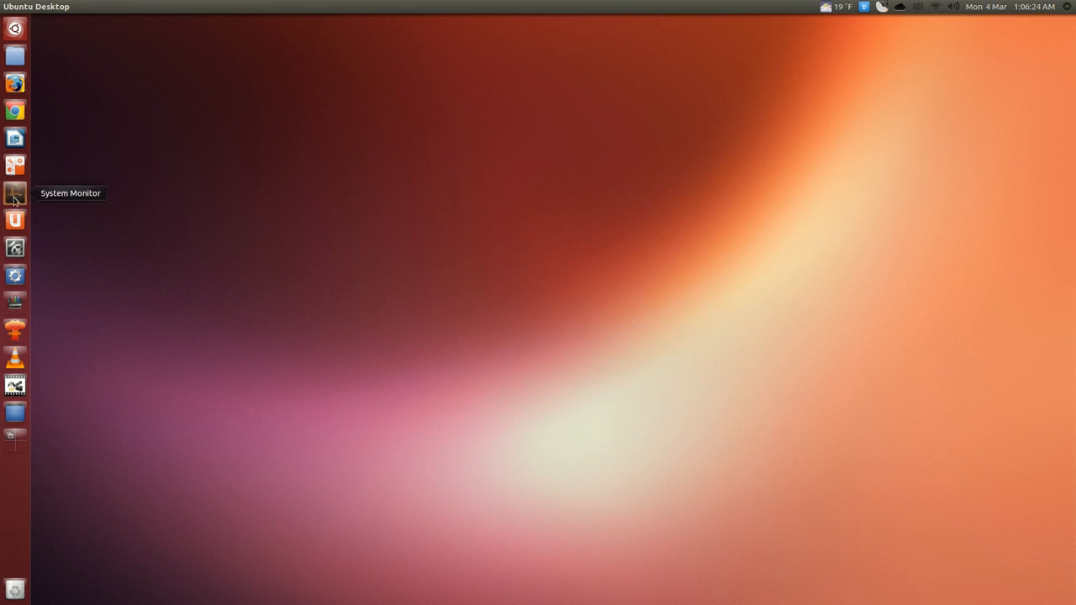
click(15, 194)
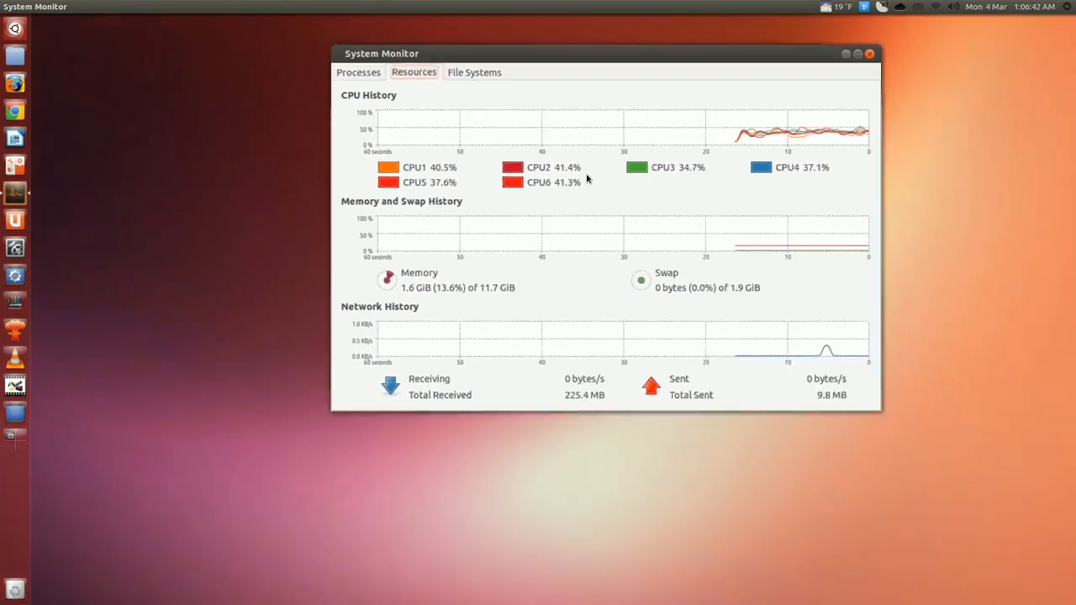
click(474, 70)
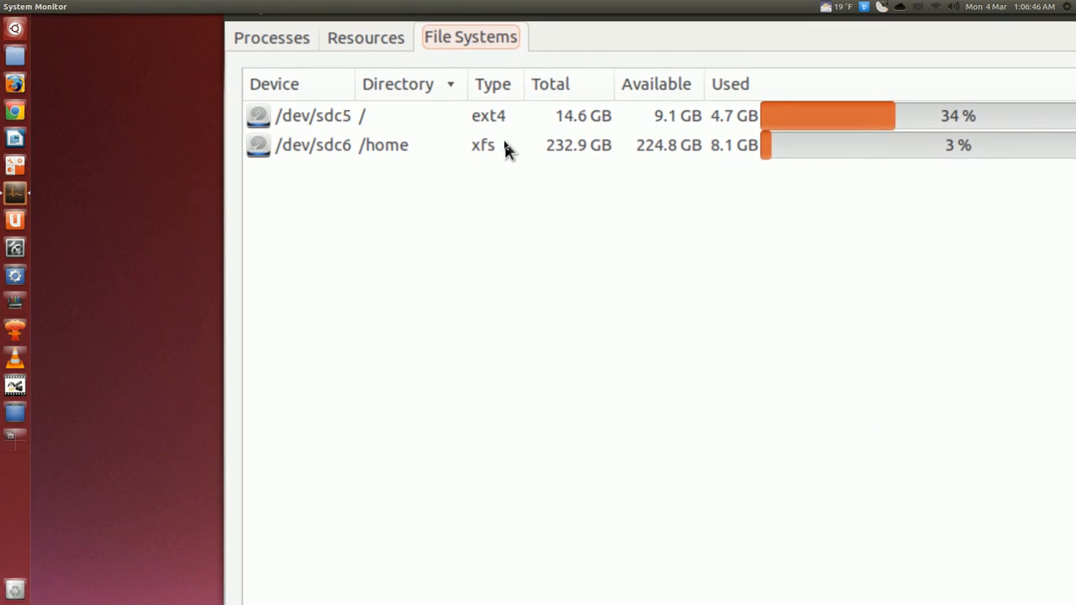
click(383, 145)
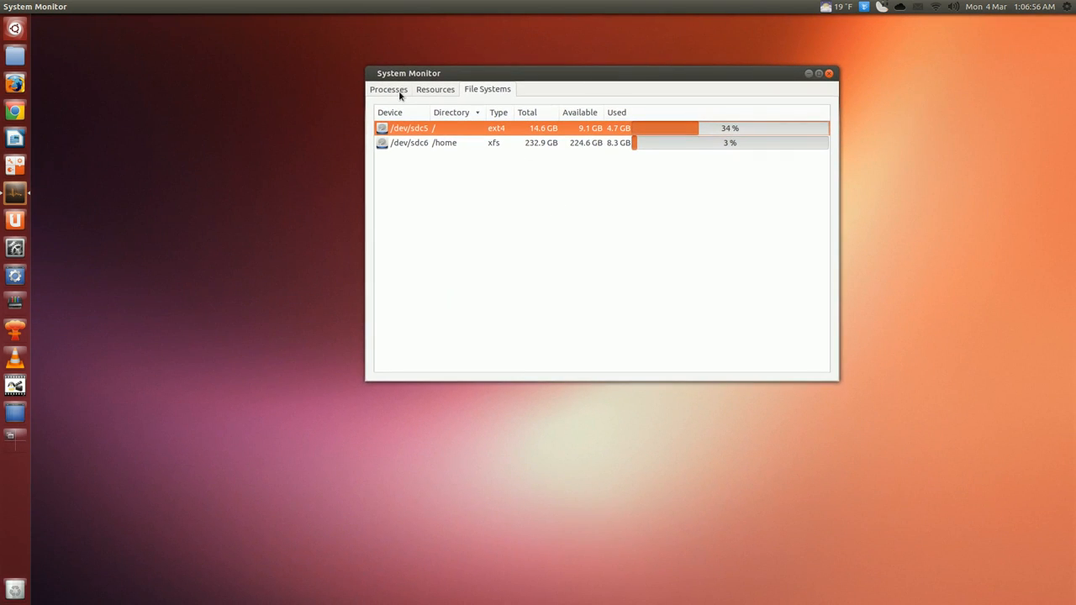
click(388, 89)
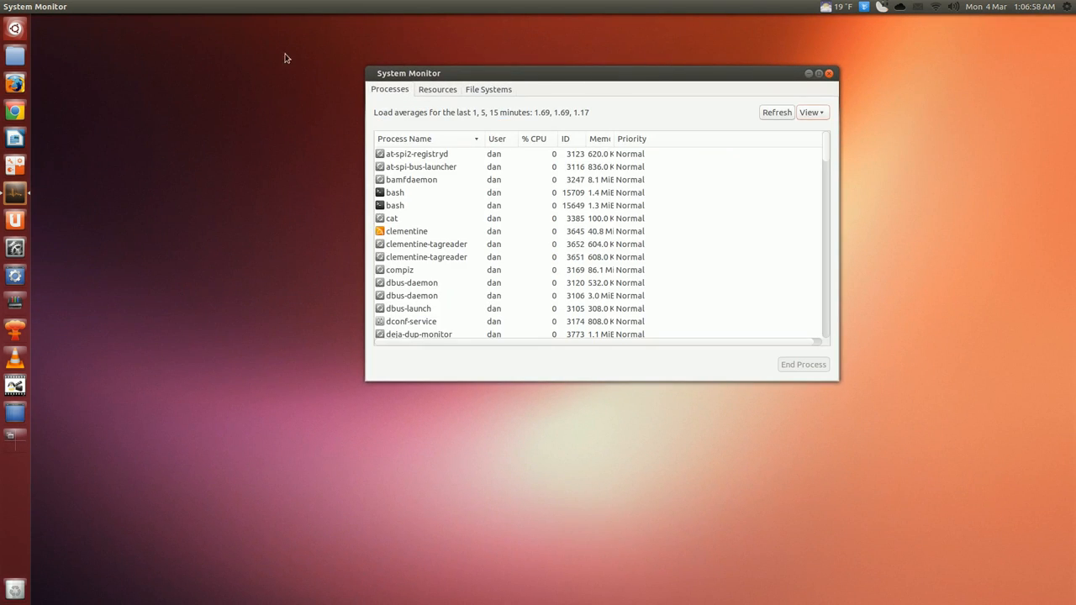
mouse_move(306, 91)
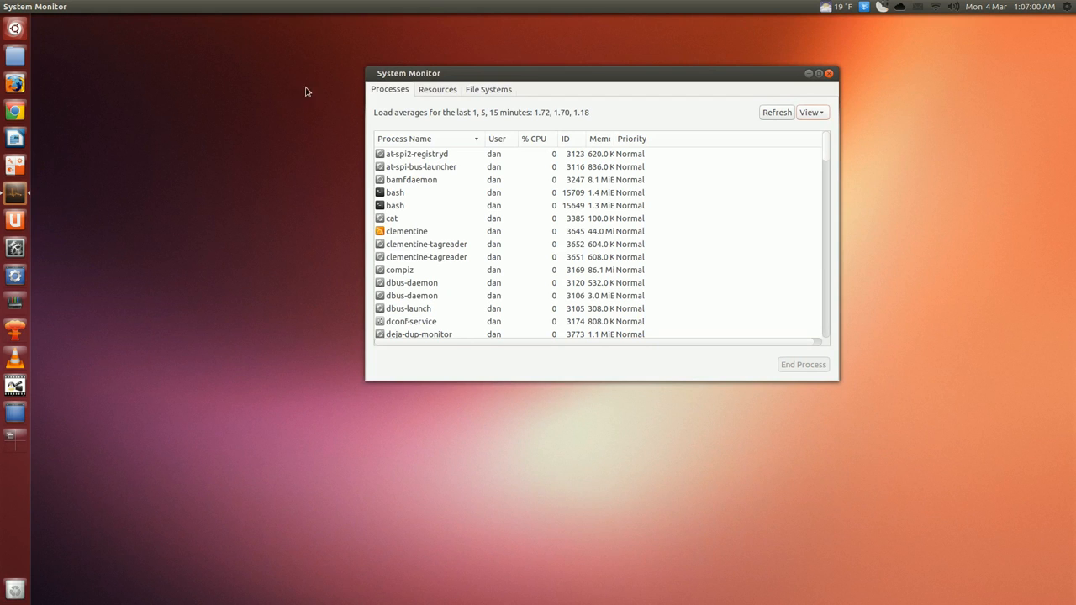
mouse_move(323, 93)
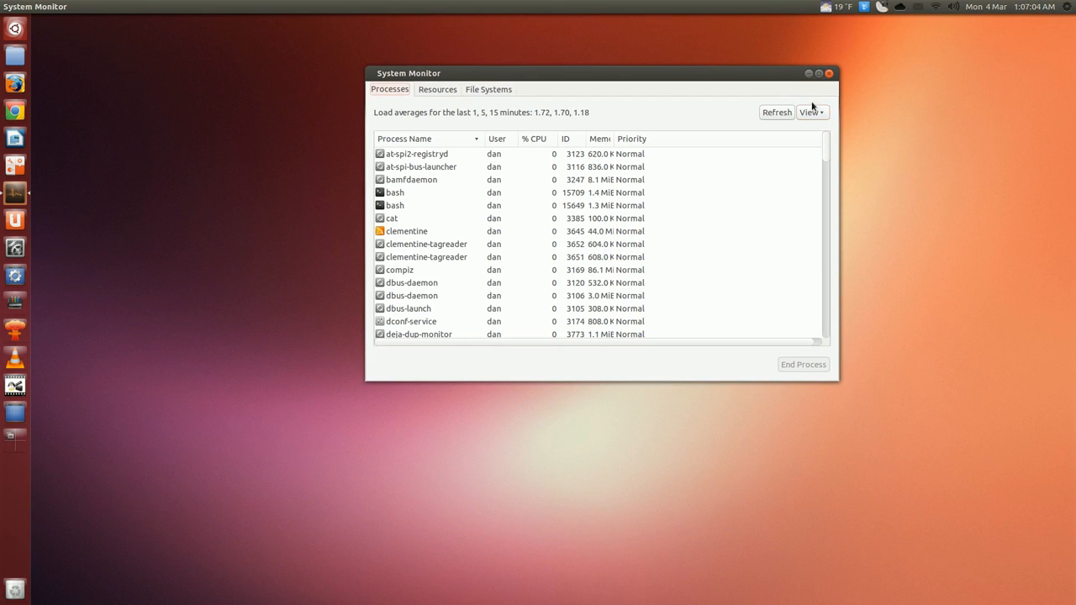
Step: View Details showing Ubuntu 13.04 64-bit with 11.7 GiB memory, then close System Settings
click(1066, 7)
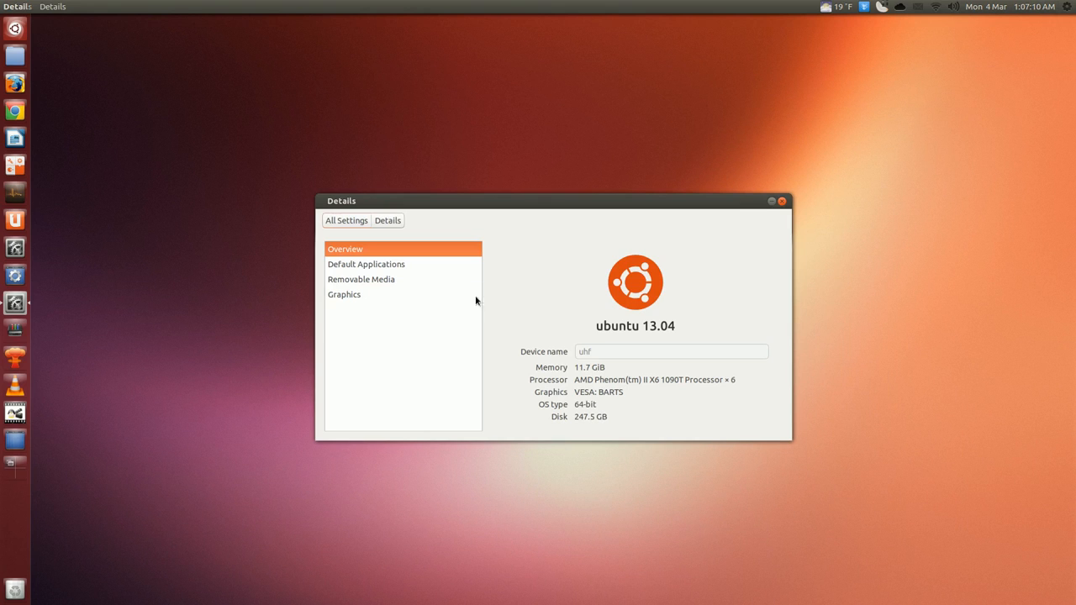
mouse_move(474, 309)
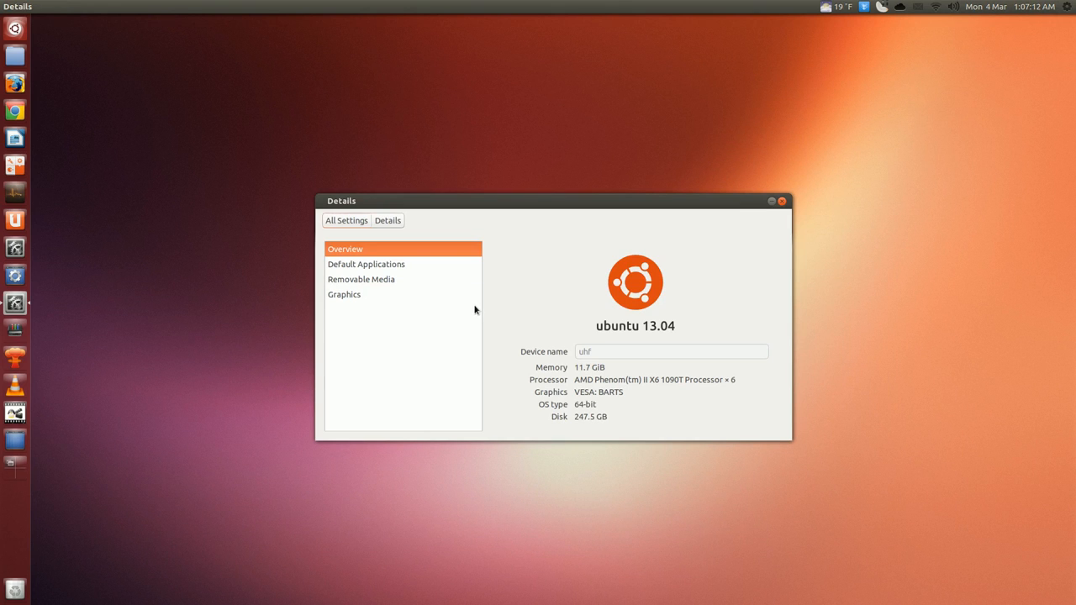
click(346, 220)
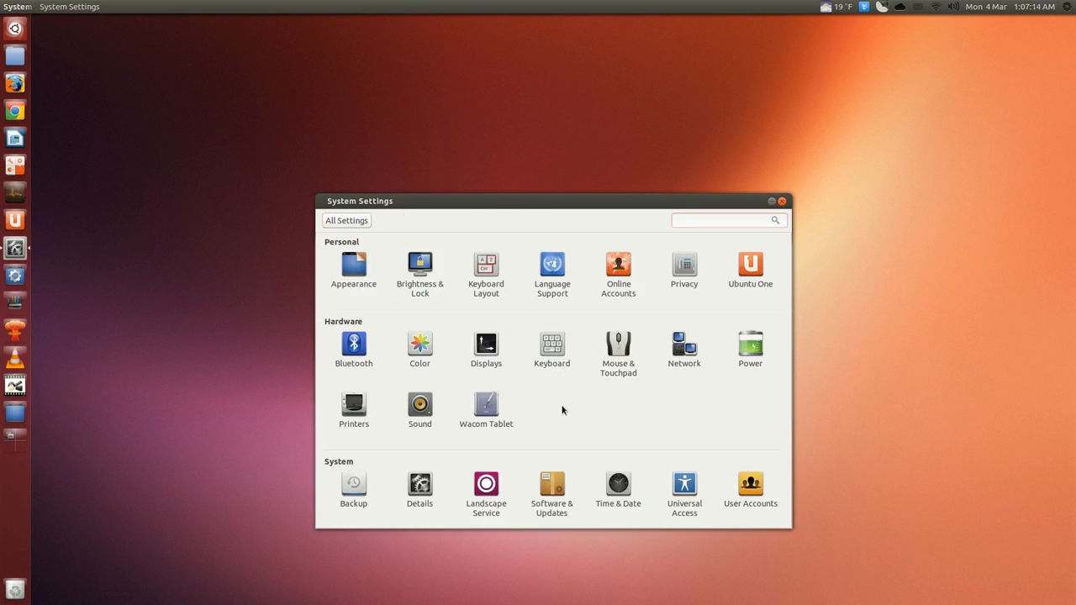
click(420, 484)
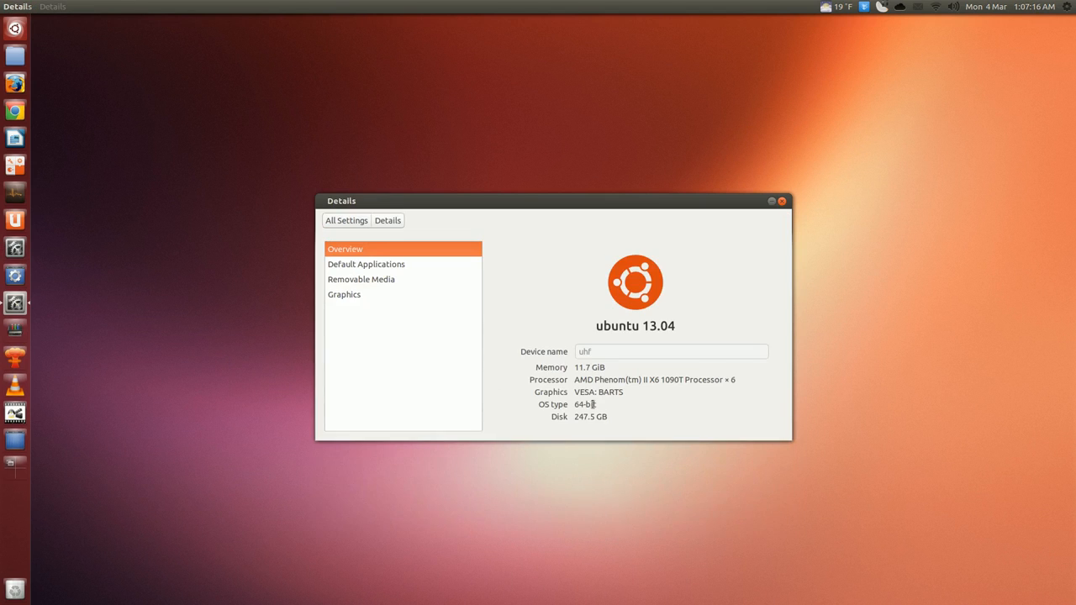
click(347, 218)
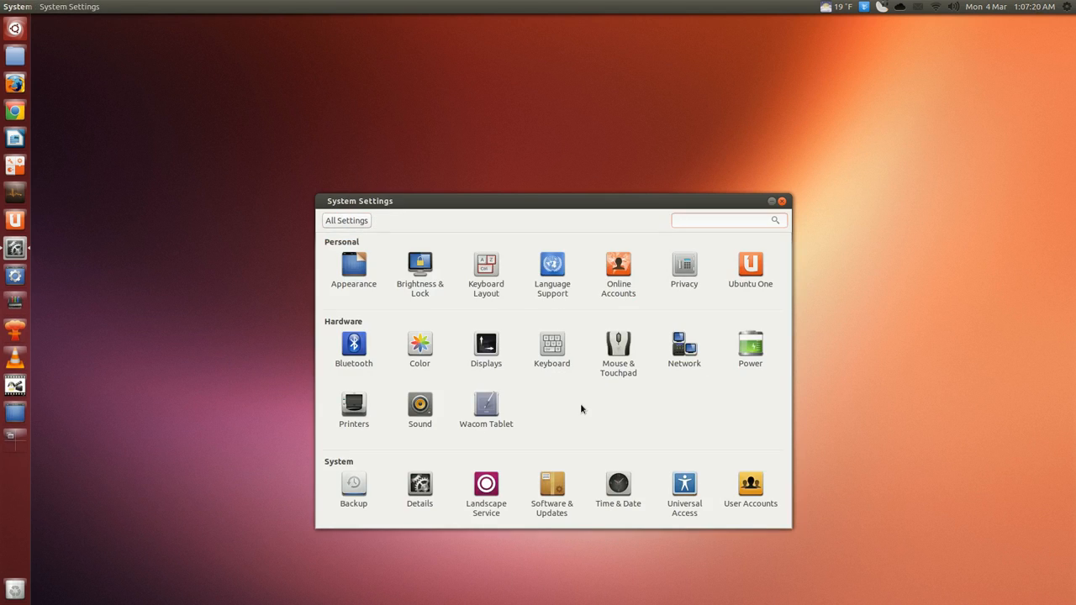
click(723, 220)
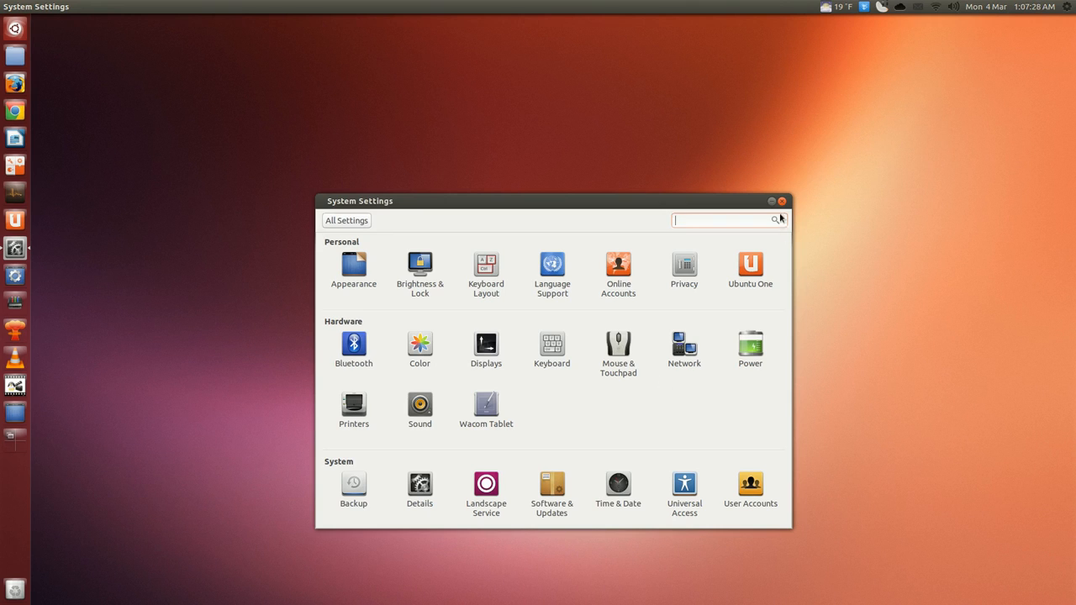
mouse_move(663, 309)
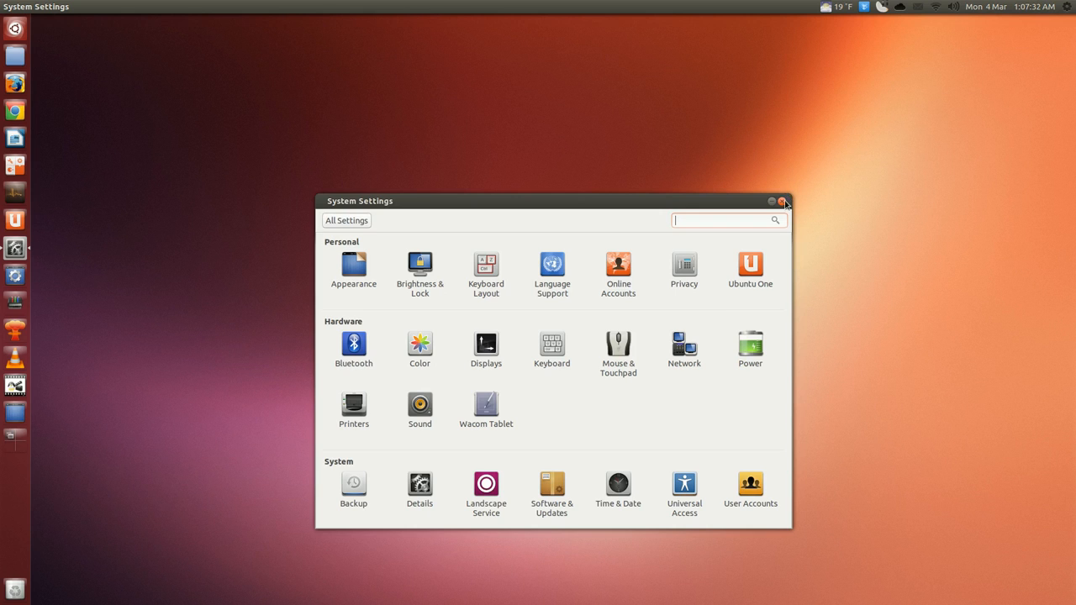
click(783, 202)
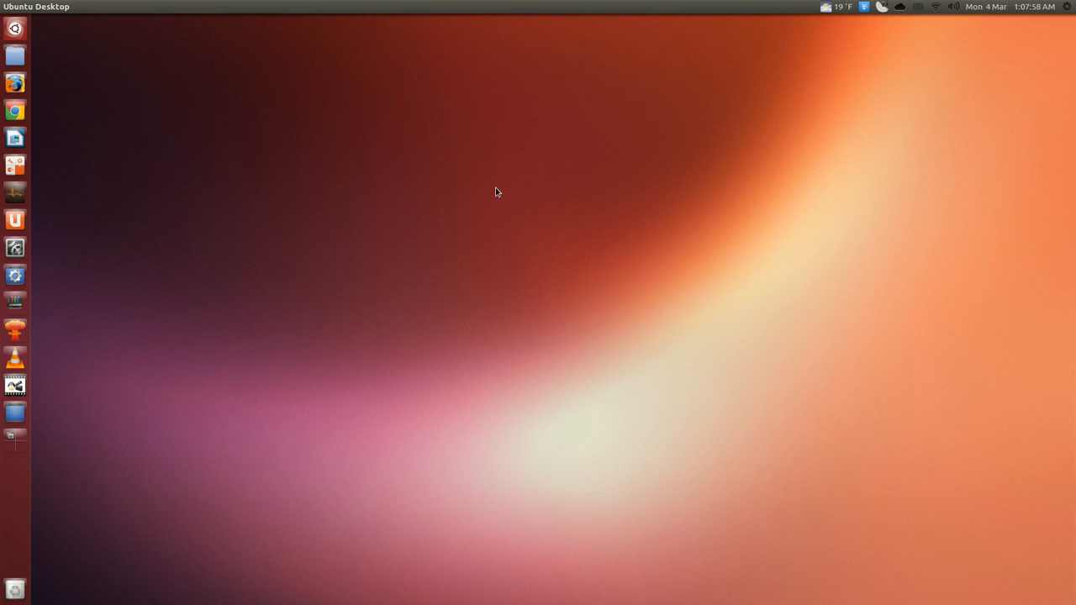
mouse_move(15, 111)
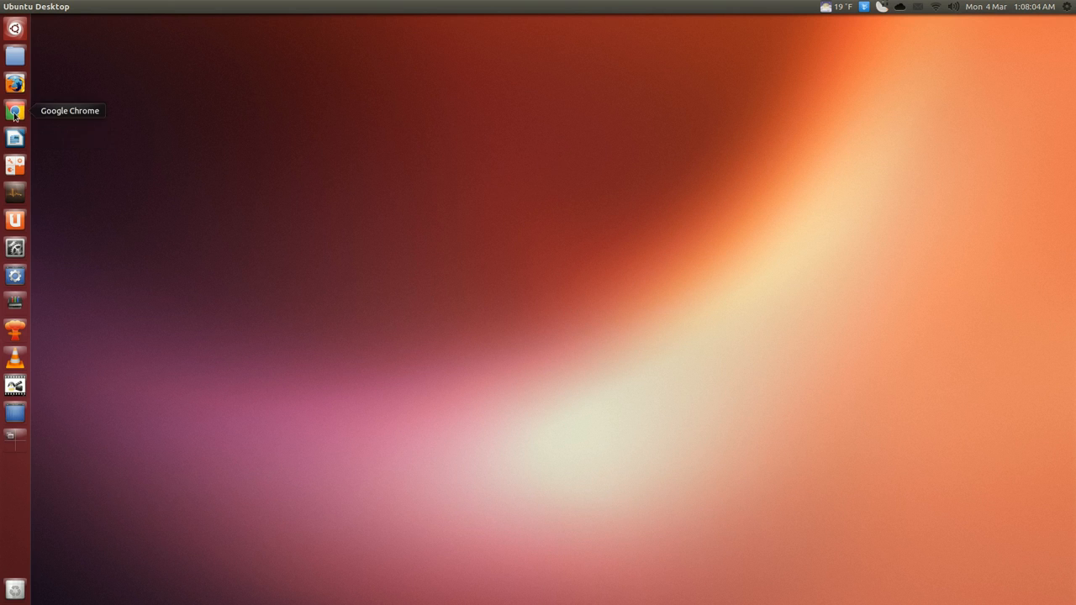
Step: Launch Chrome and show its About page with version 25.0.1364.97 via the wrench menu's Help
click(15, 111)
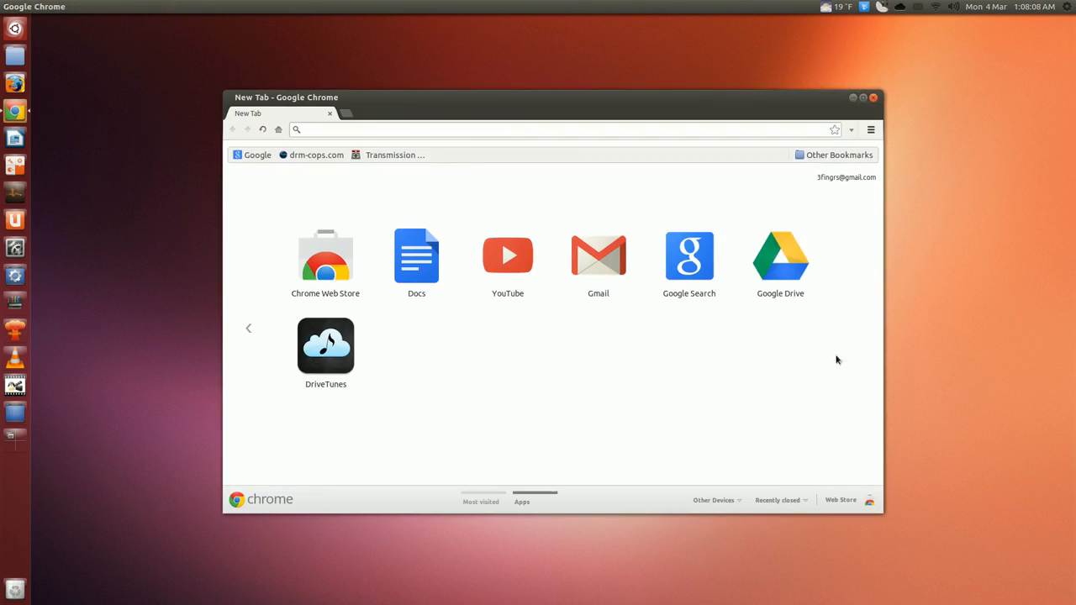
click(870, 128)
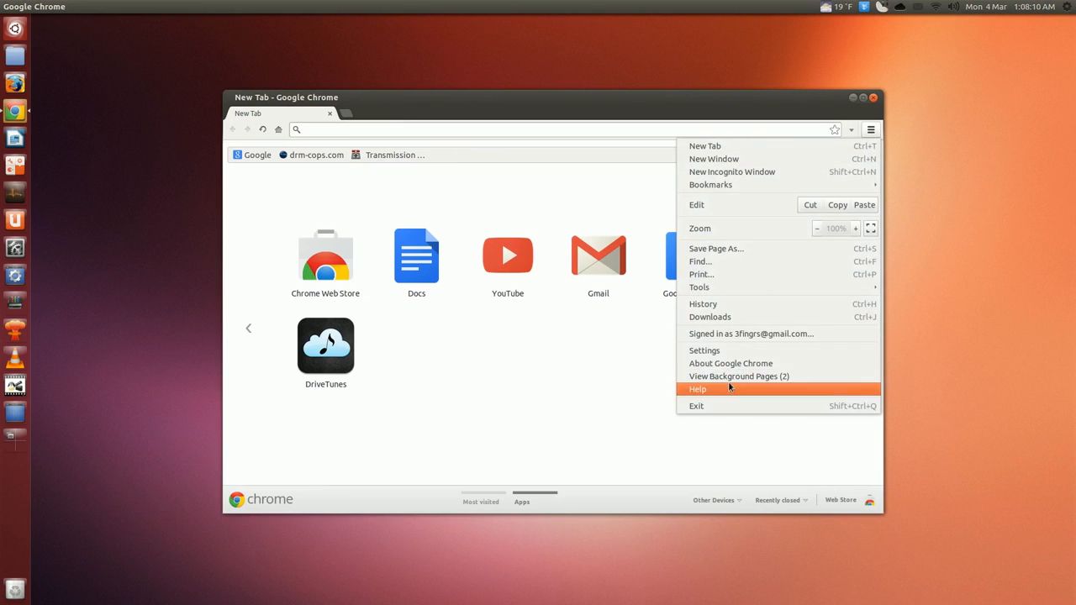
click(698, 389)
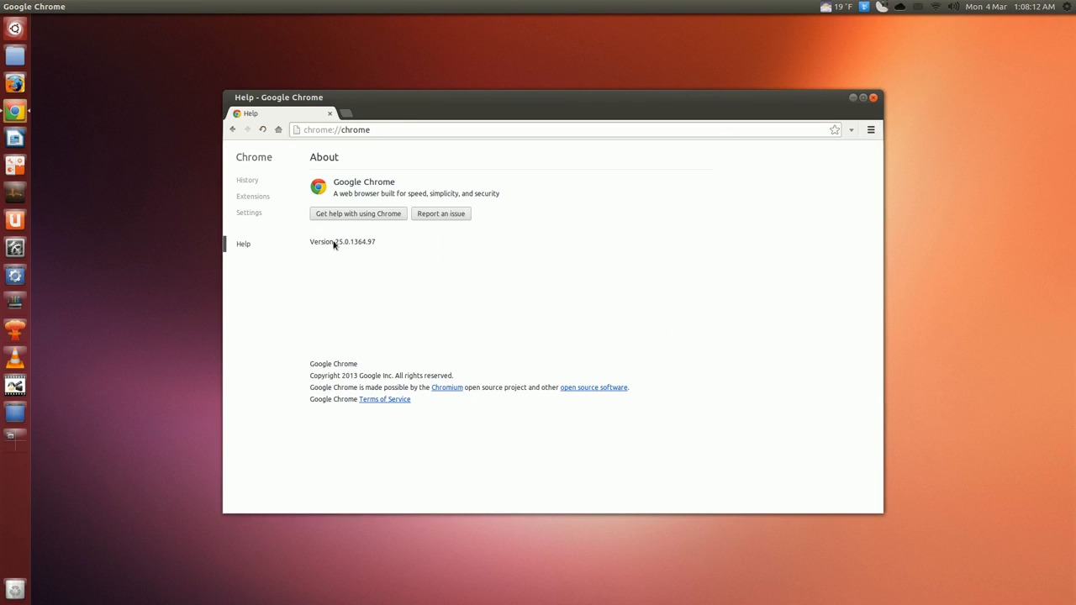
mouse_move(379, 254)
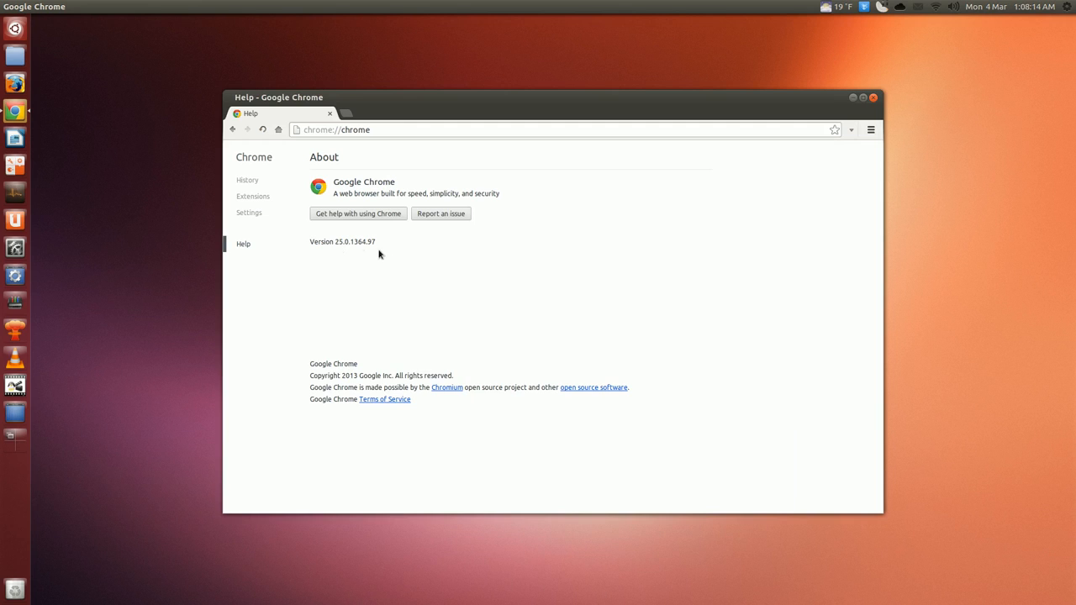
mouse_move(374, 259)
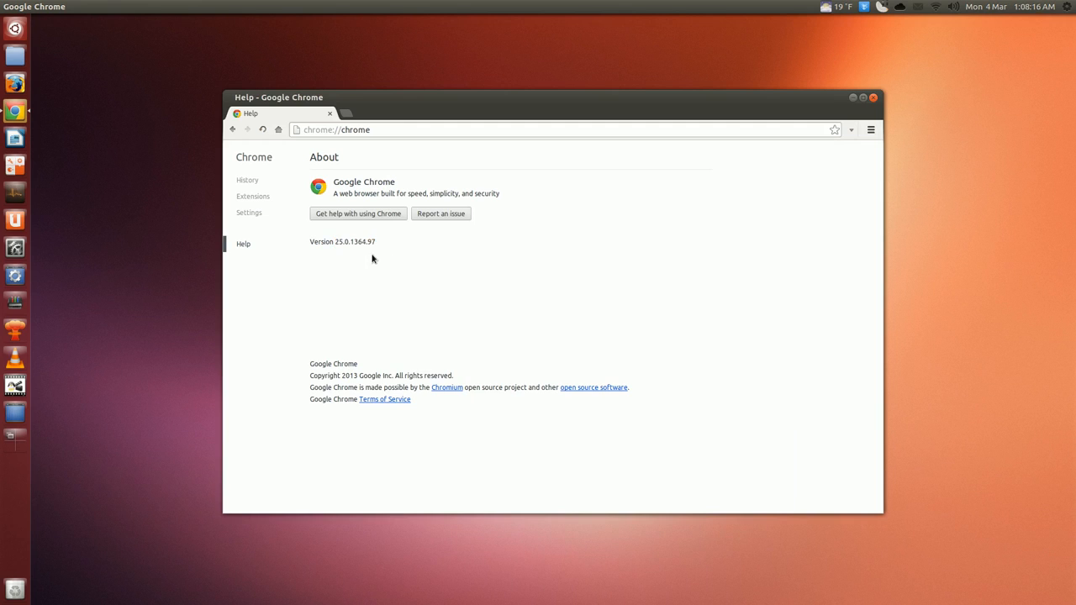
mouse_move(412, 256)
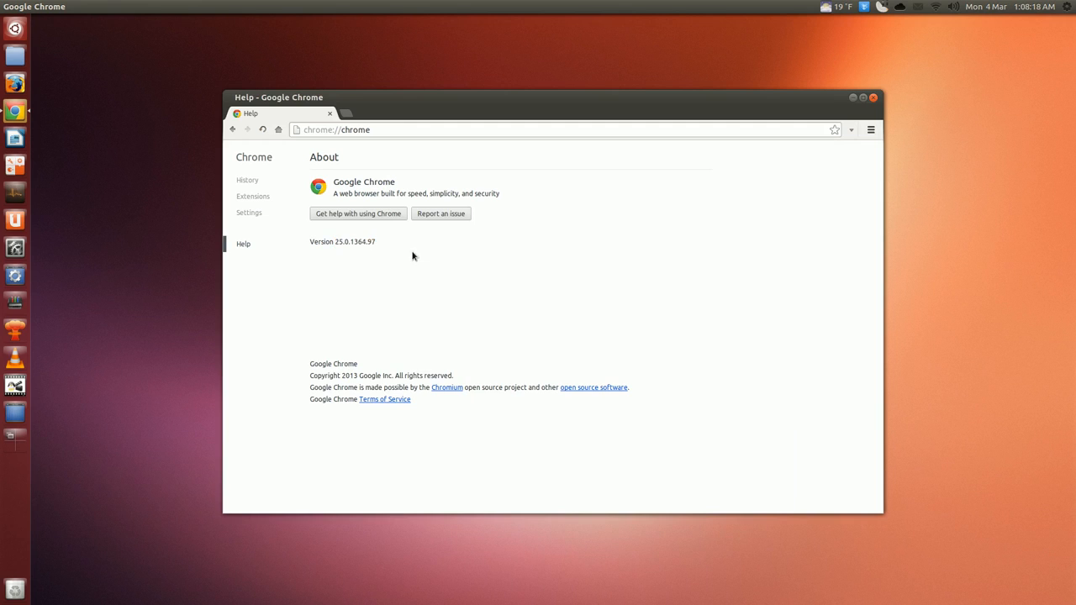
mouse_move(283, 170)
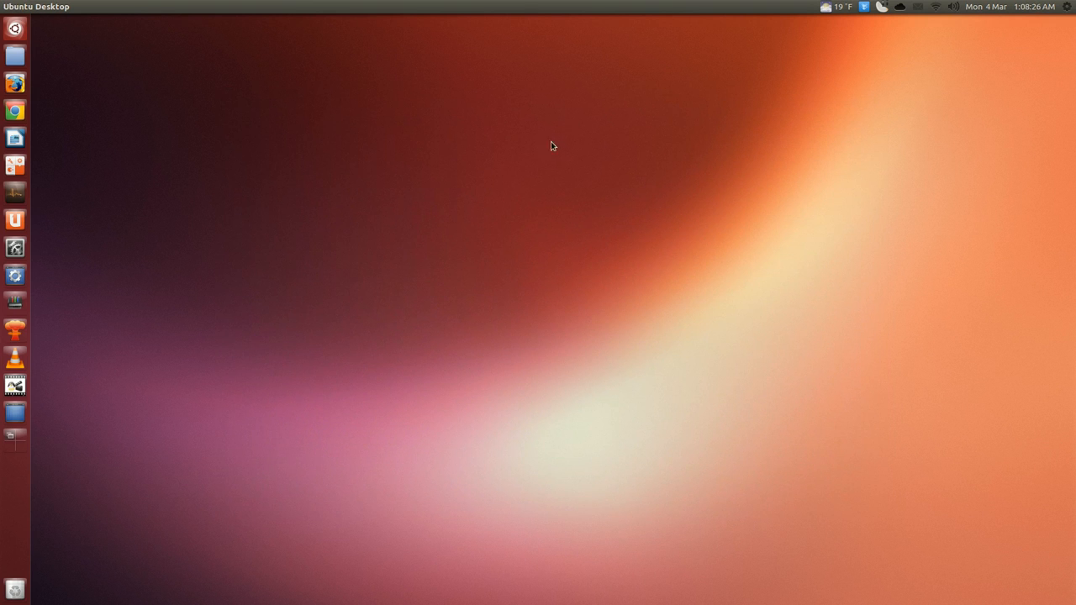
mouse_move(223, 293)
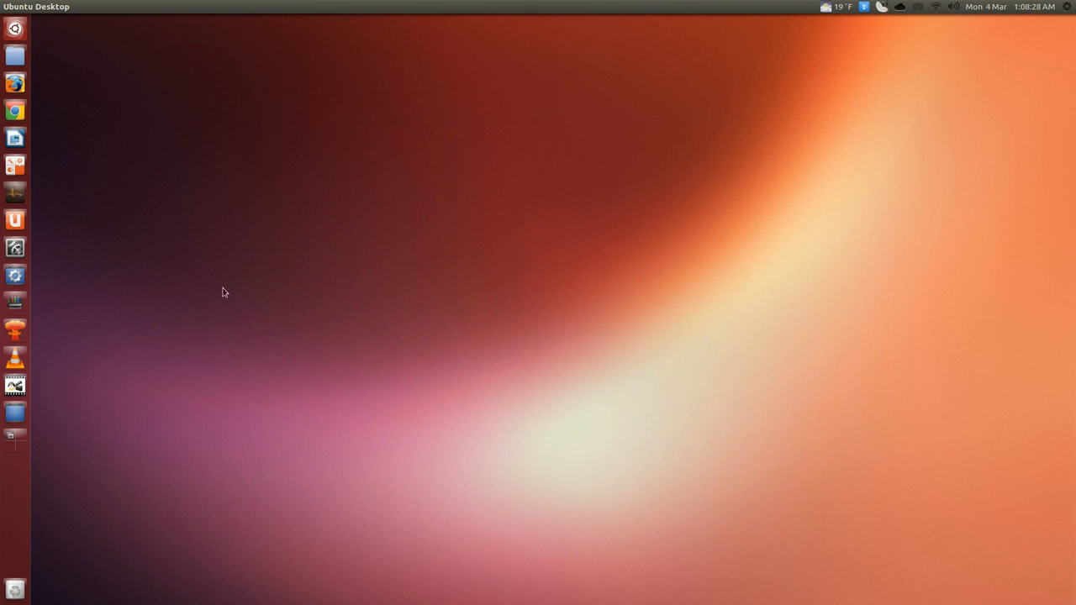
mouse_move(54, 136)
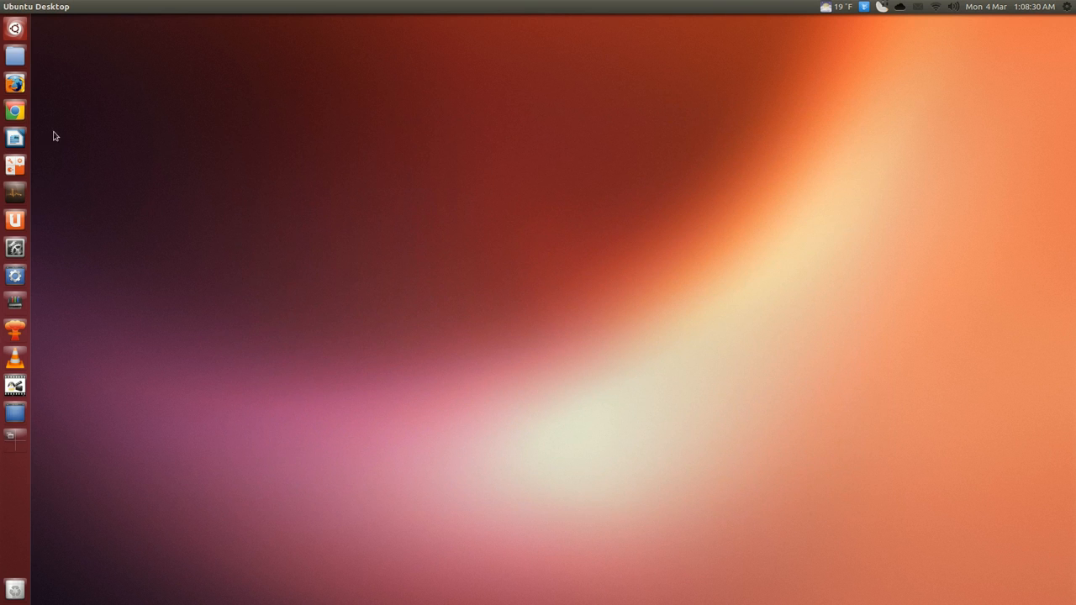
click(15, 54)
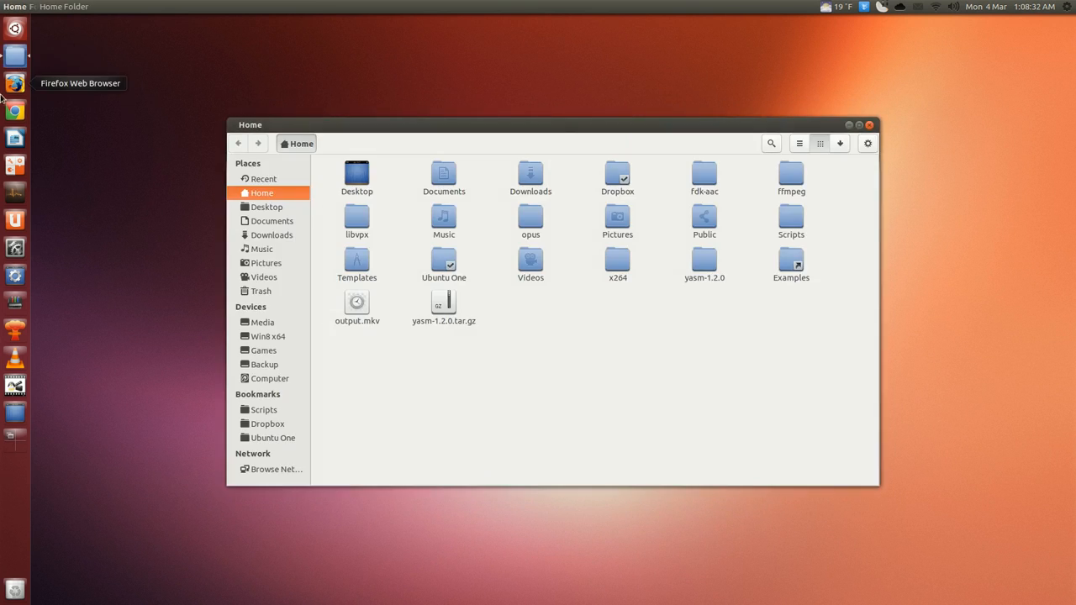
mouse_move(135, 276)
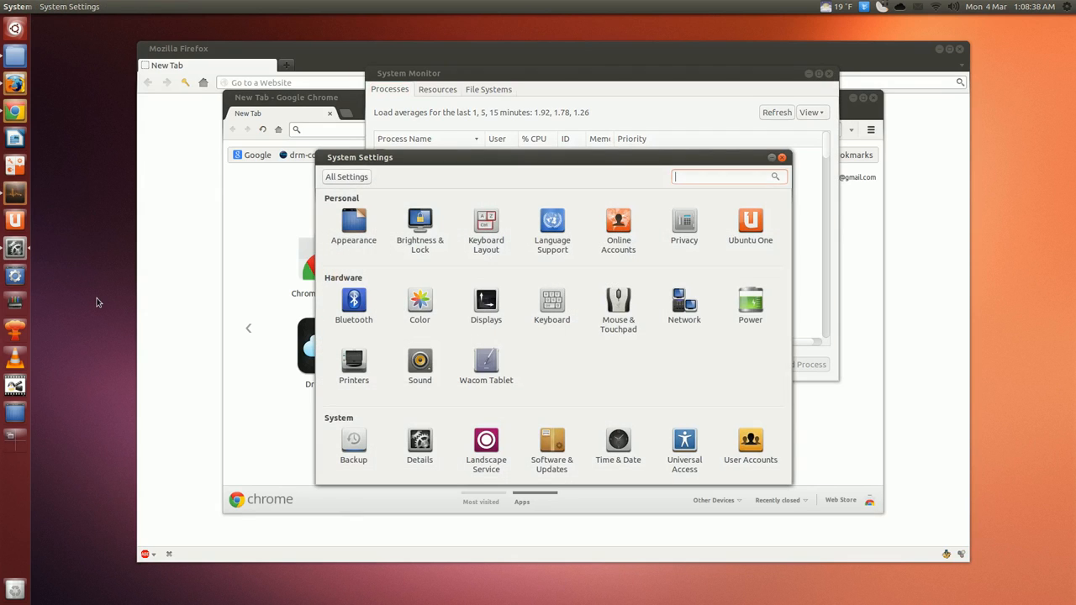
mouse_move(1024, 319)
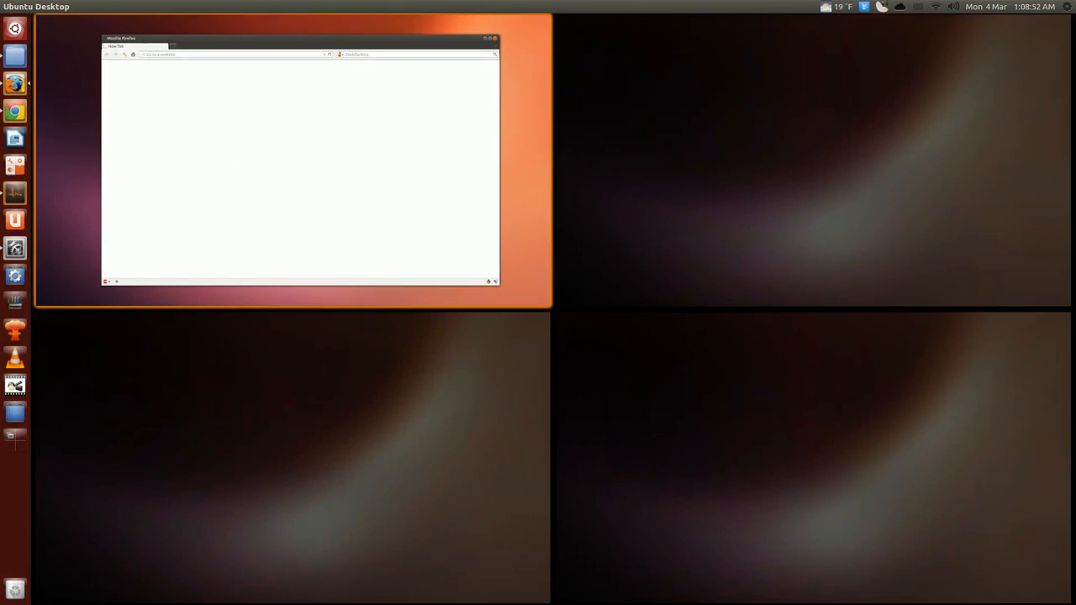
click(495, 39)
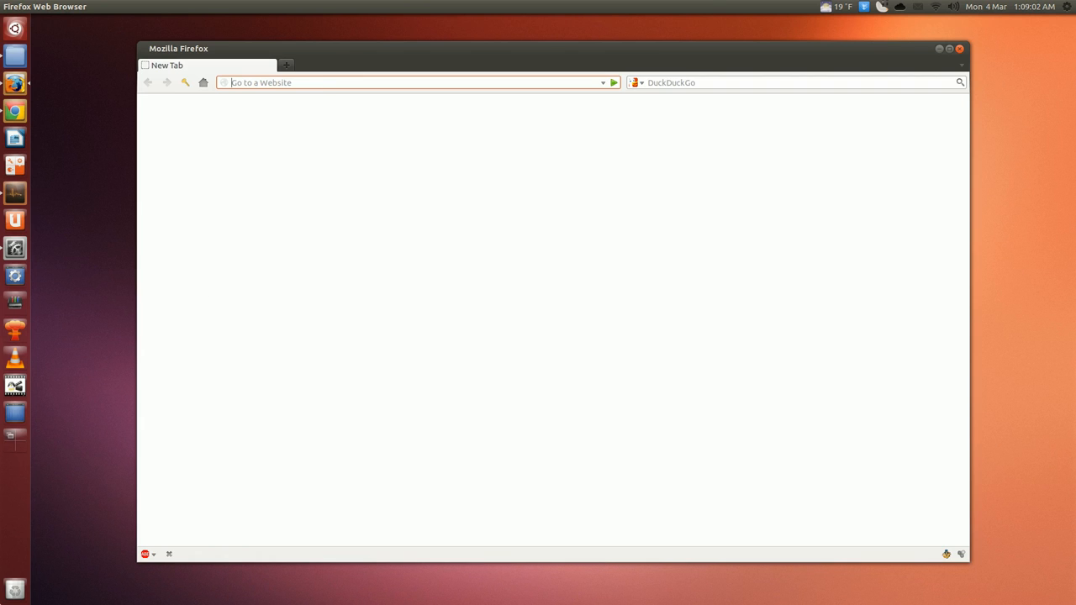
click(958, 47)
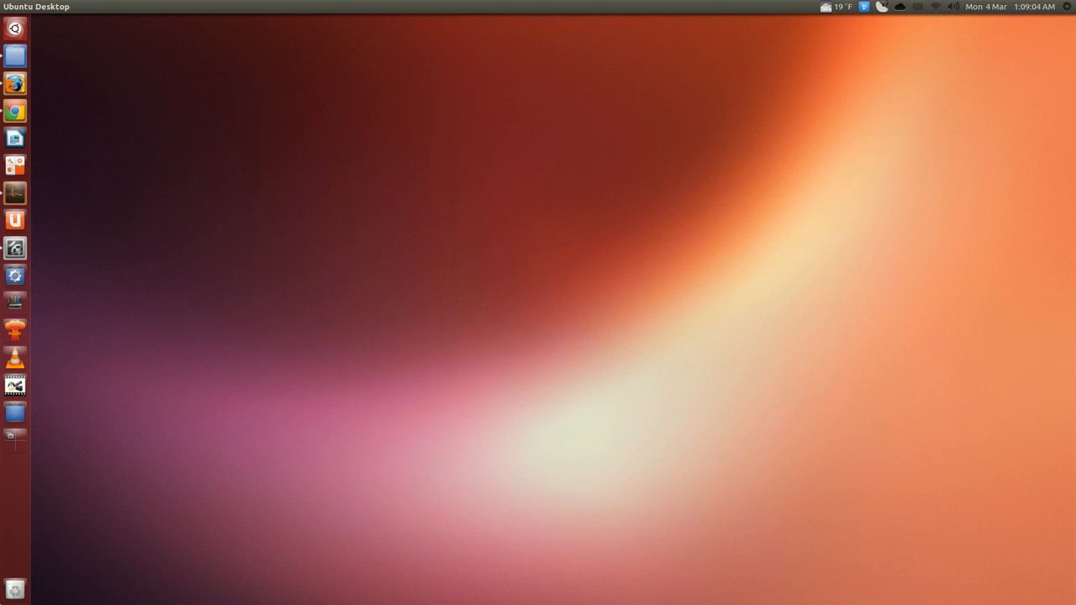
click(13, 82)
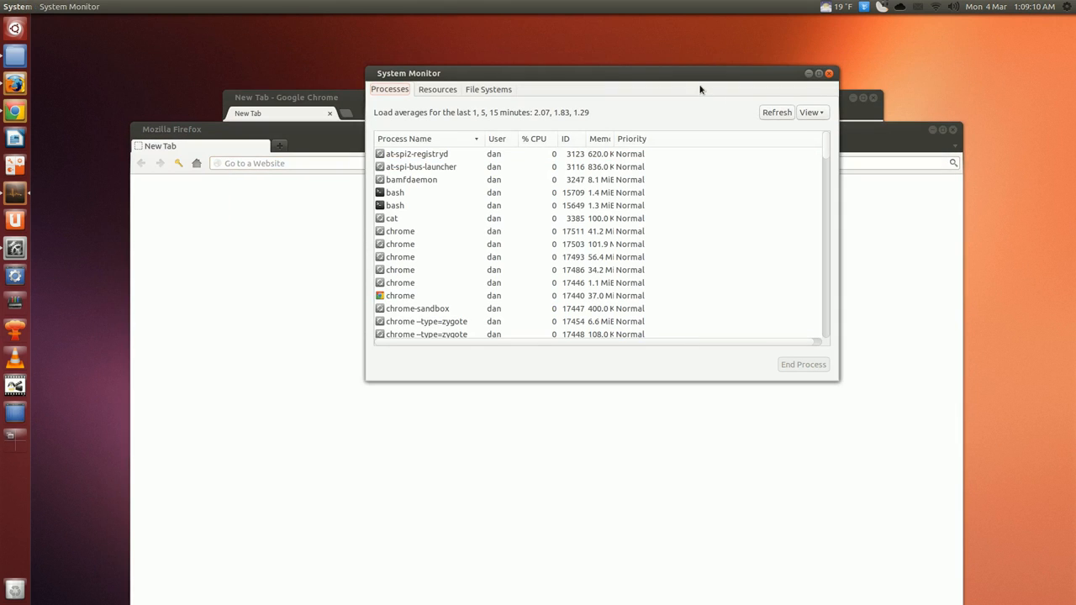
mouse_move(921, 132)
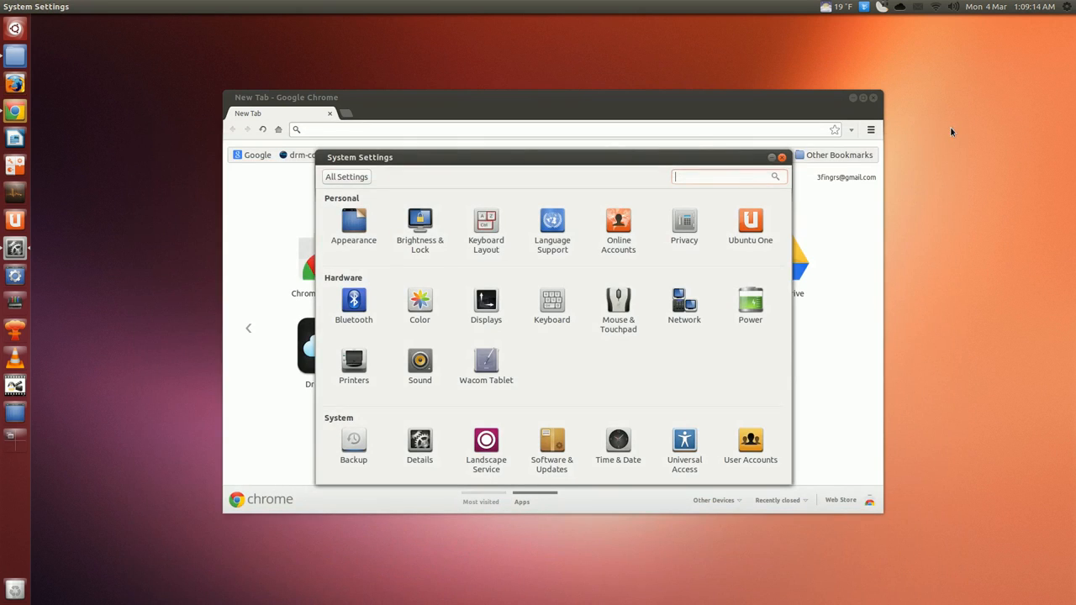
click(780, 158)
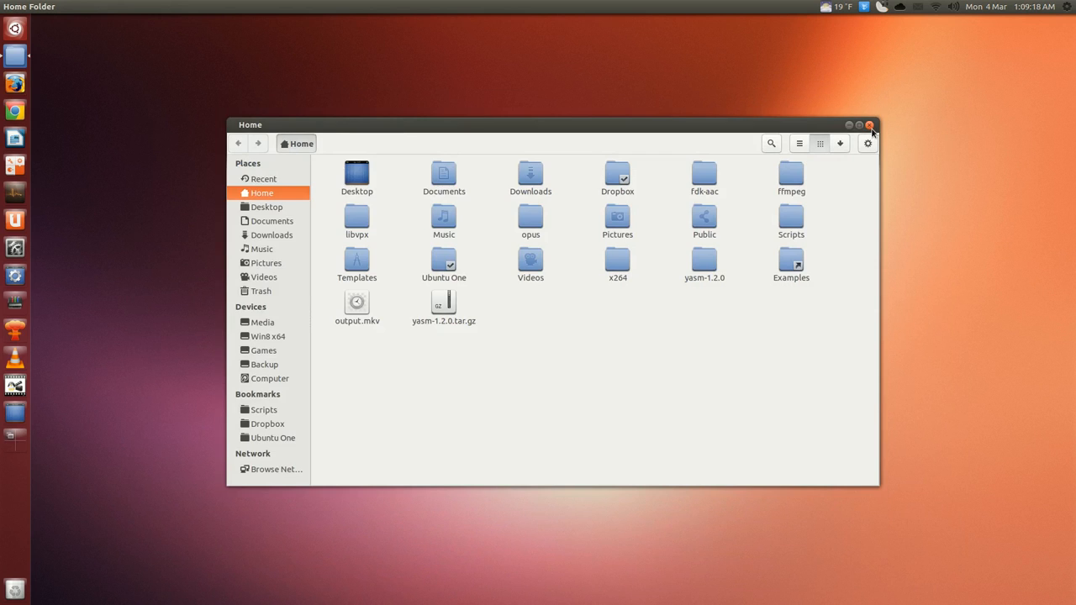
click(871, 124)
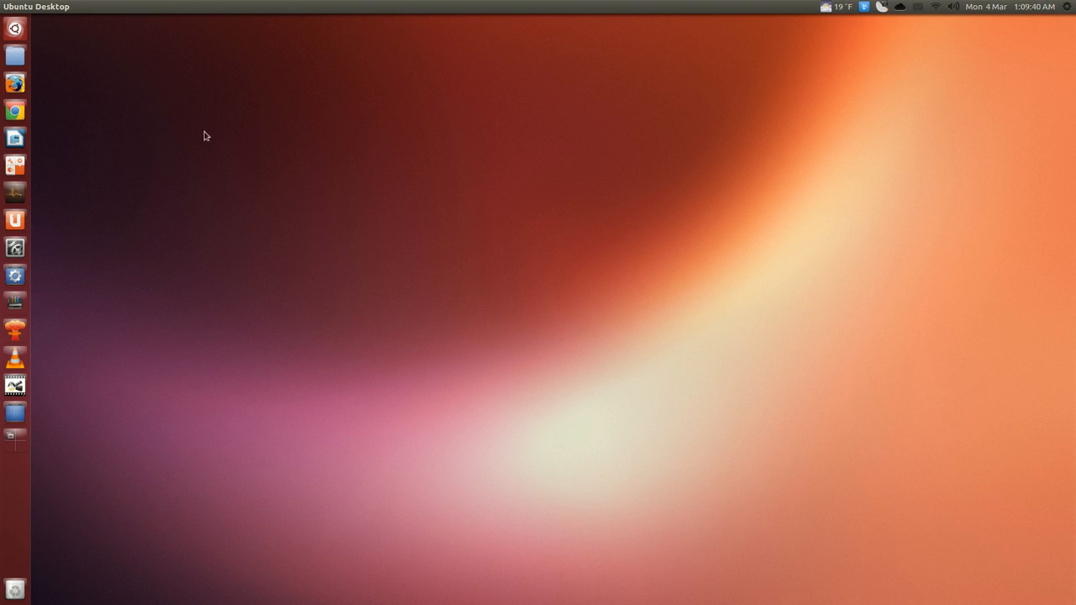
mouse_move(306, 216)
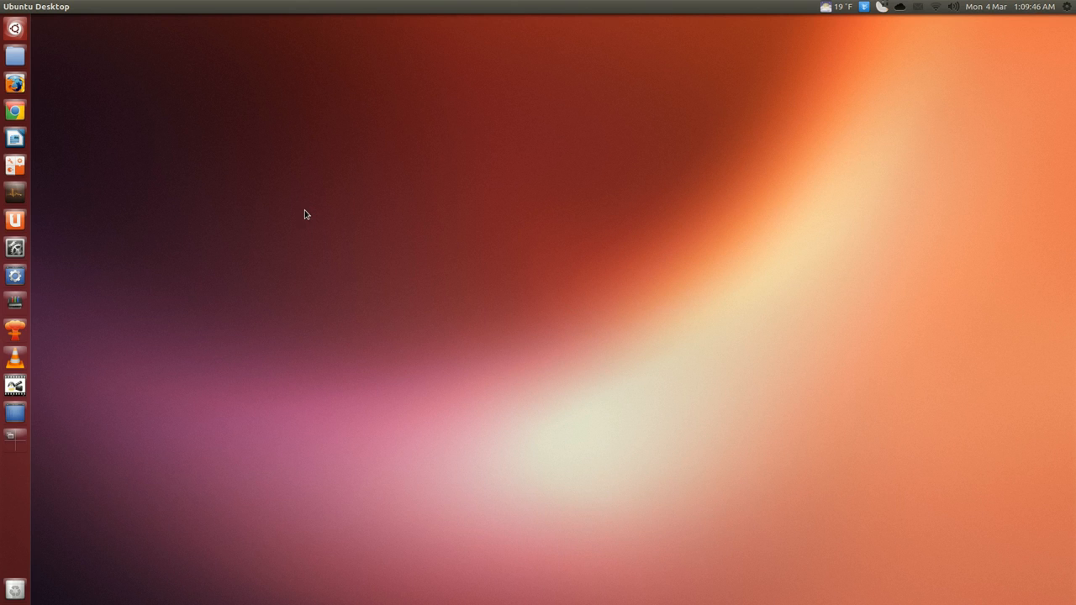
mouse_move(392, 173)
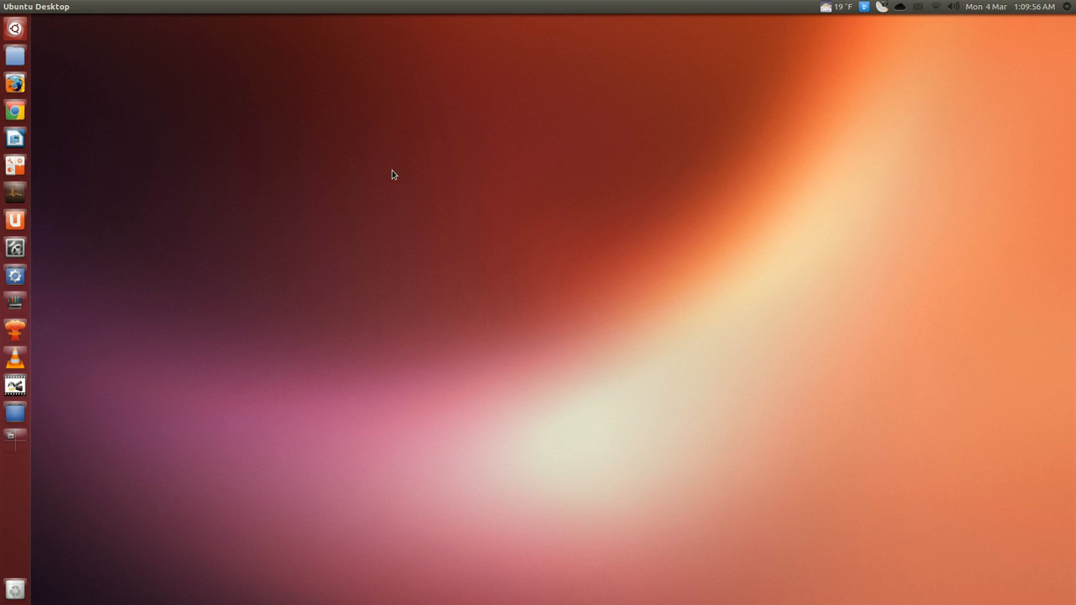
mouse_move(459, 134)
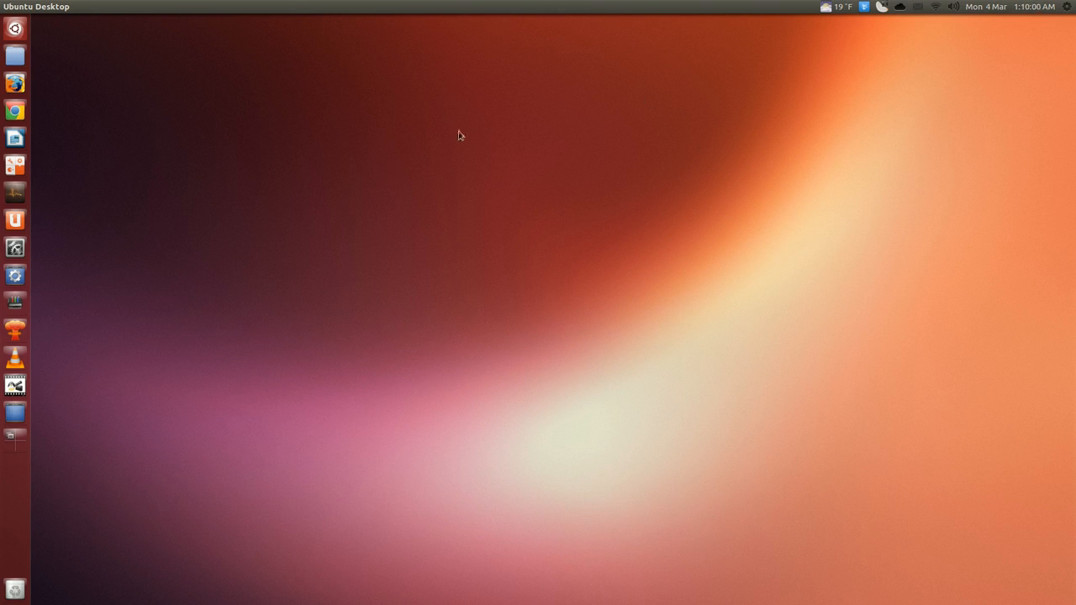
mouse_move(602, 215)
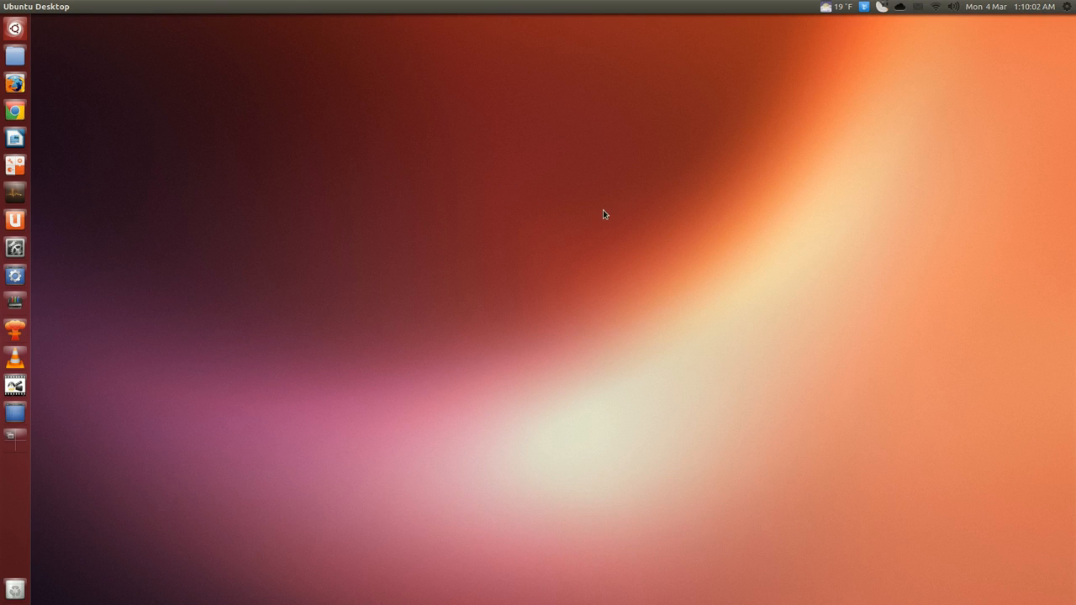